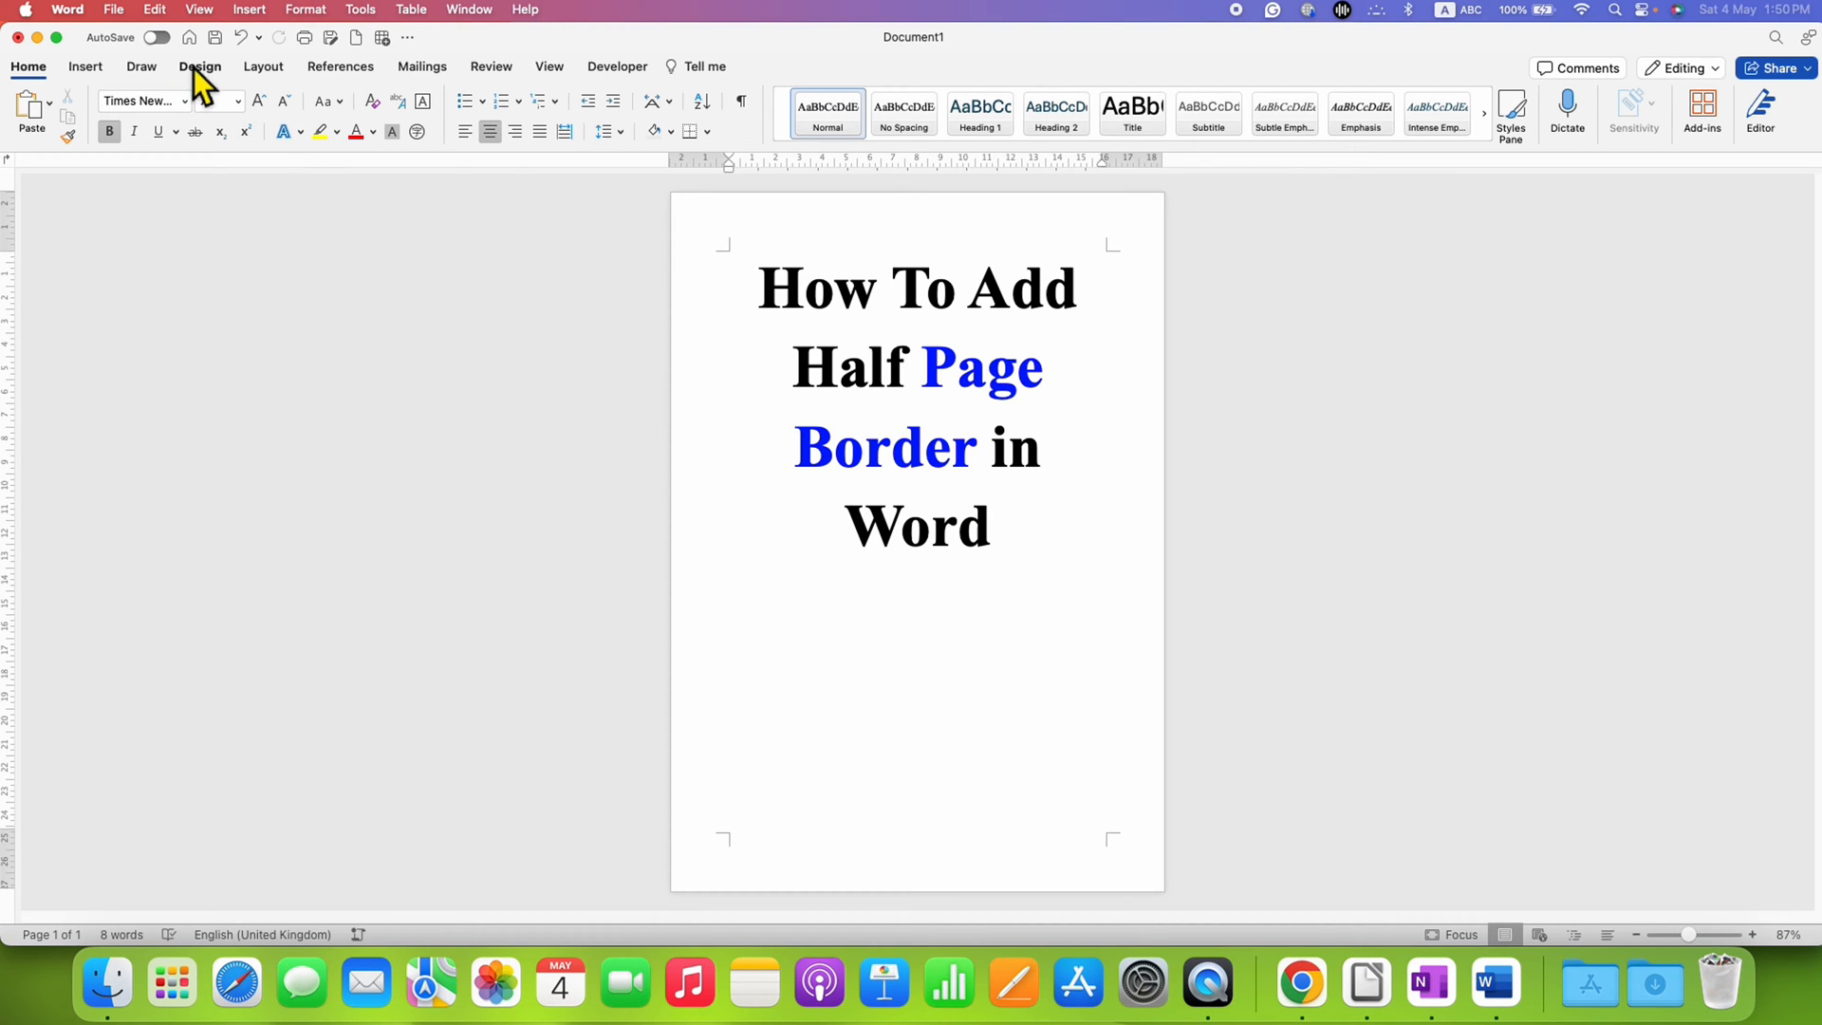
Step: Apply a Box page border around the whole page from the Design tab's Page Borders dialog
left_click(199, 67)
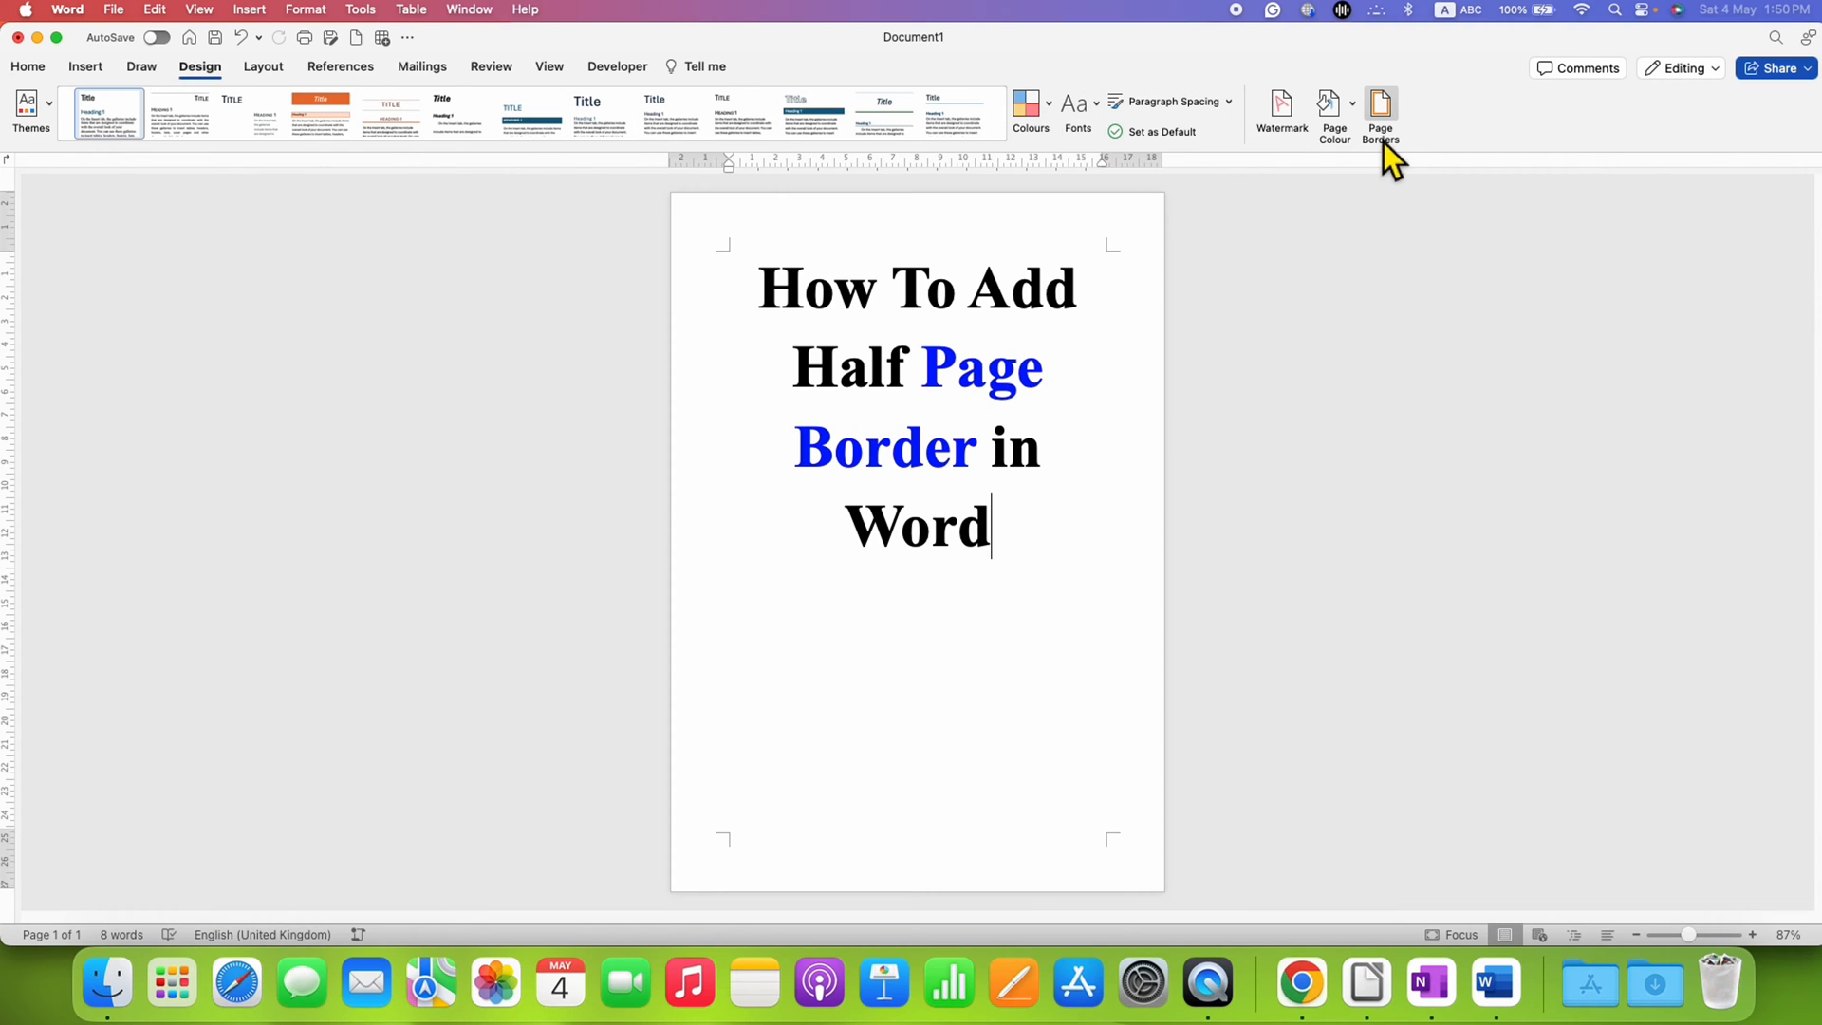
mouse_move(1380, 110)
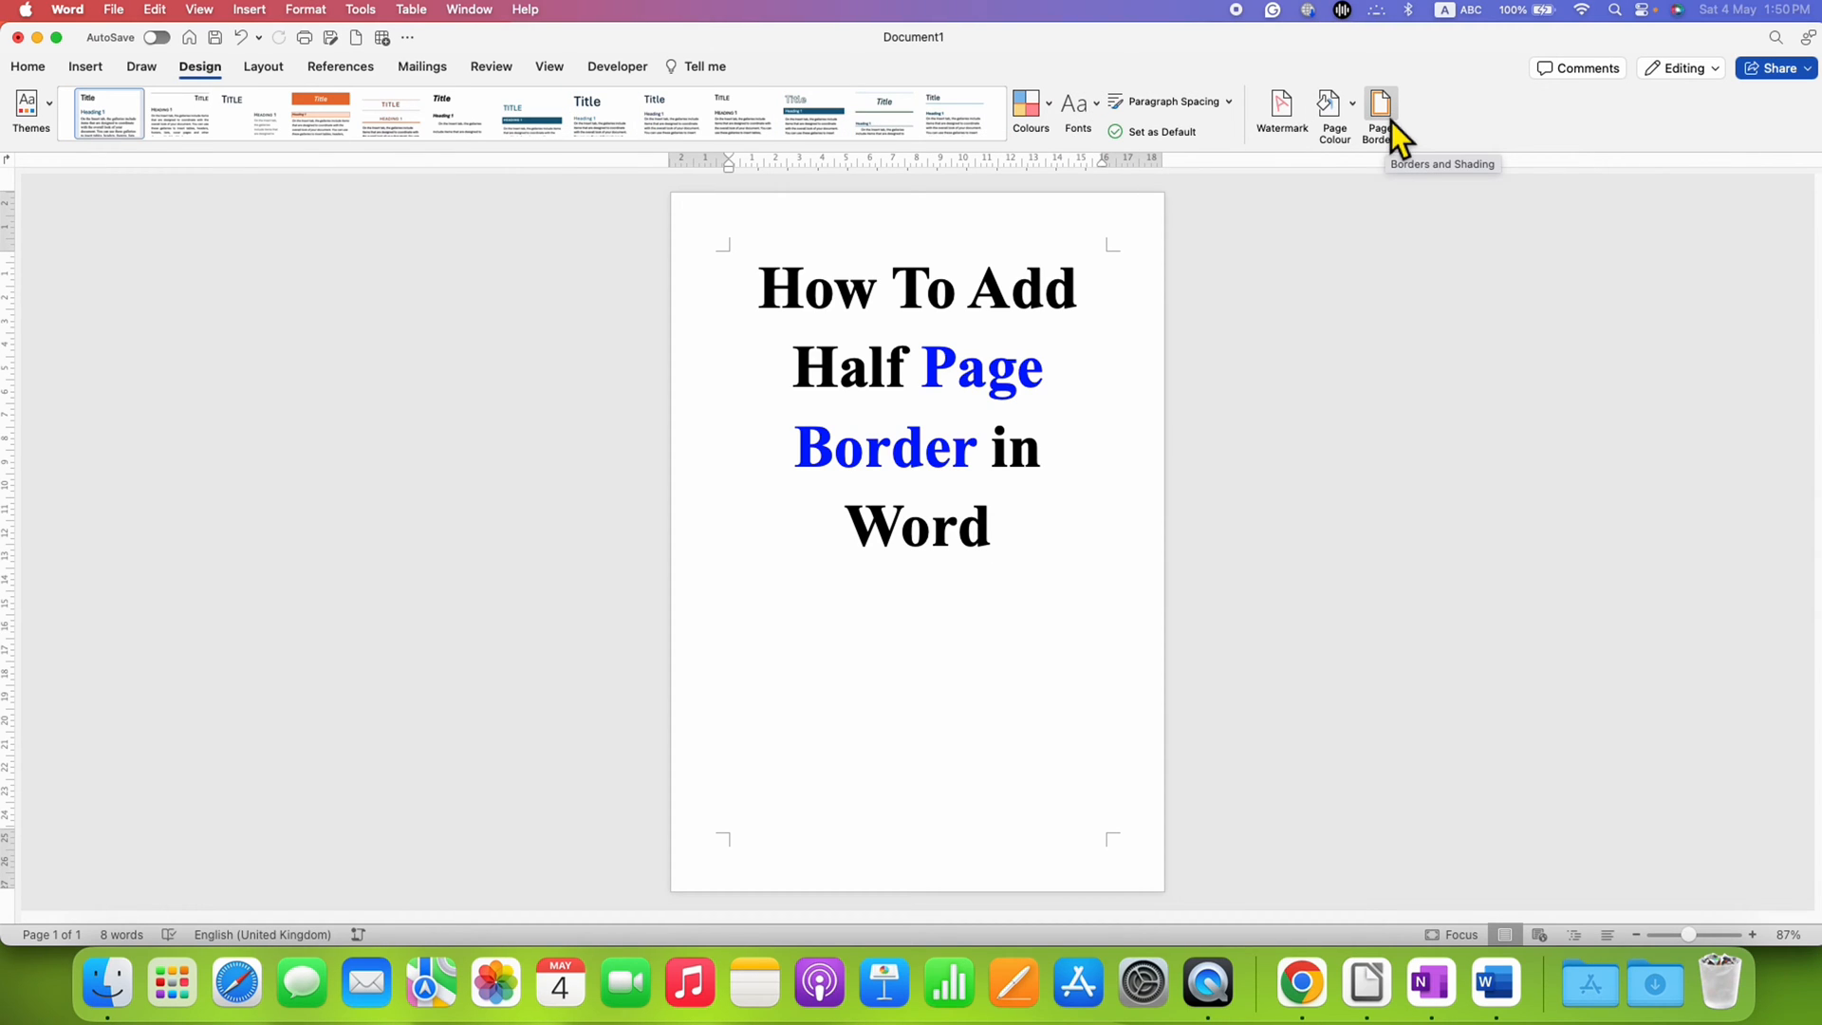
left_click(1377, 110)
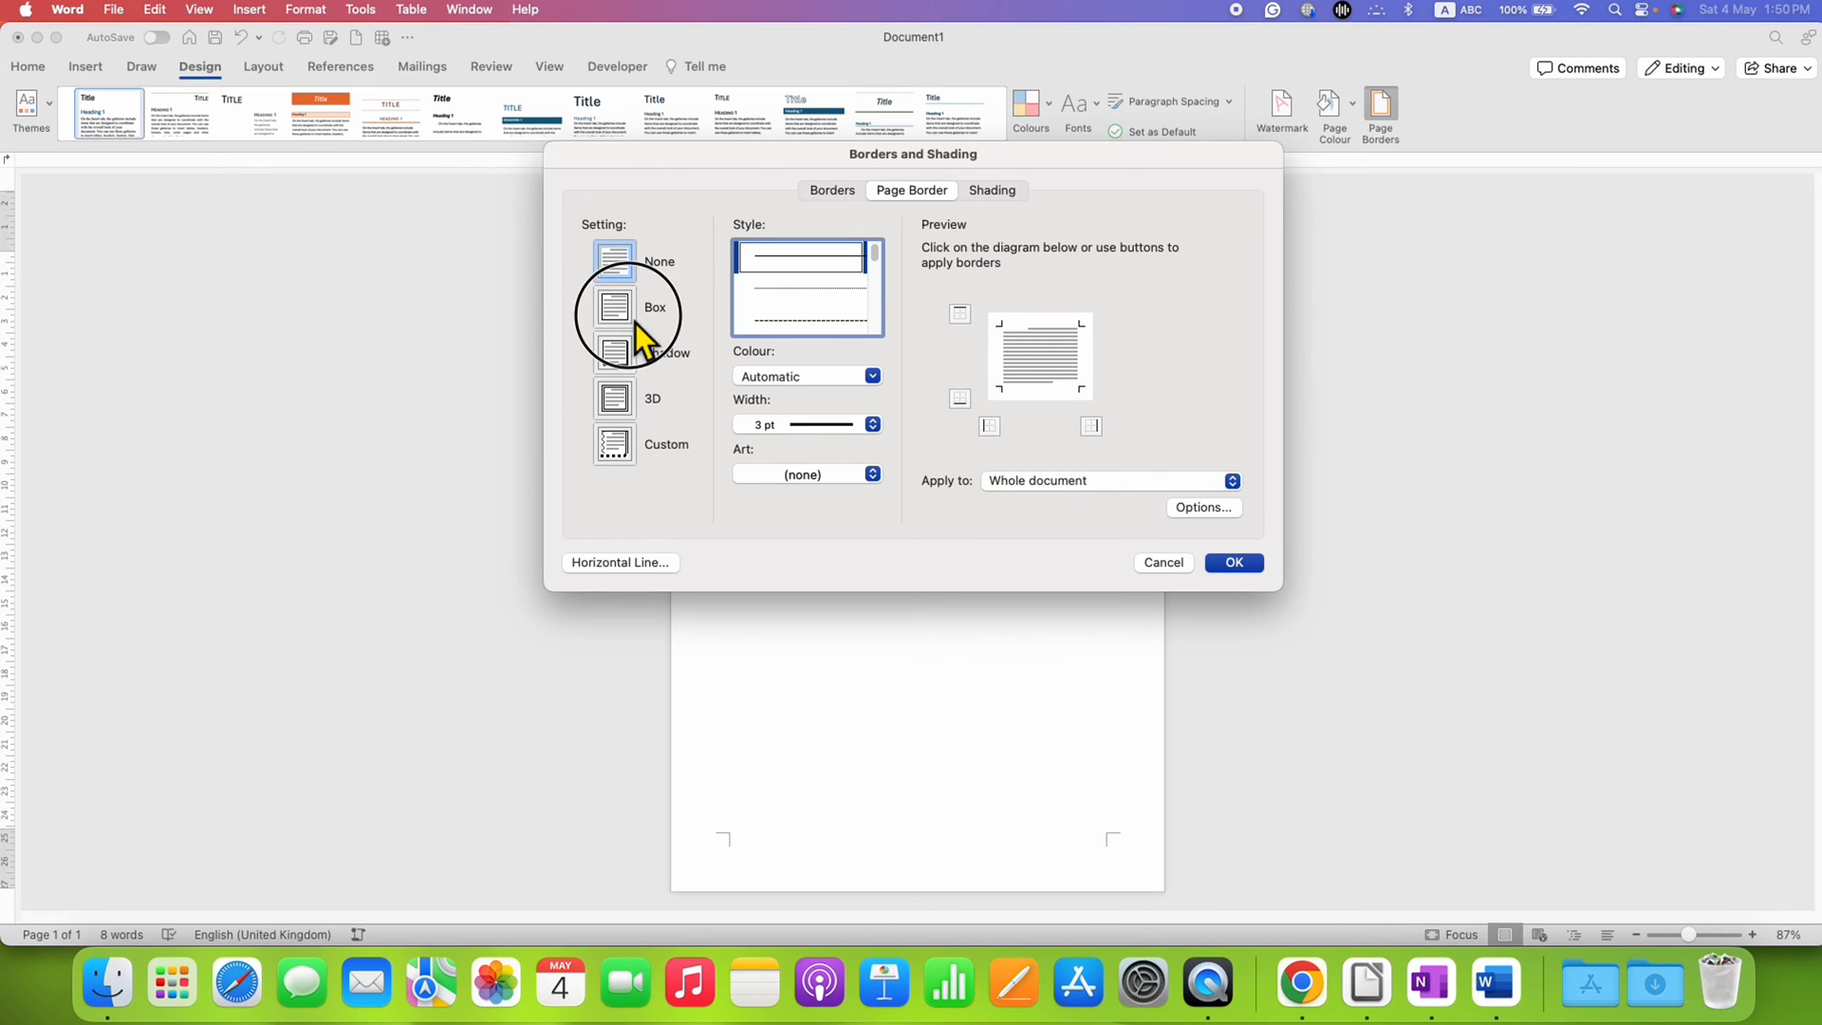
left_click(615, 306)
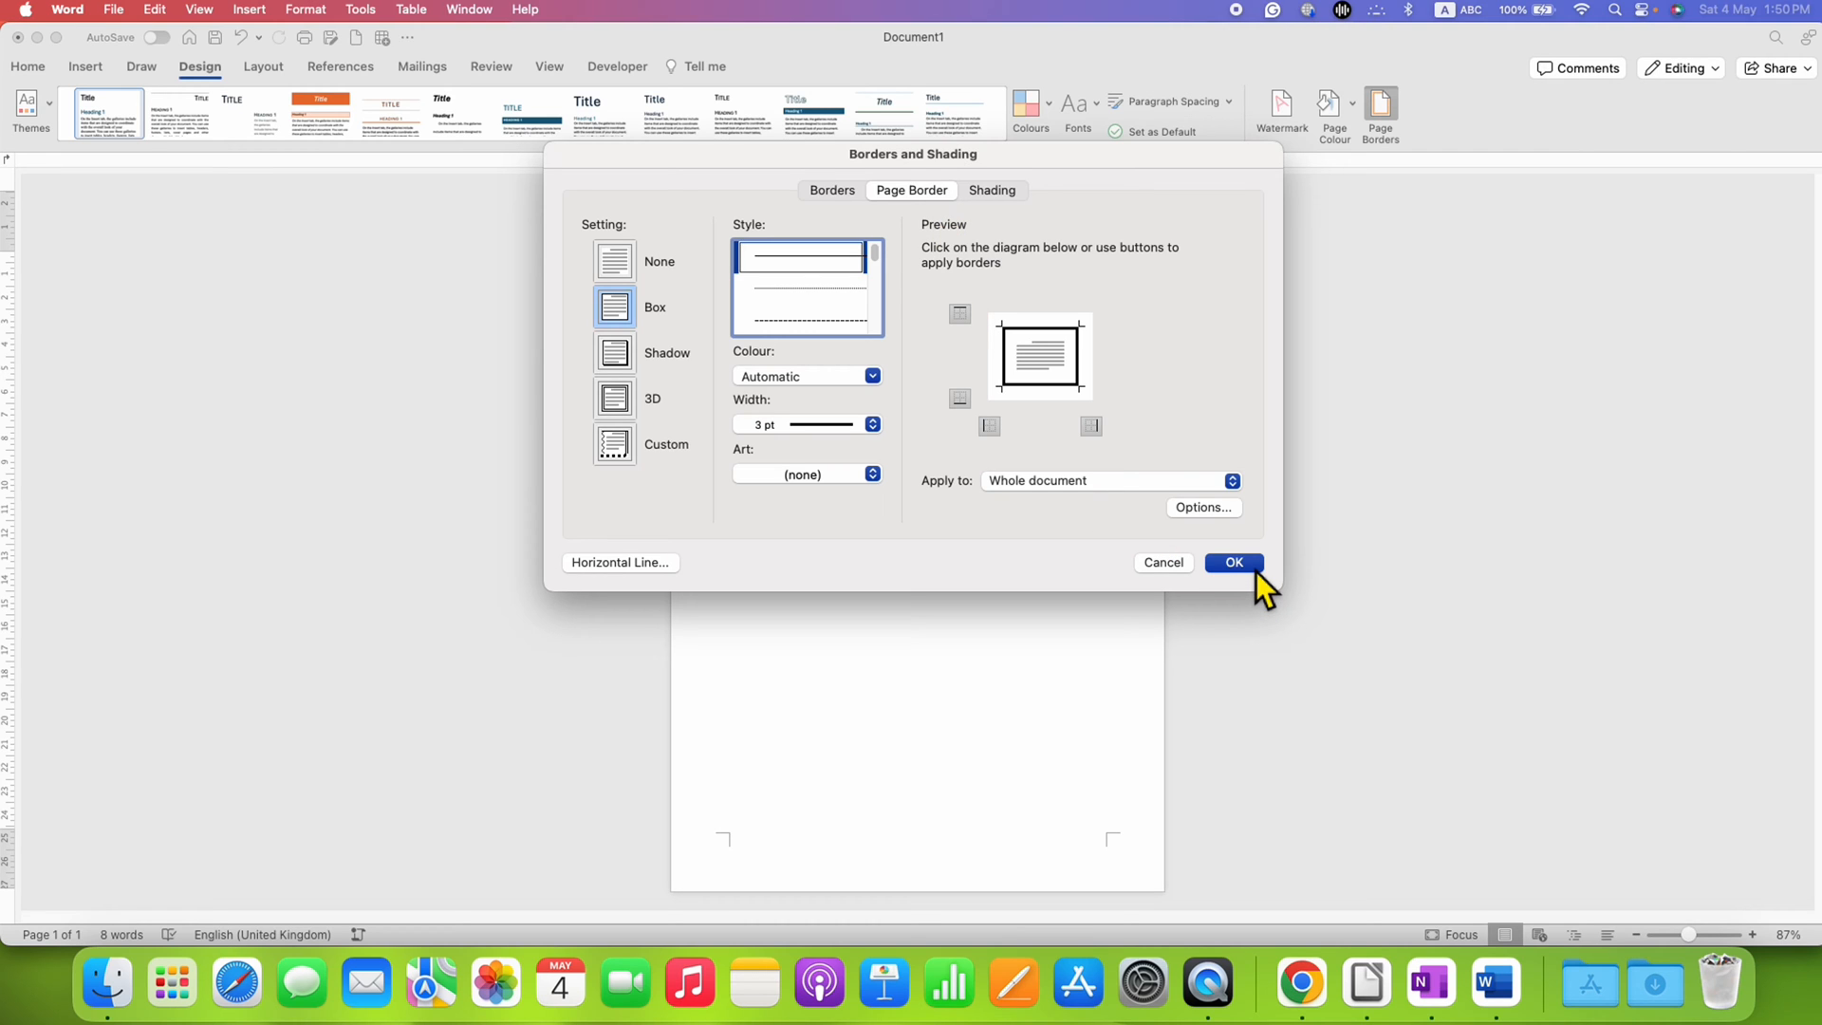
left_click(1233, 561)
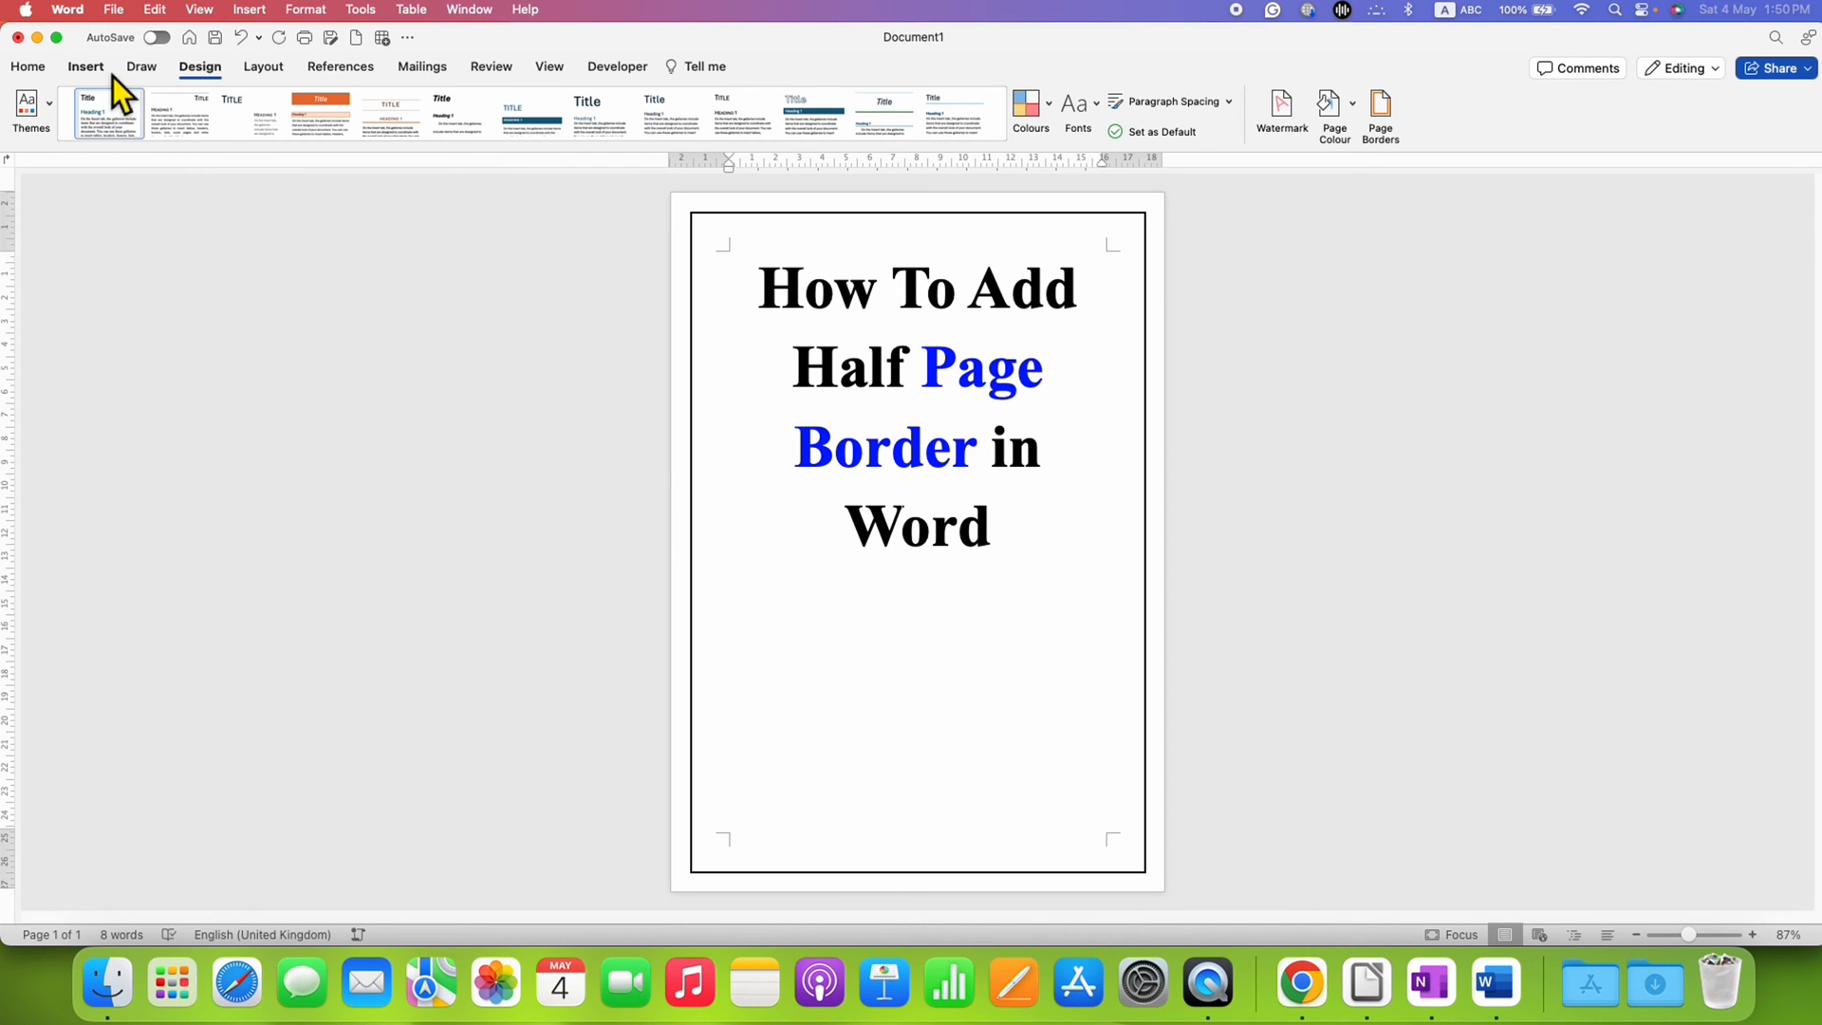
Step: Draw a Rectangle shape covering the top half of the page inside the border
left_click(85, 67)
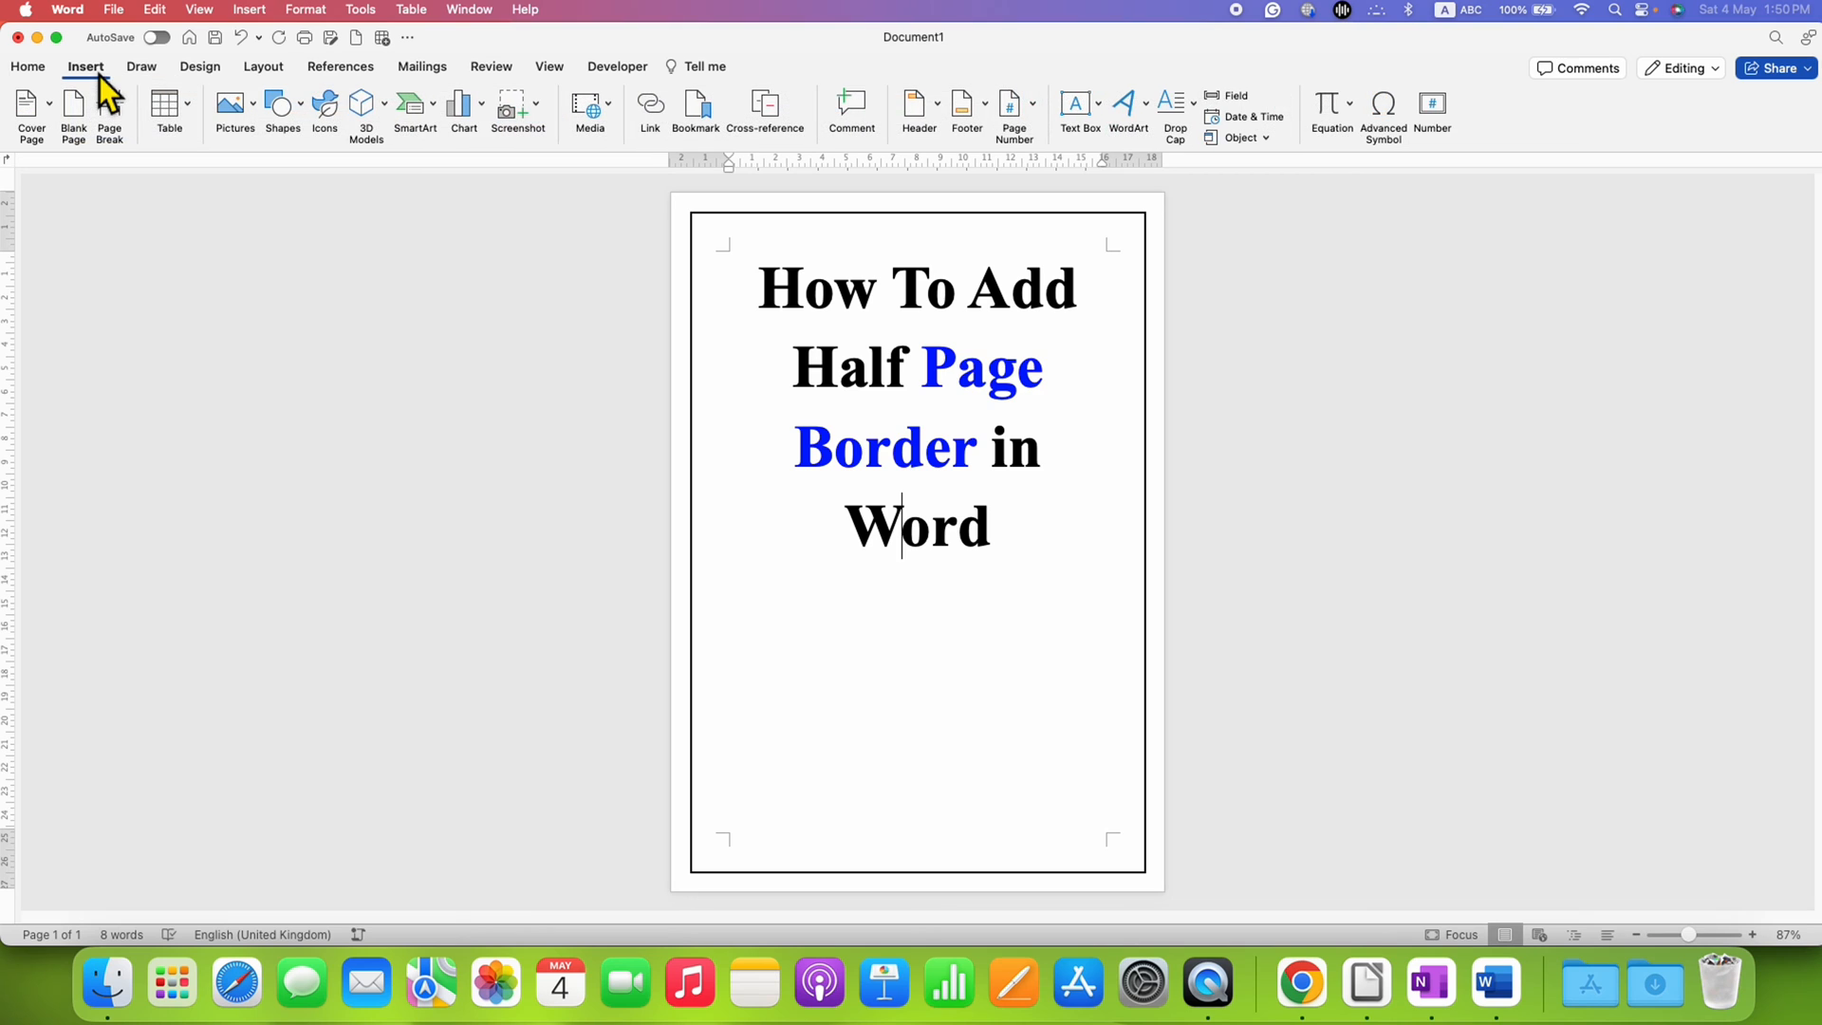
left_click(283, 105)
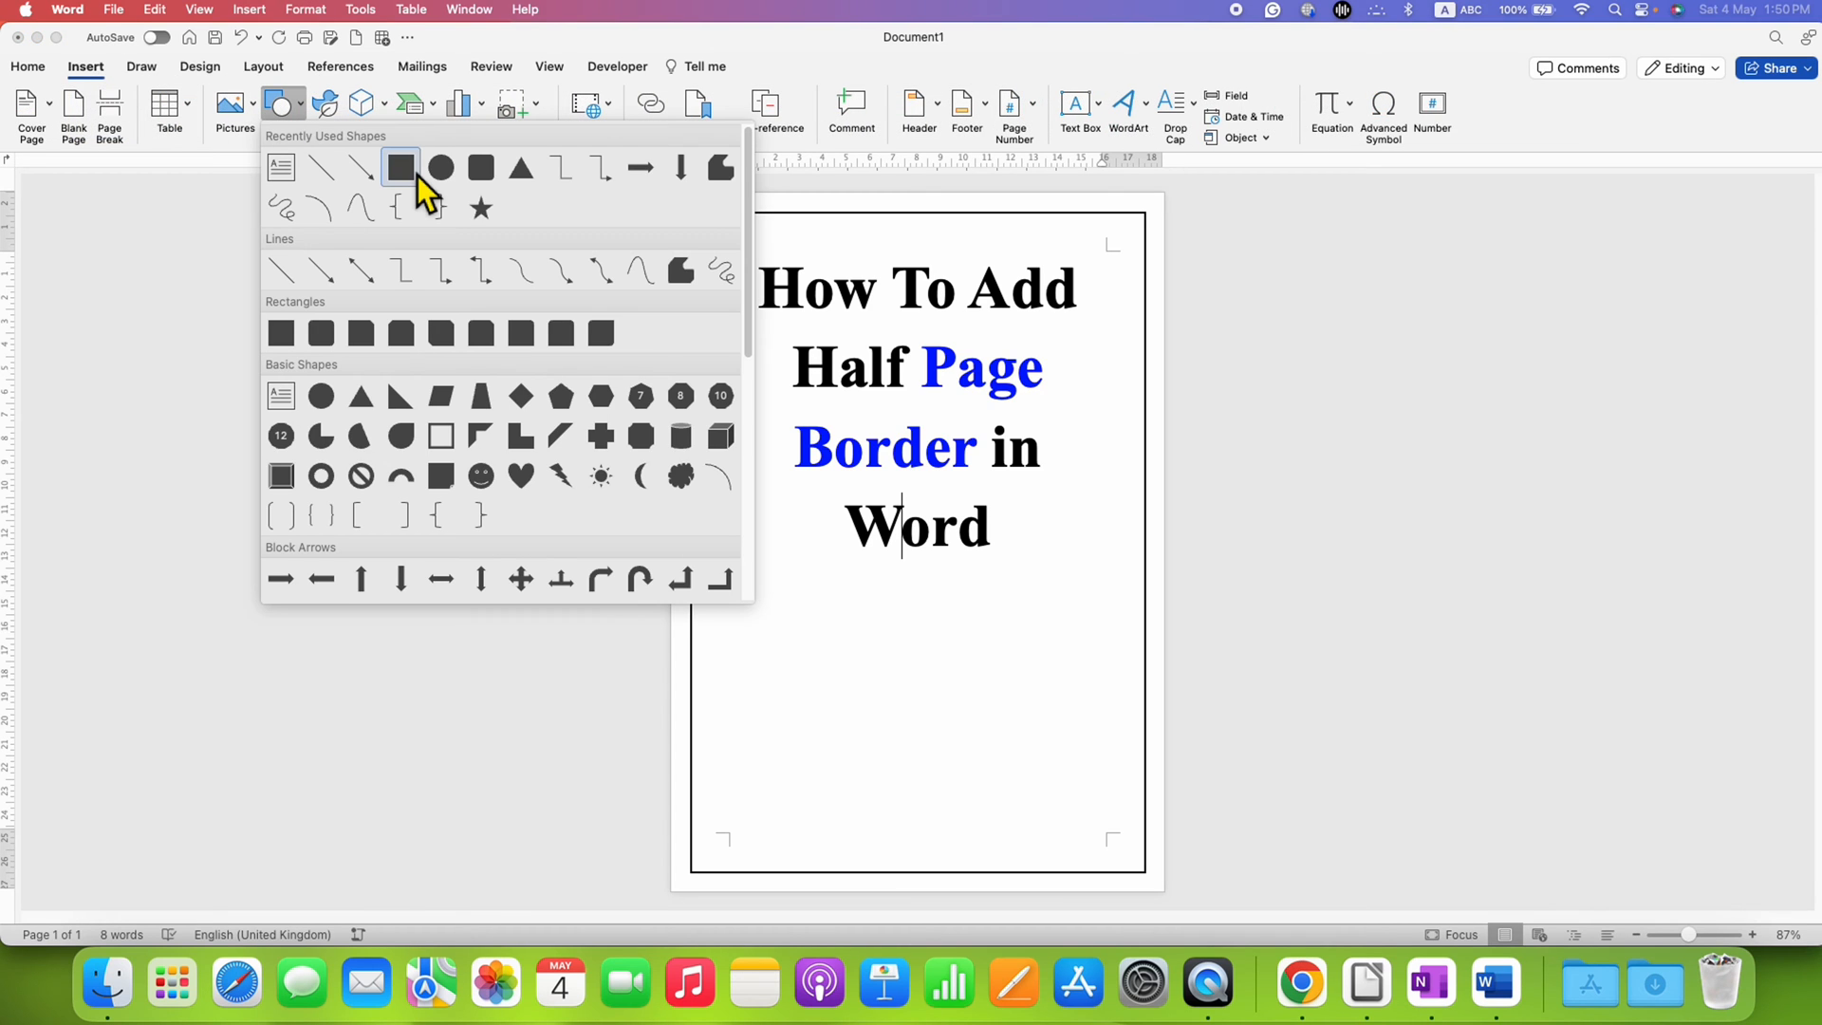
left_click(401, 167)
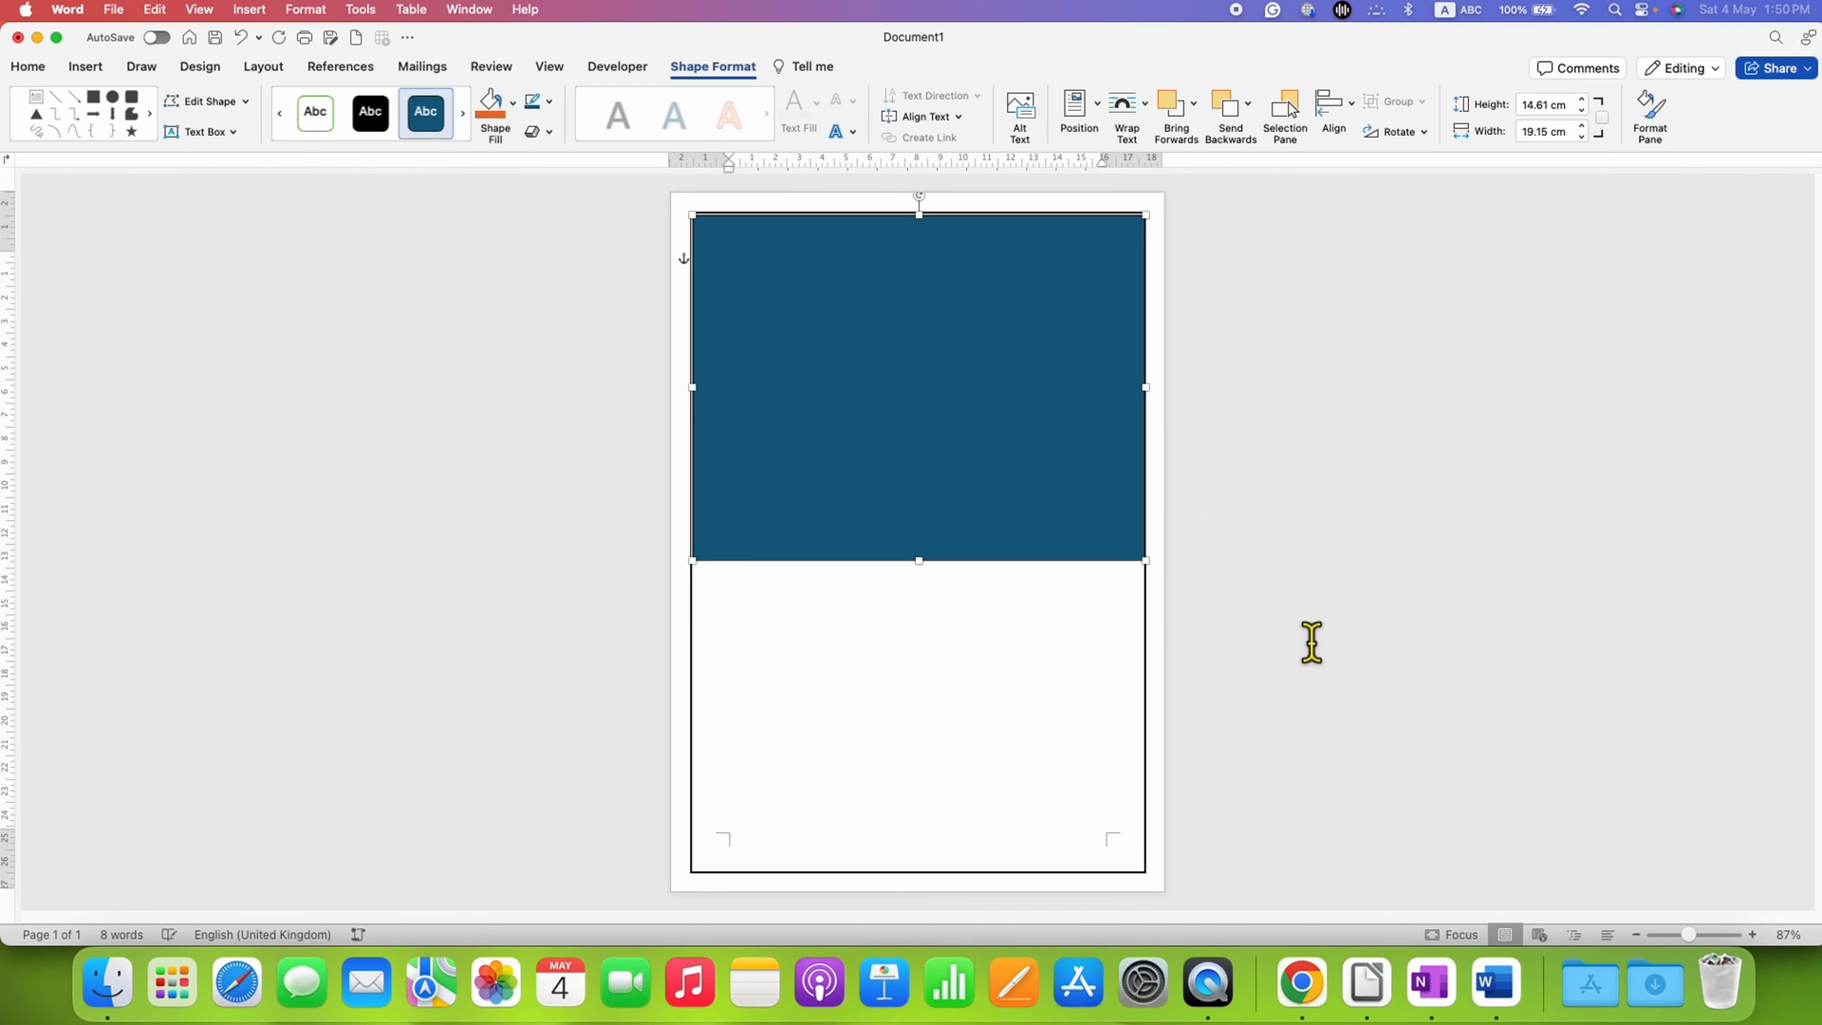
mouse_move(932, 455)
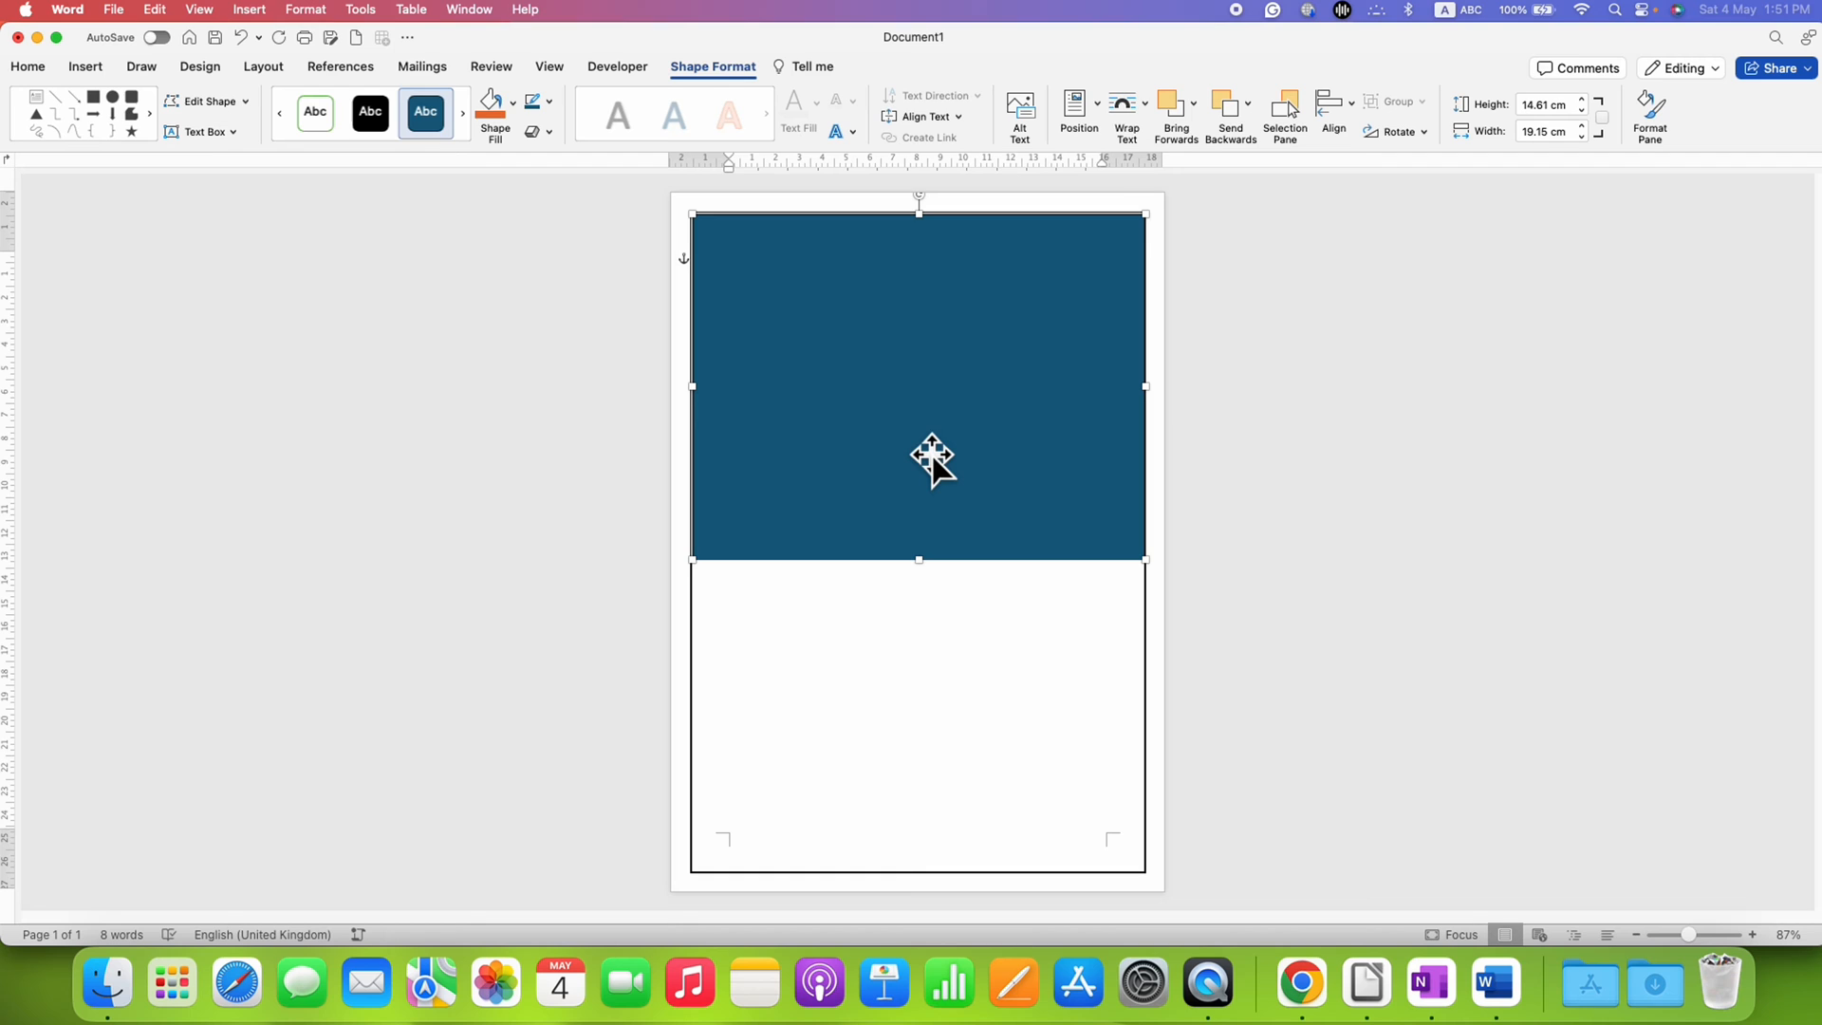
mouse_move(366, 186)
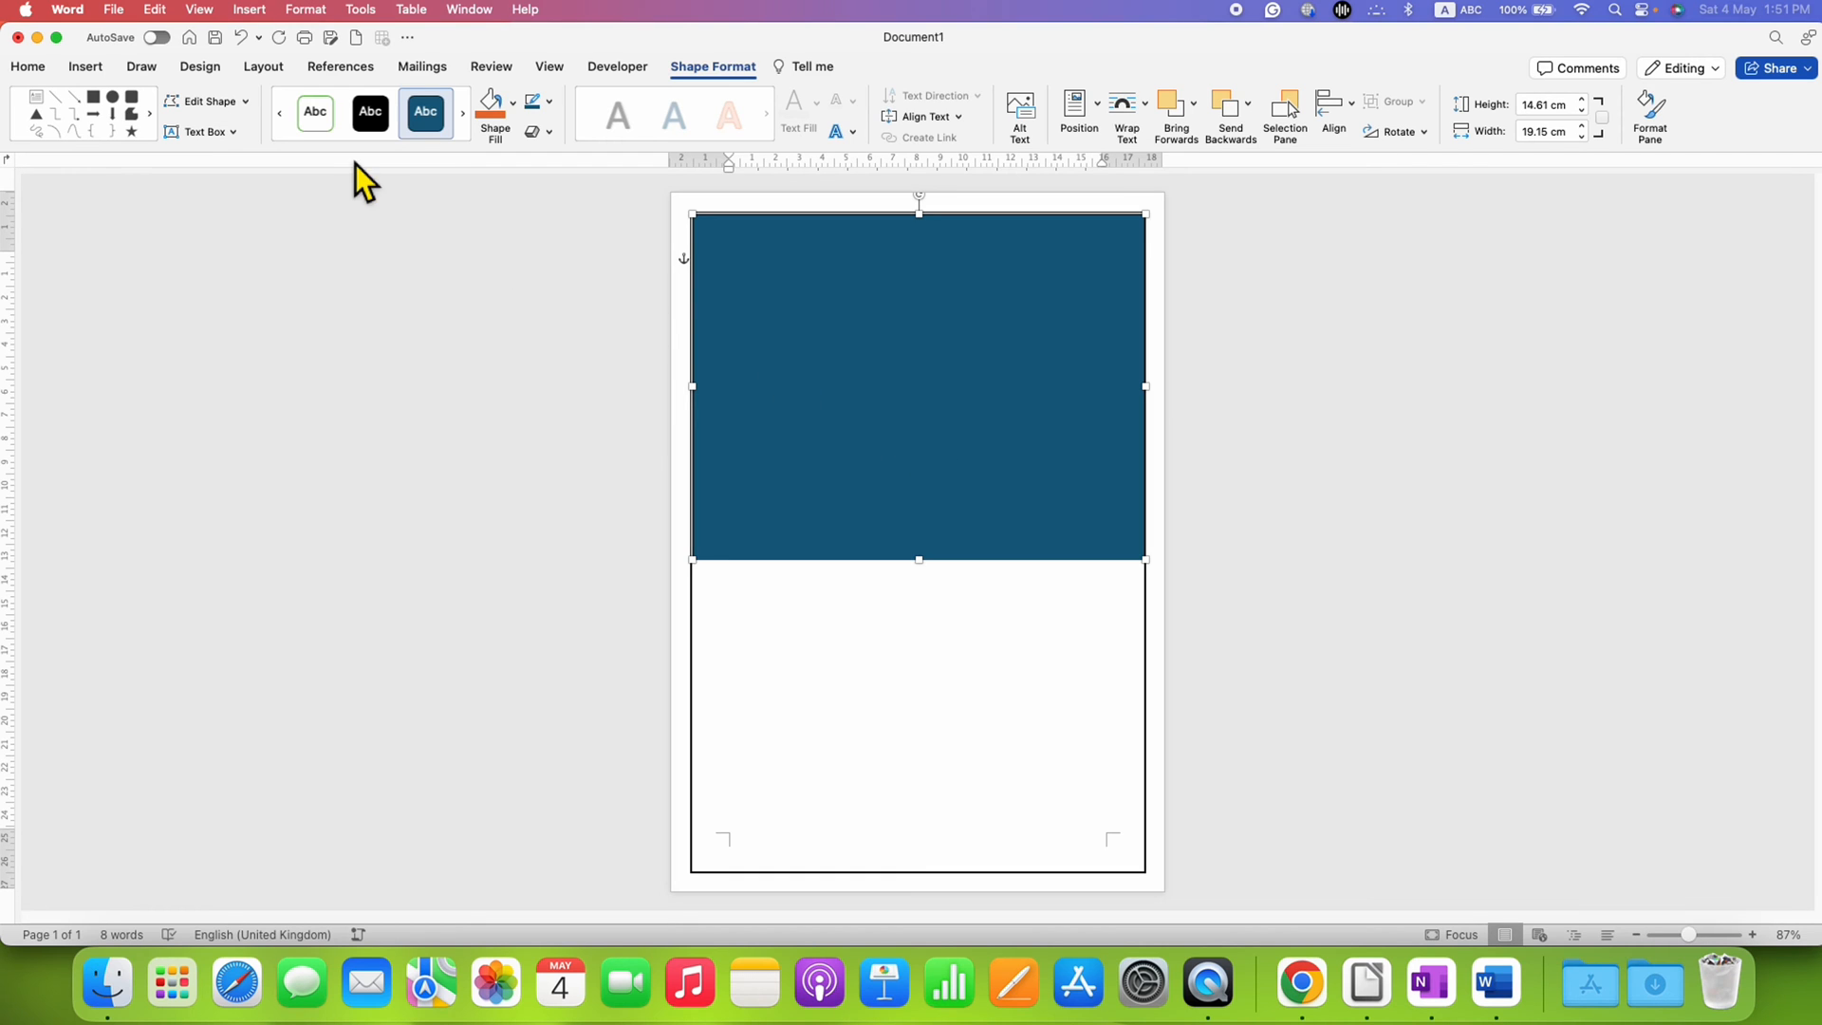
Step: Check the paper size under Layout and shorten the rectangle's height to about 14.3 cm
left_click(262, 66)
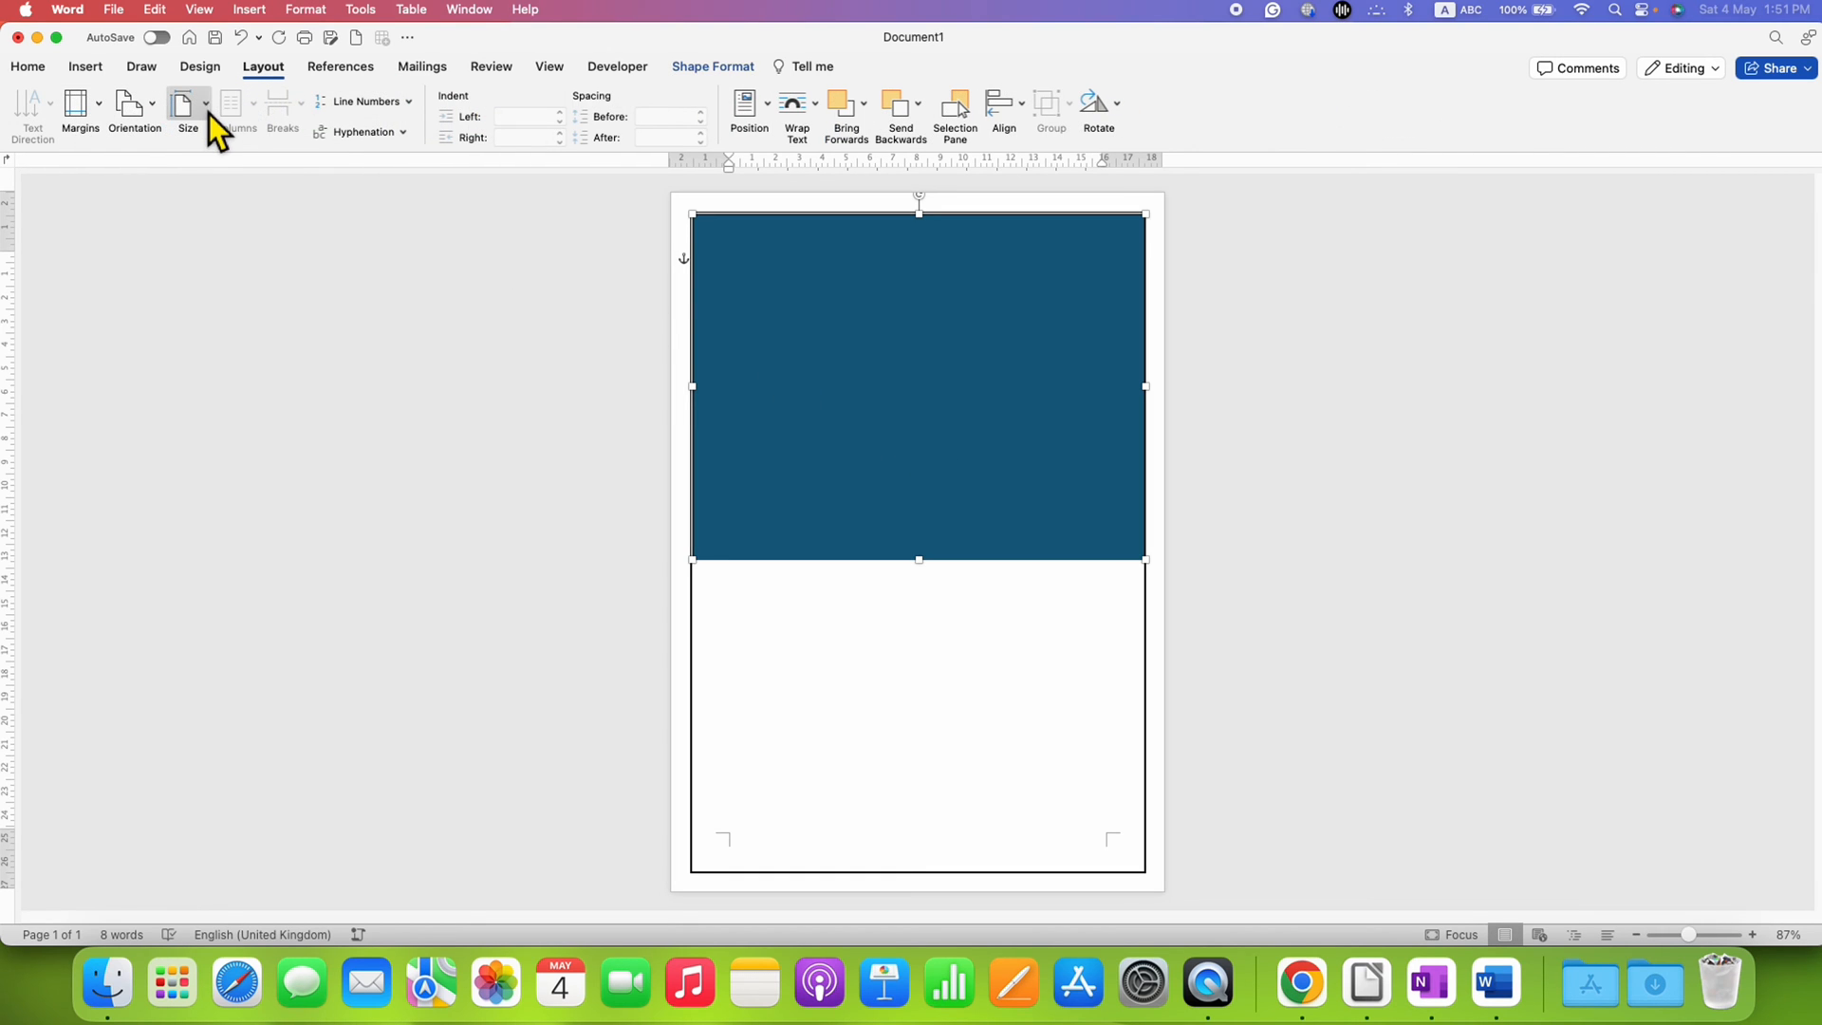
left_click(188, 106)
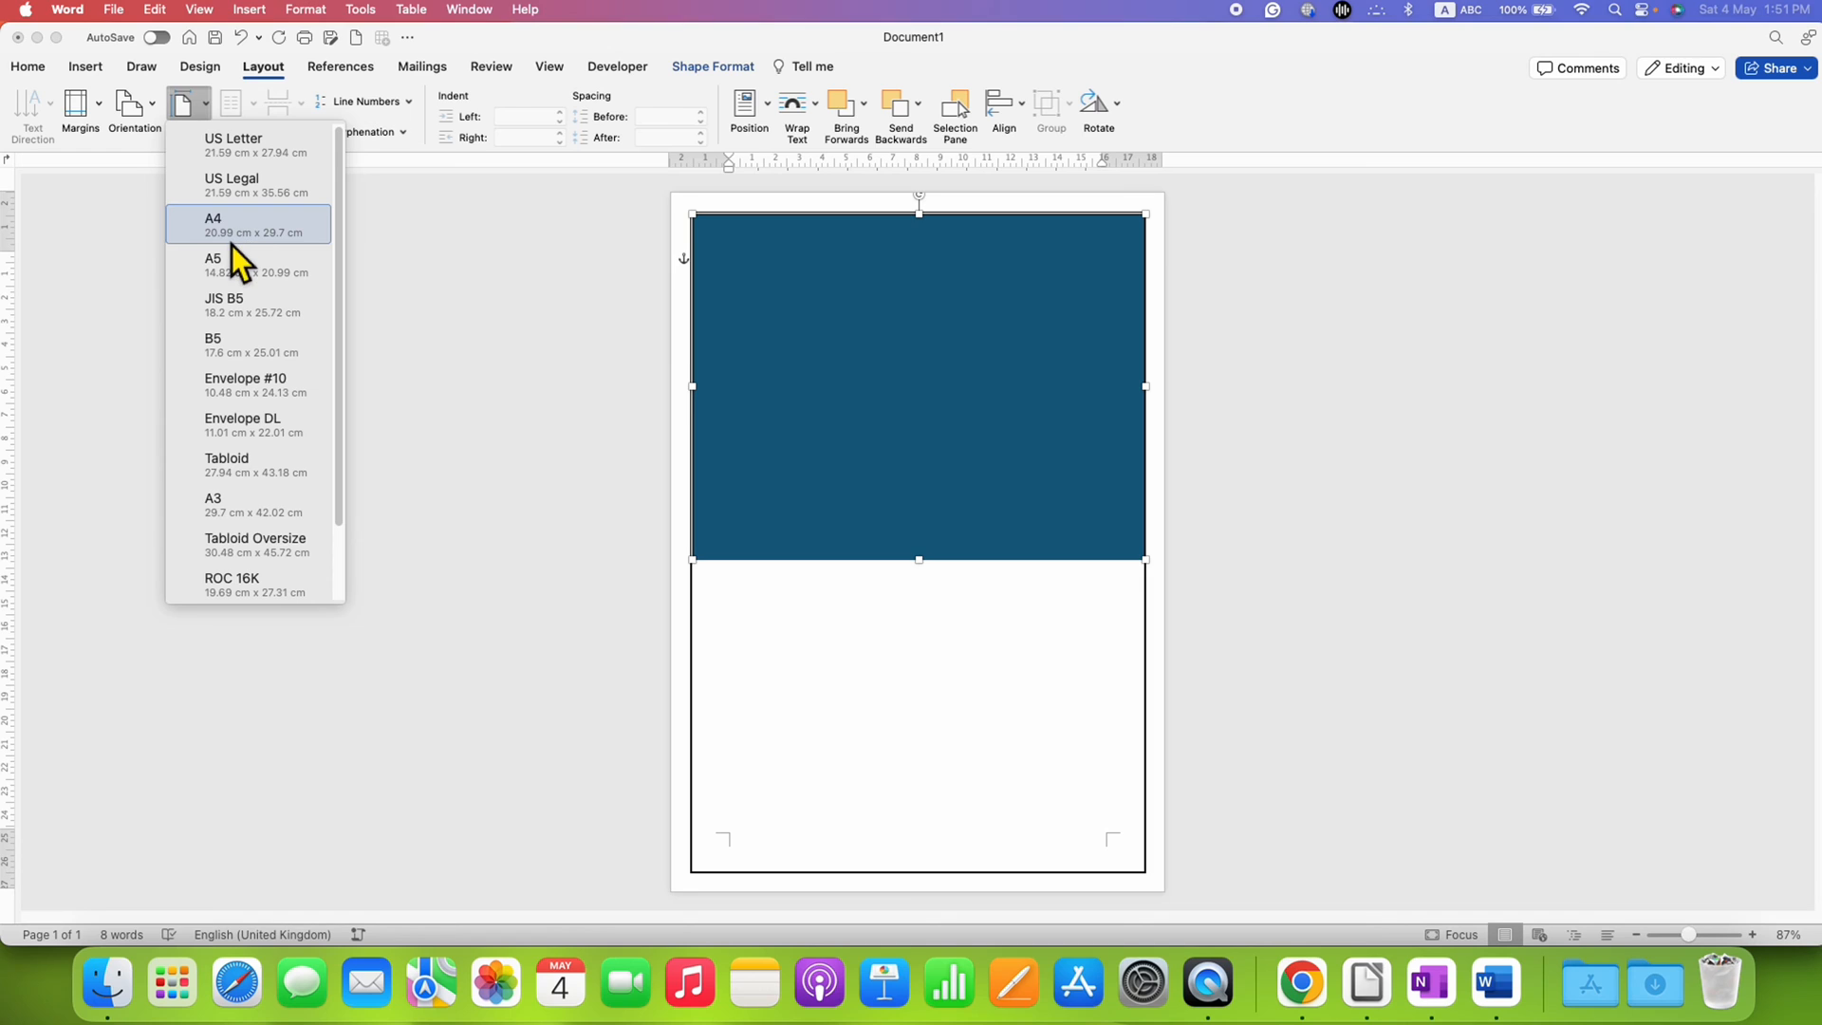
mouse_move(290, 266)
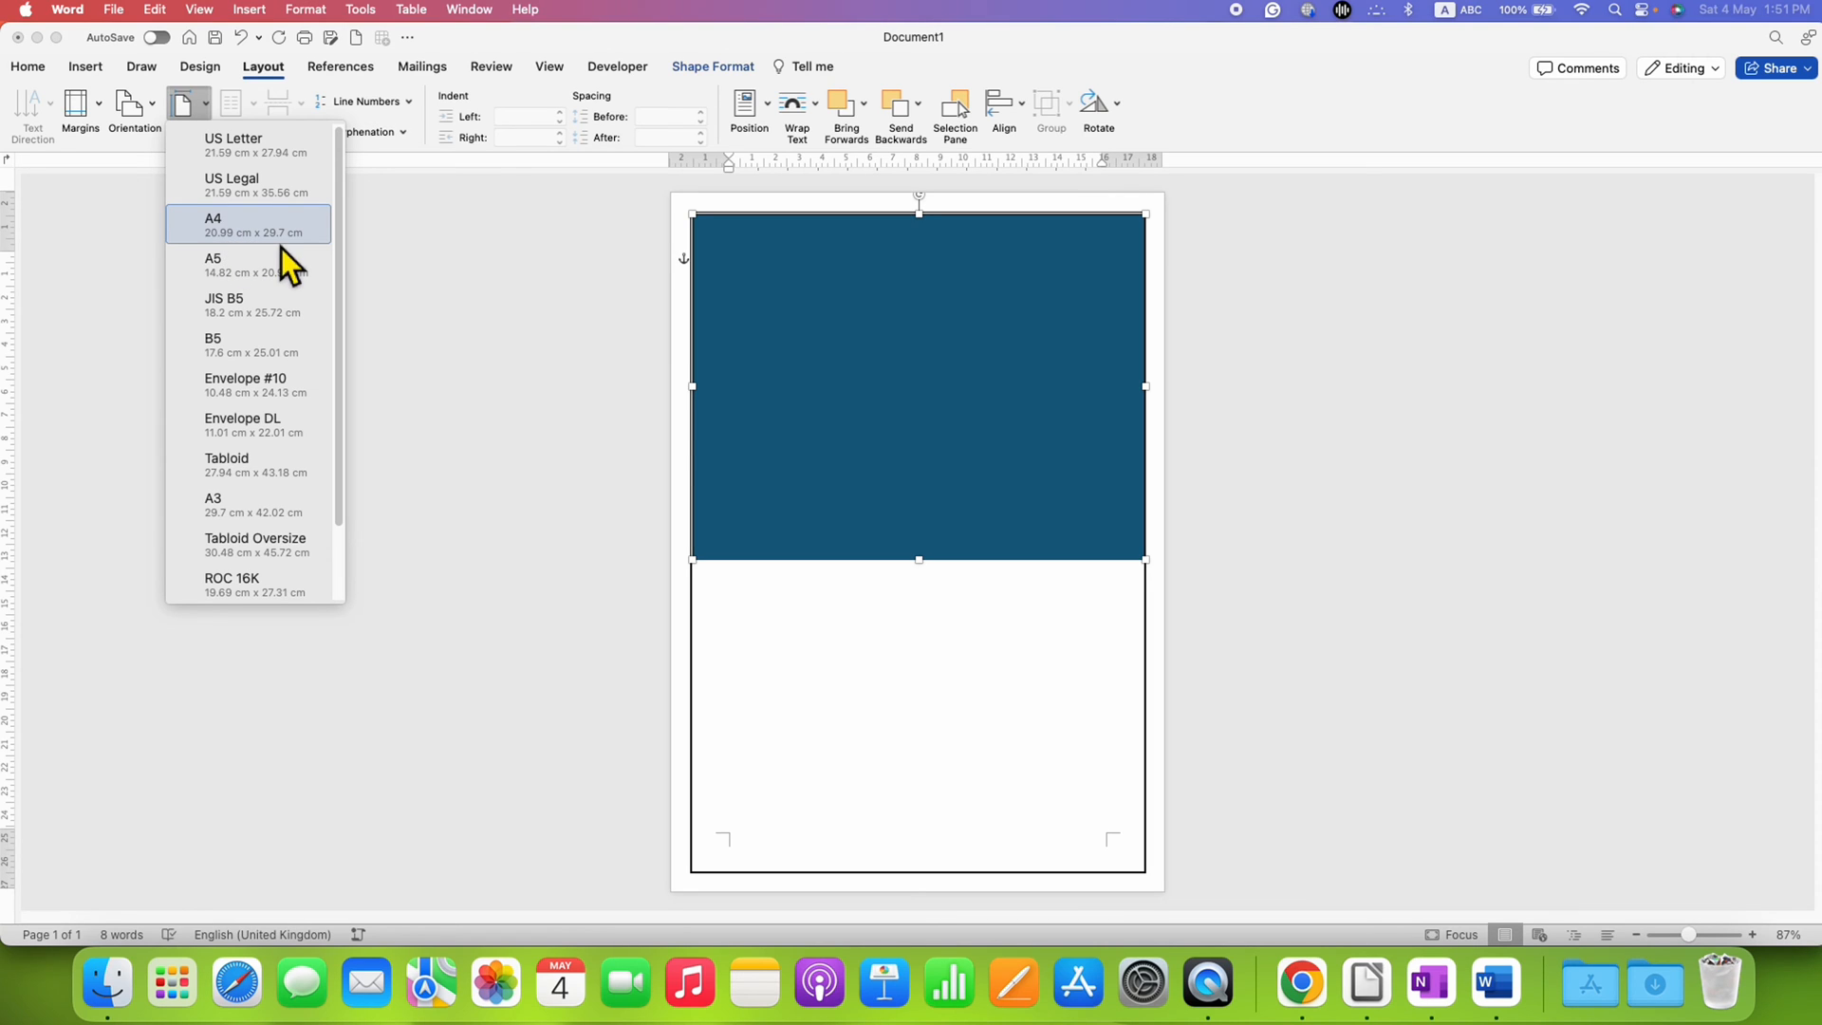
mouse_move(302, 266)
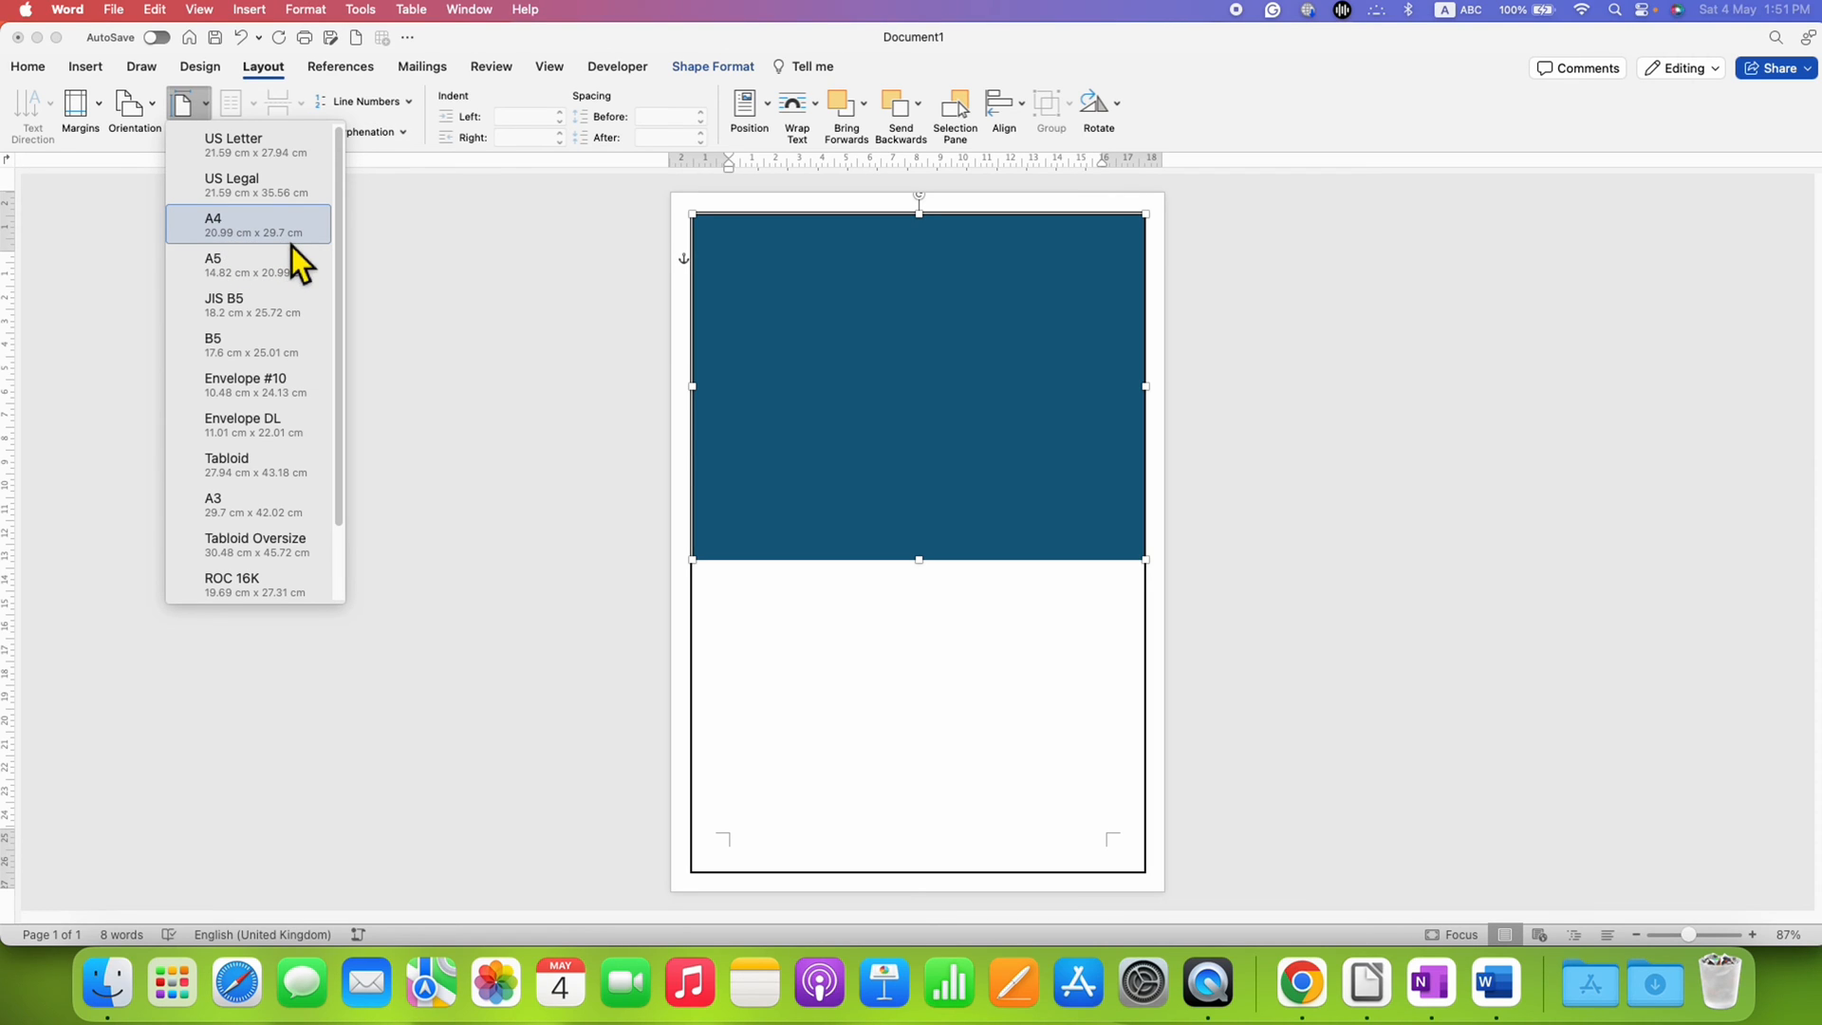
mouse_move(293, 260)
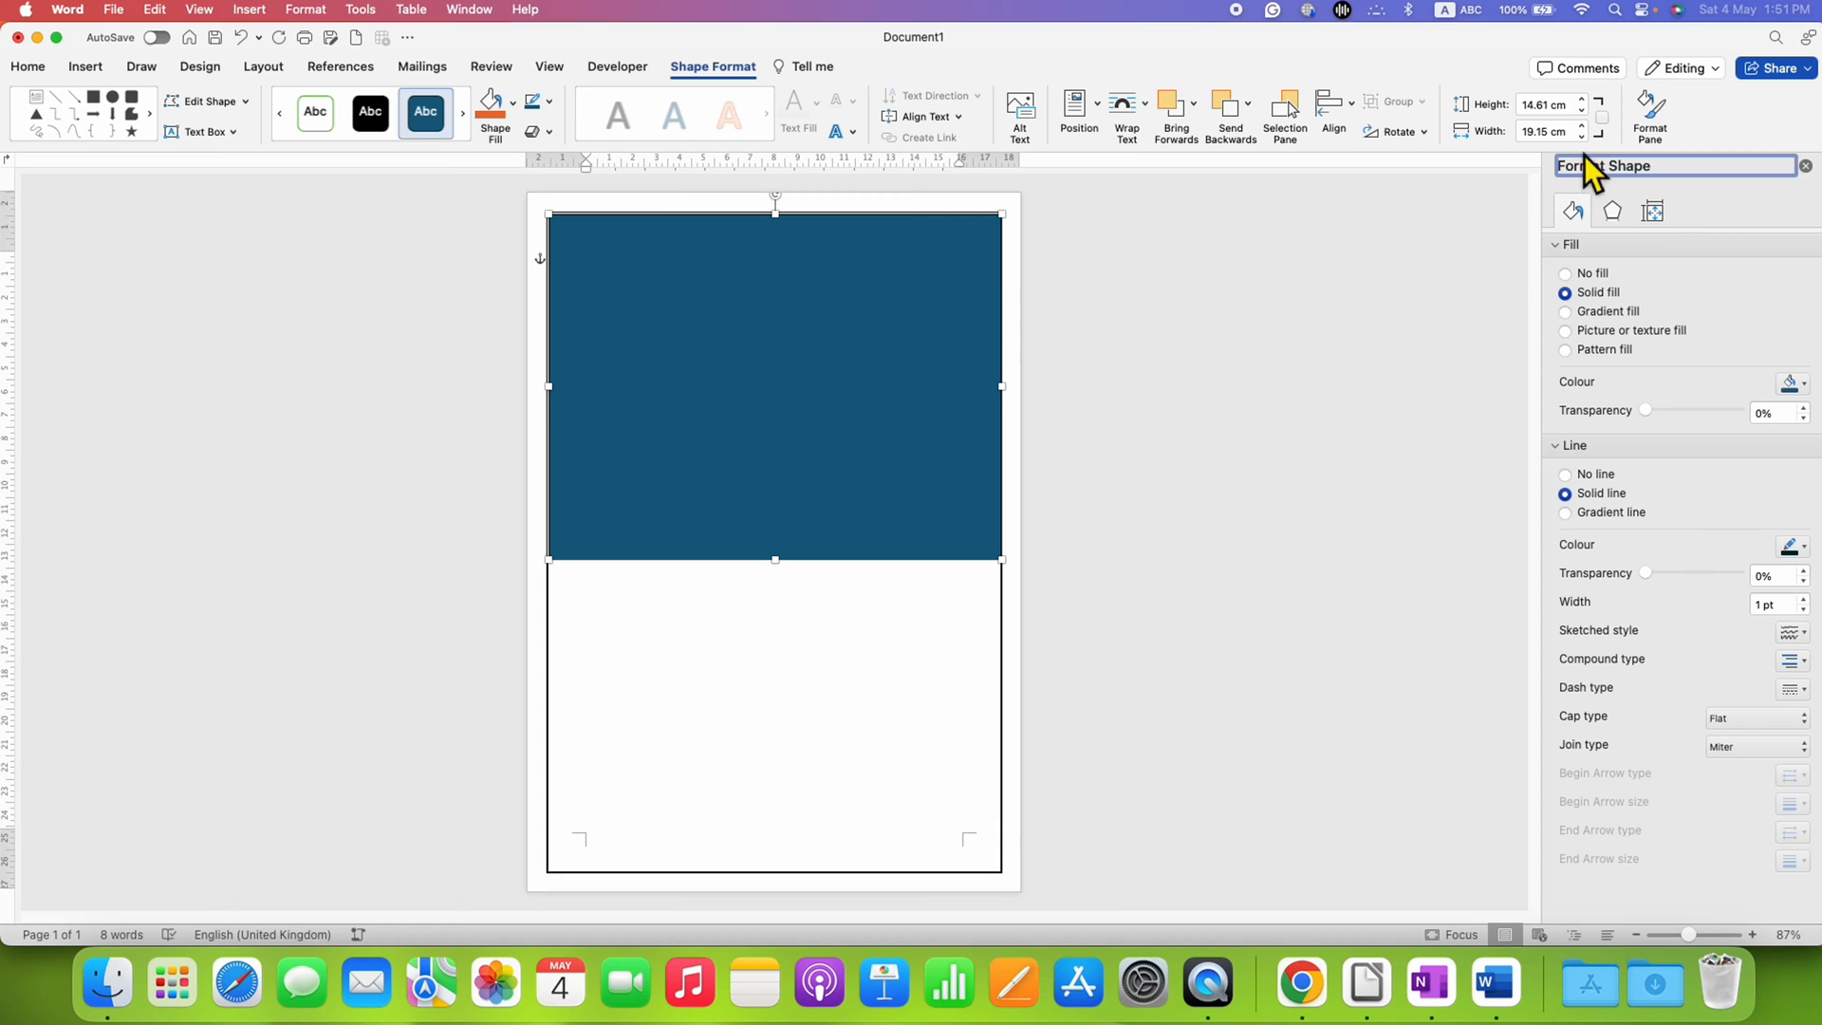
left_click(1548, 105)
type("14.3")
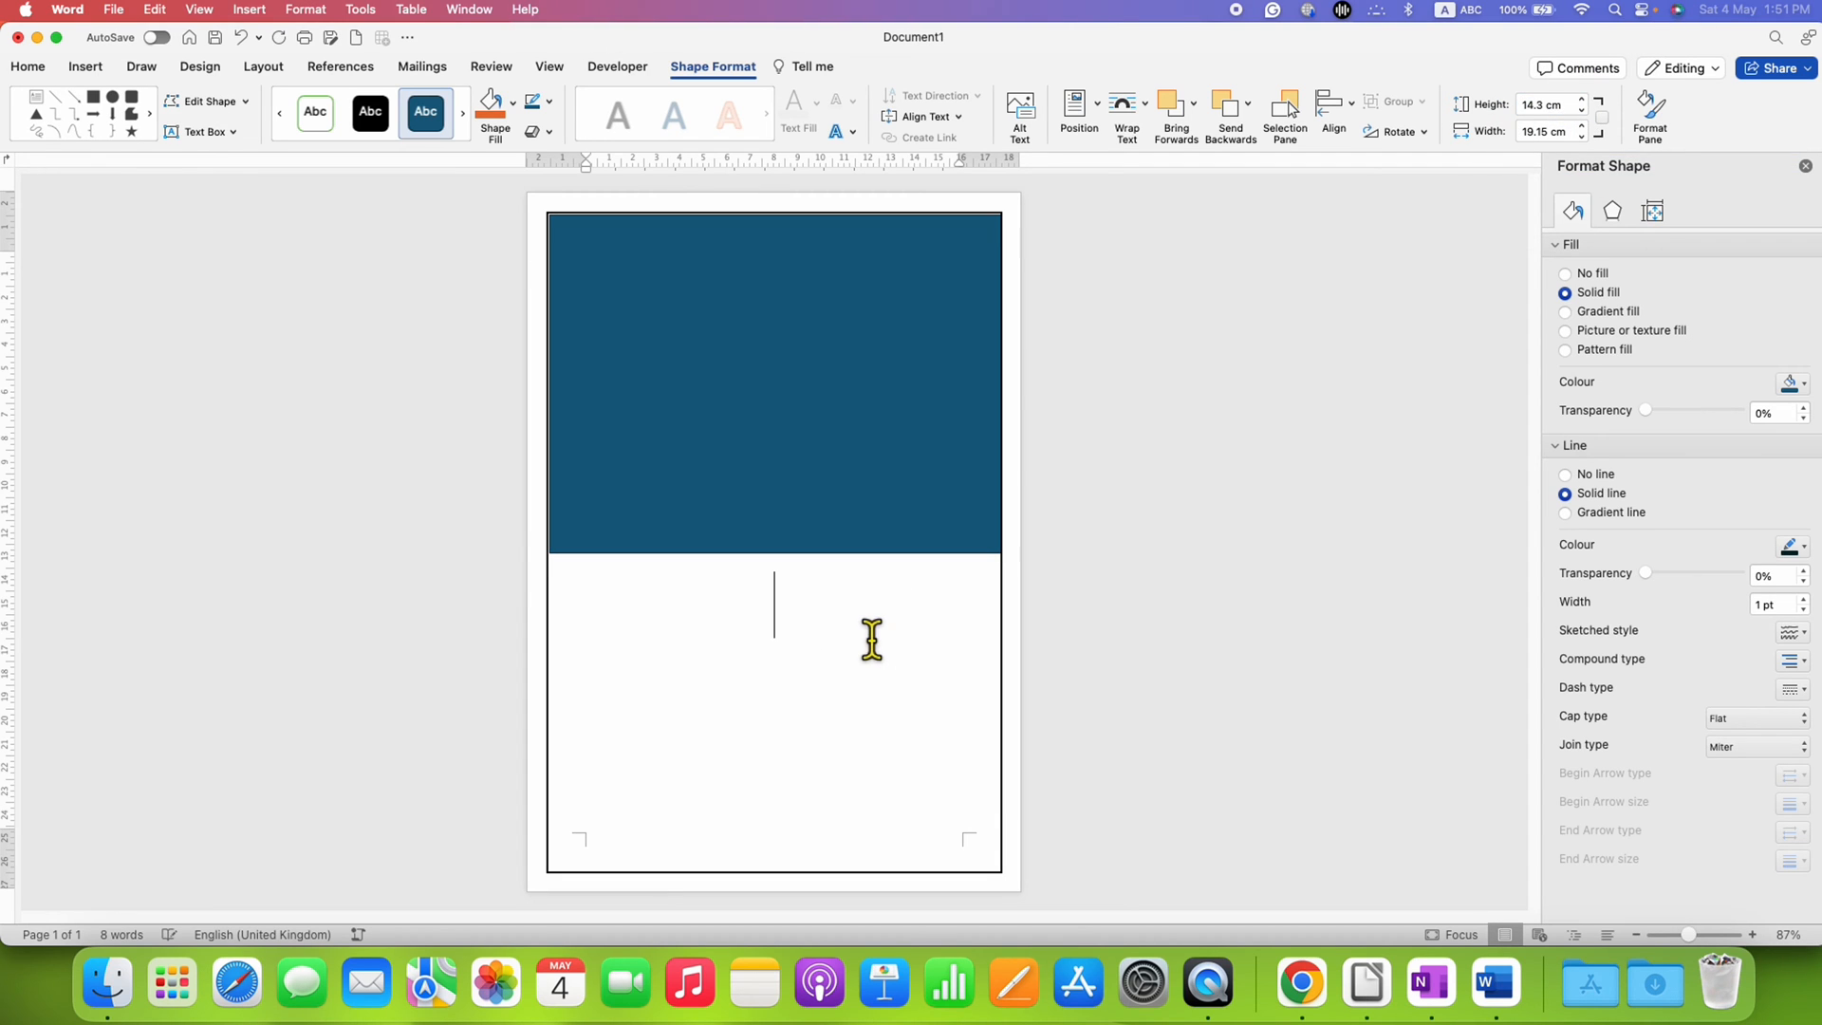
left_click(27, 66)
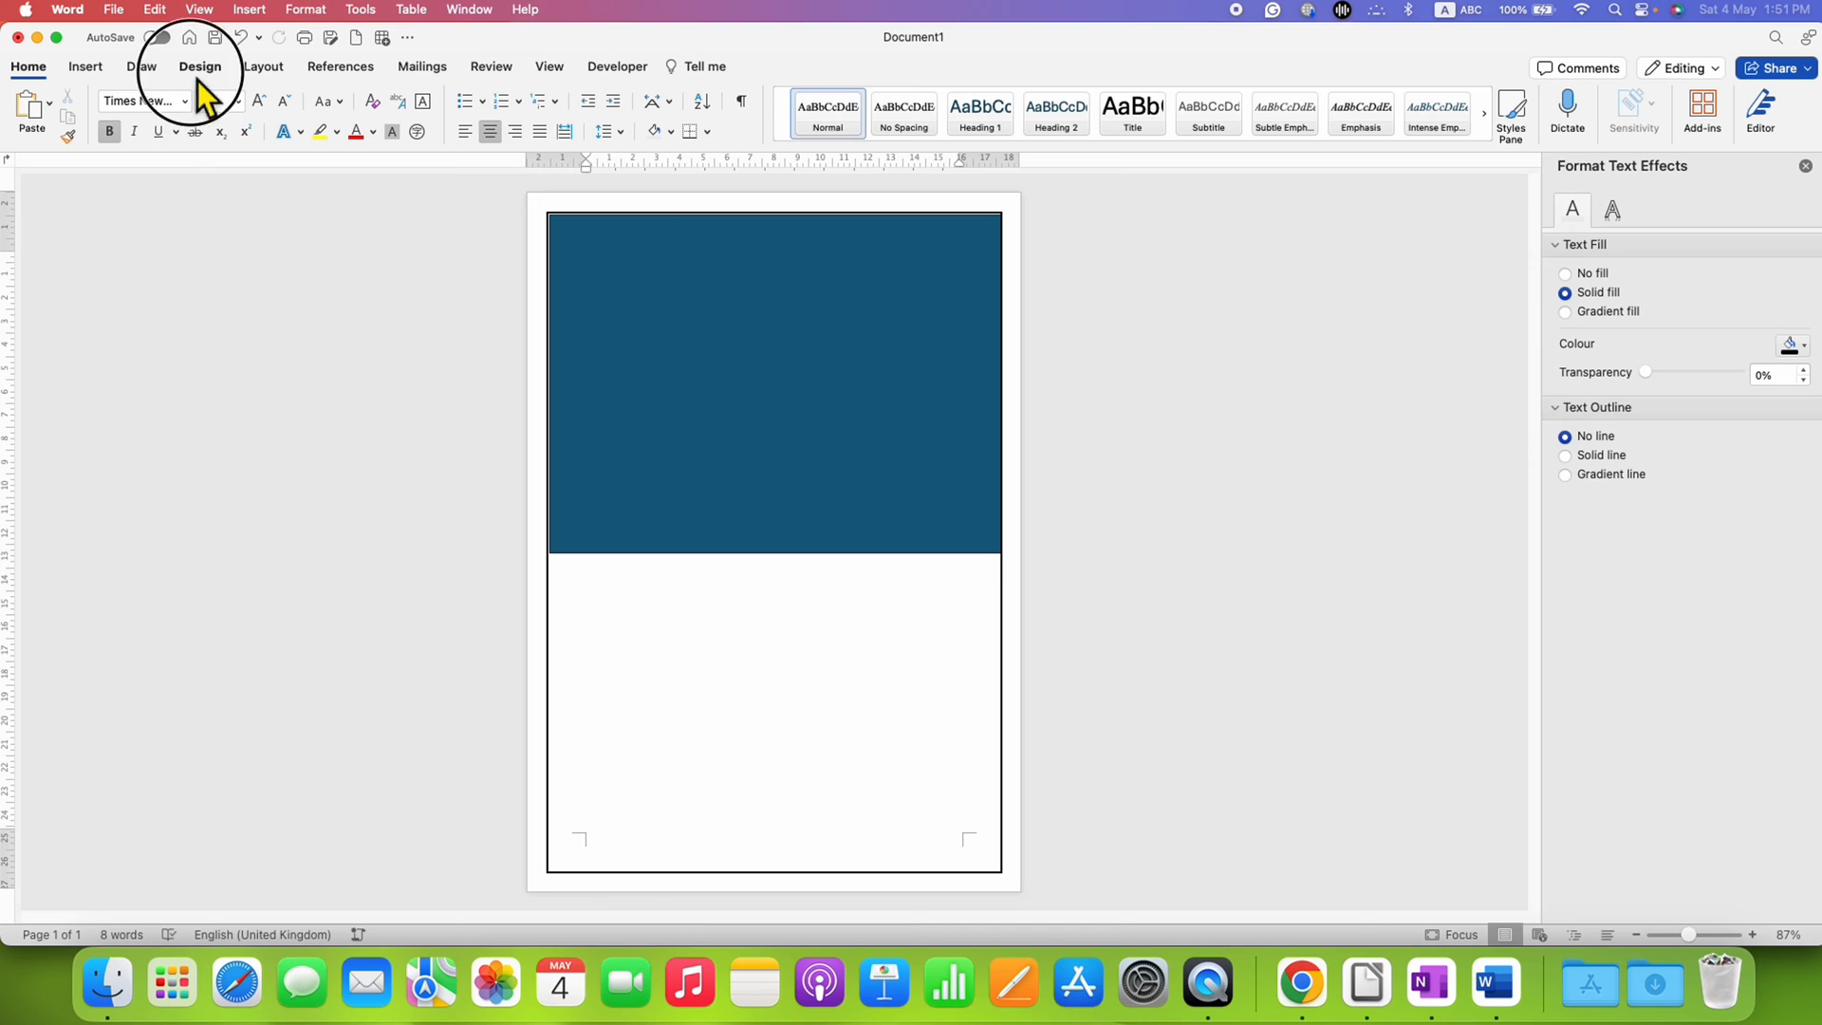
Step: Remove the box page border via the Page Borders dialog and select the blue rectangle
left_click(1380, 112)
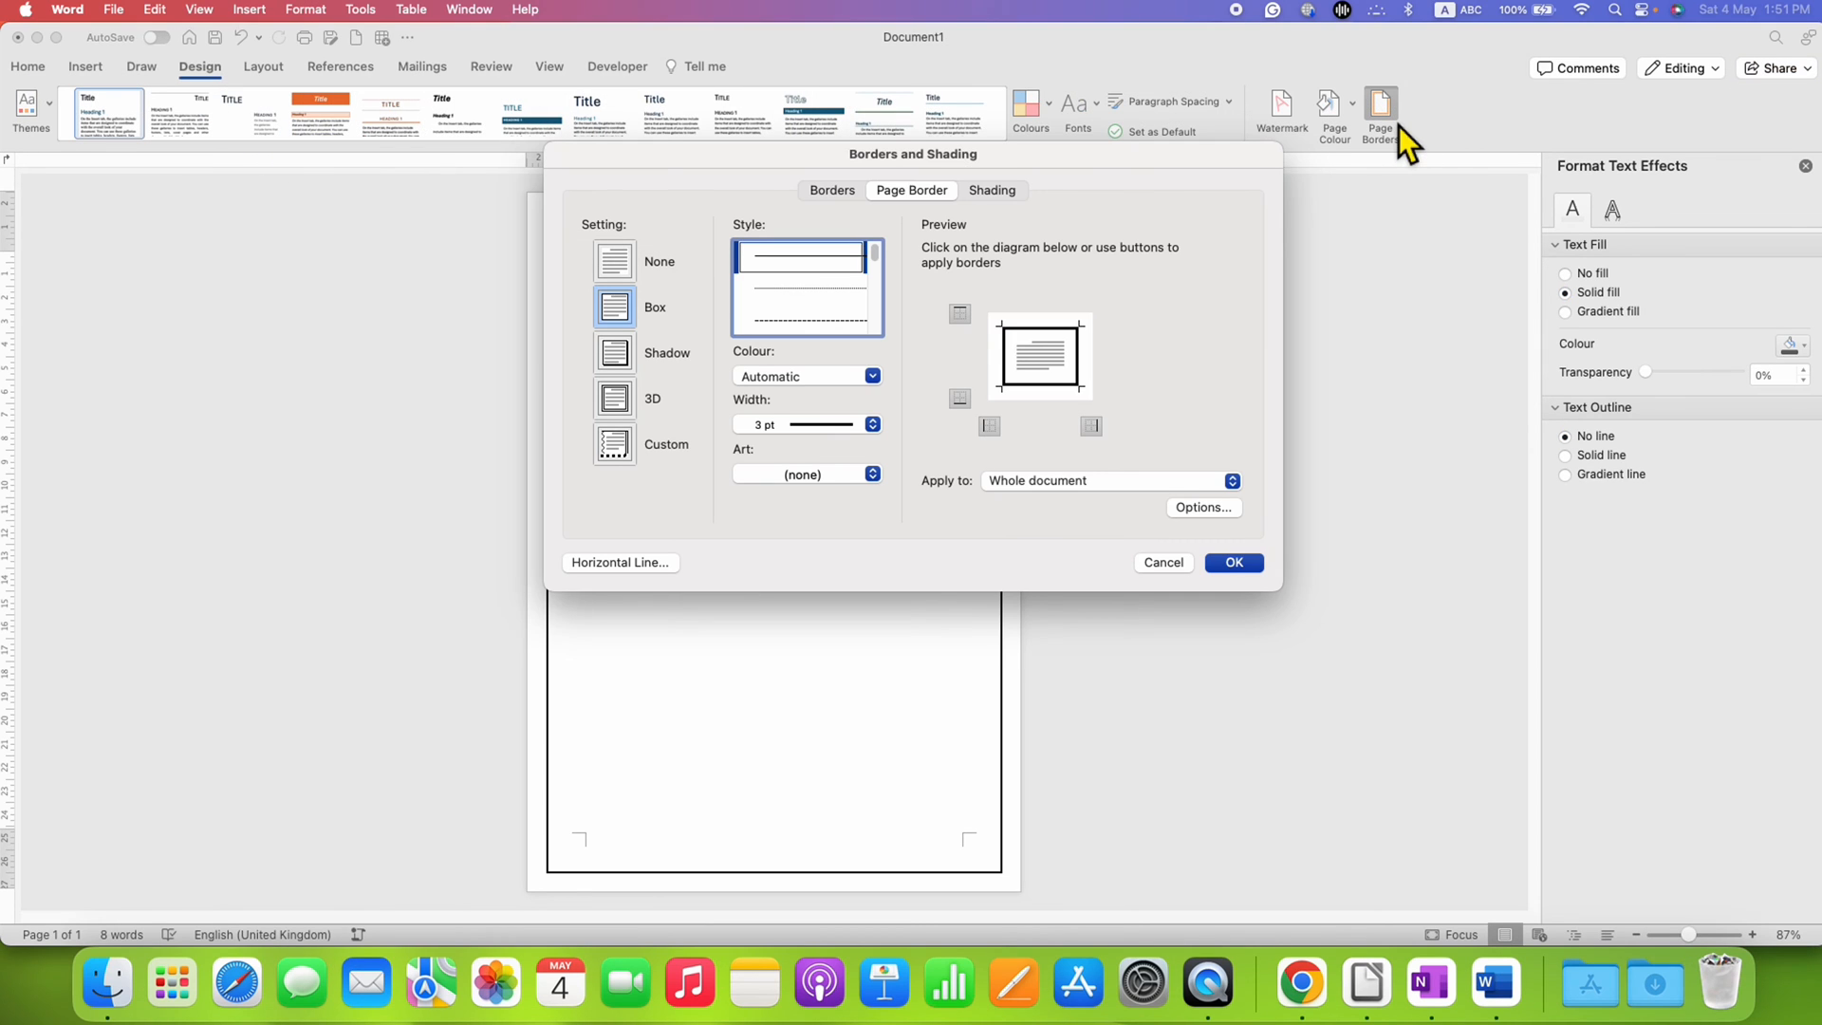
left_click(613, 260)
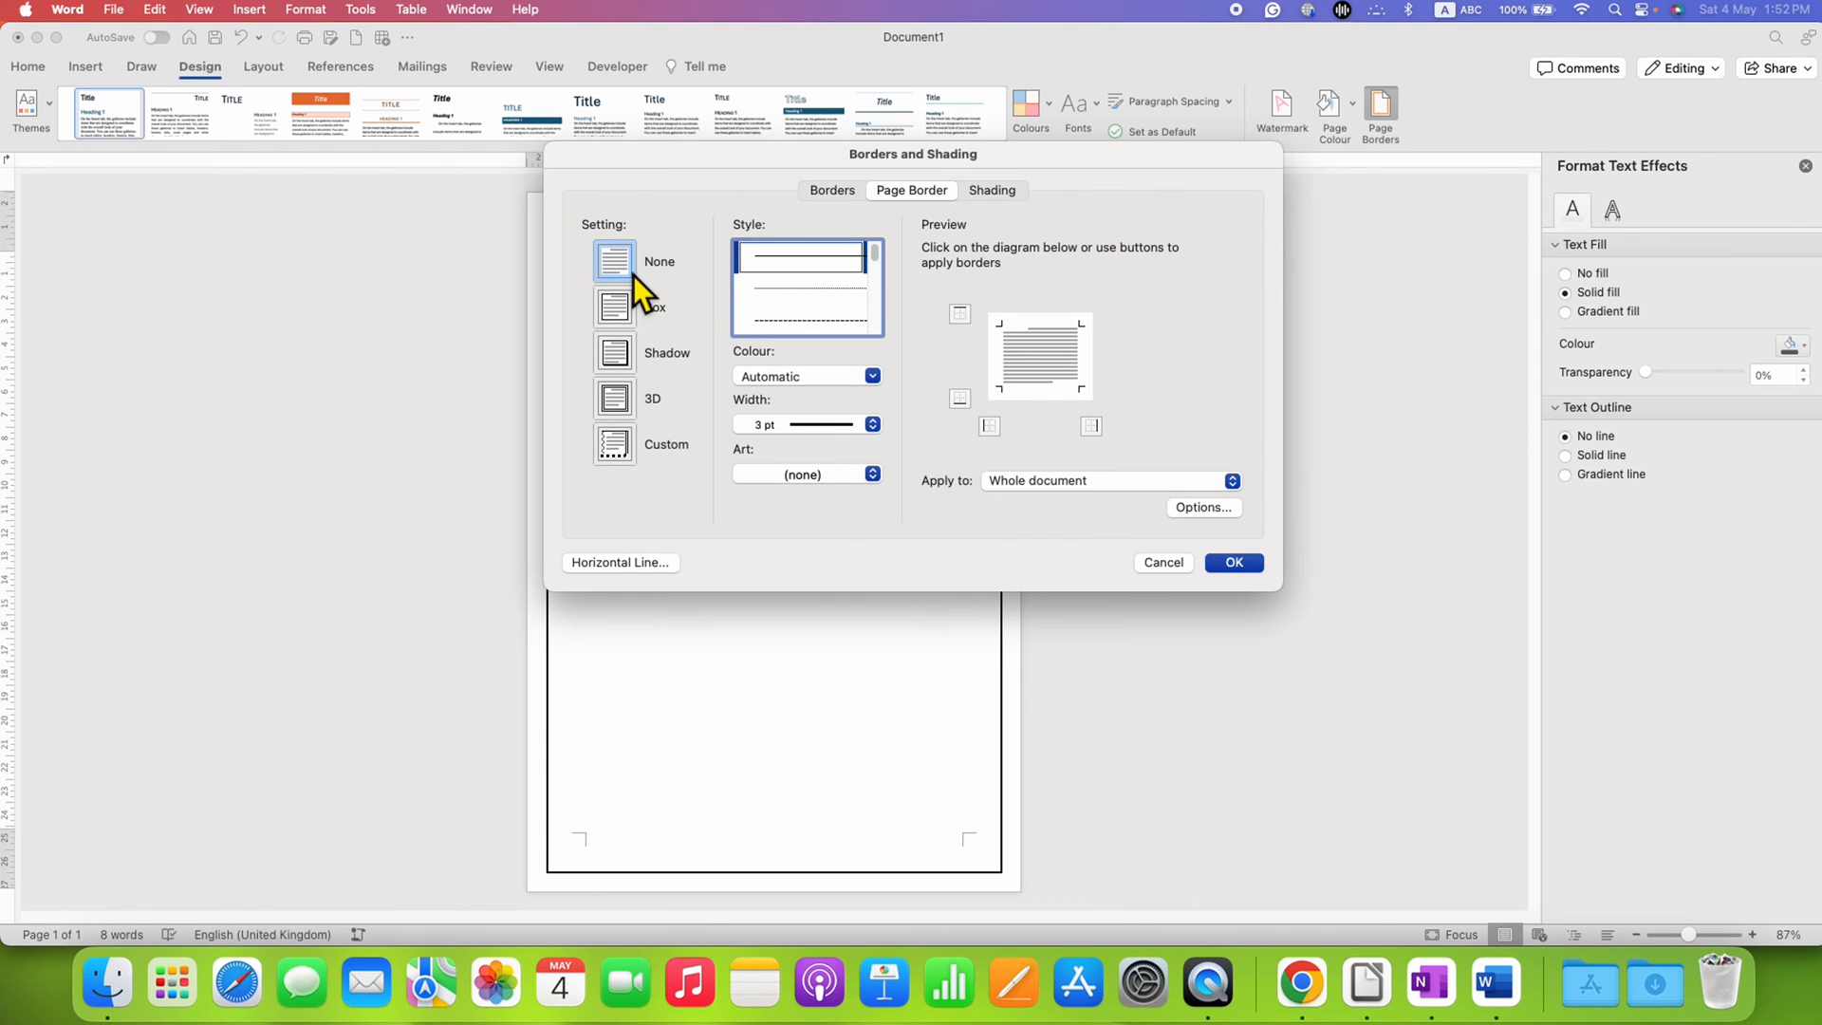
left_click(1232, 561)
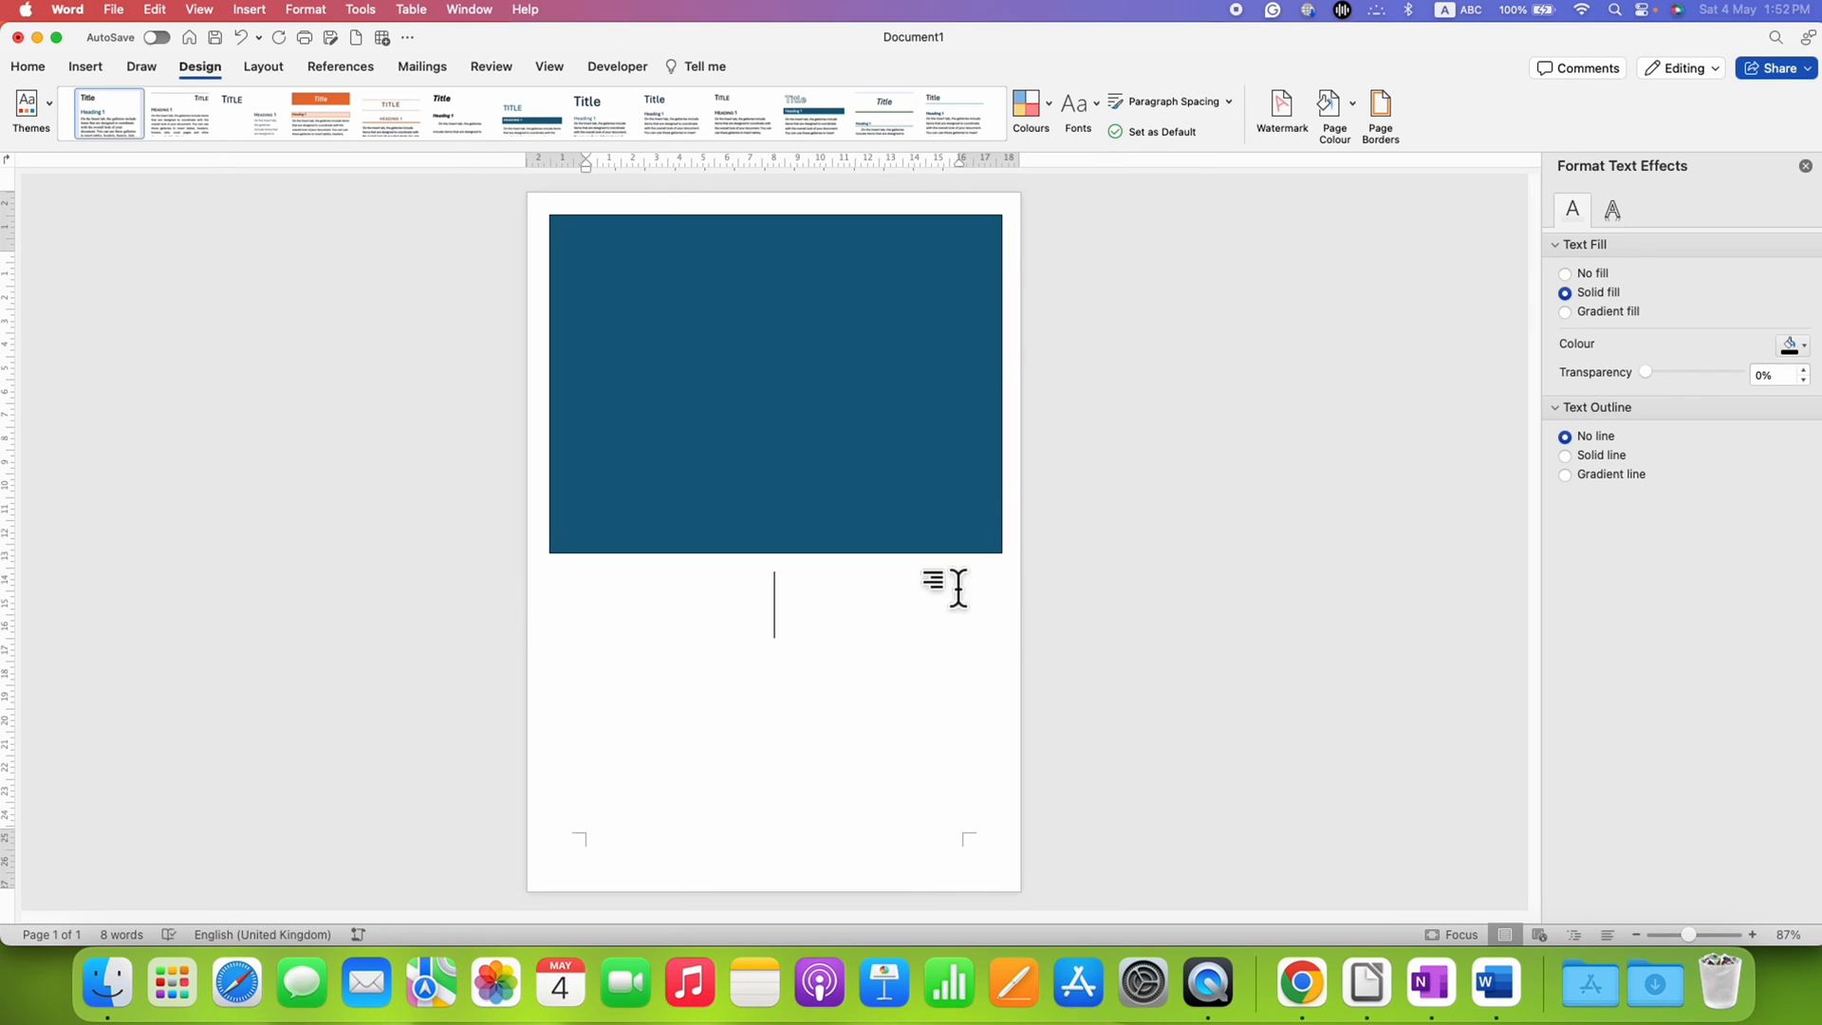
left_click(842, 421)
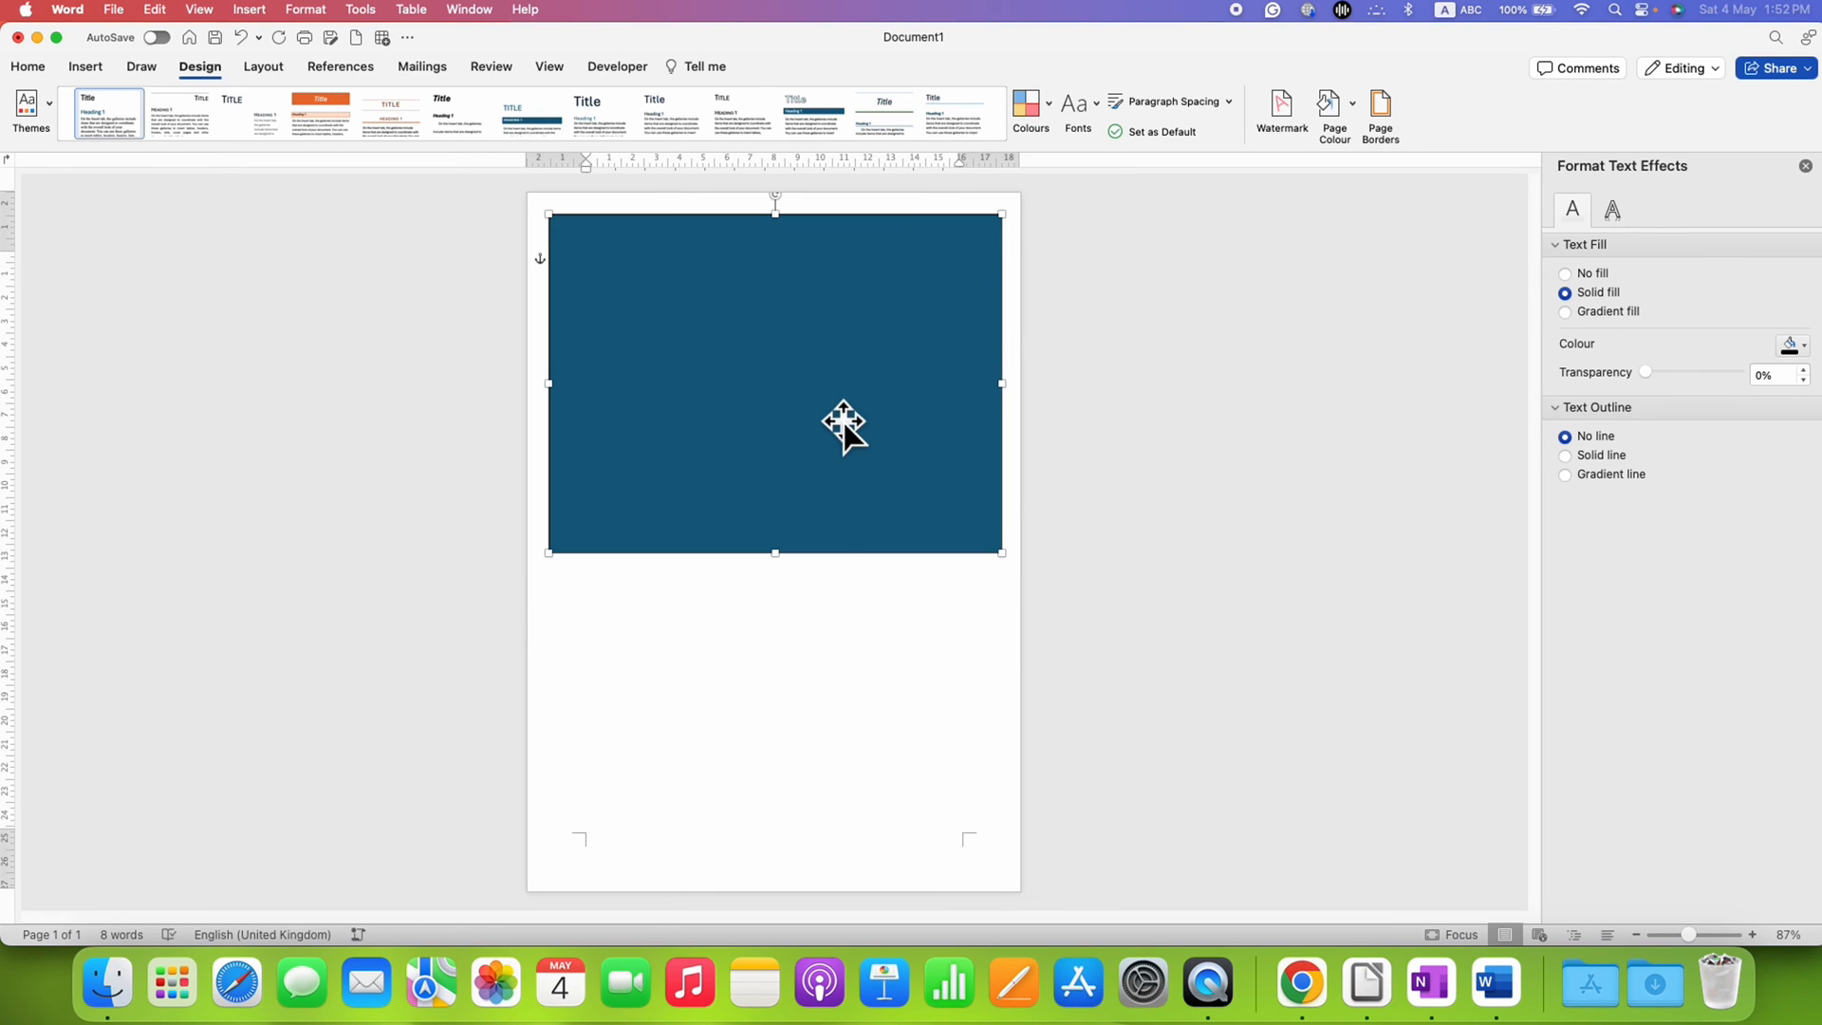
Step: In Format Shape, give the rectangle No fill and a solid outline 4 pt wide
right_click(842, 421)
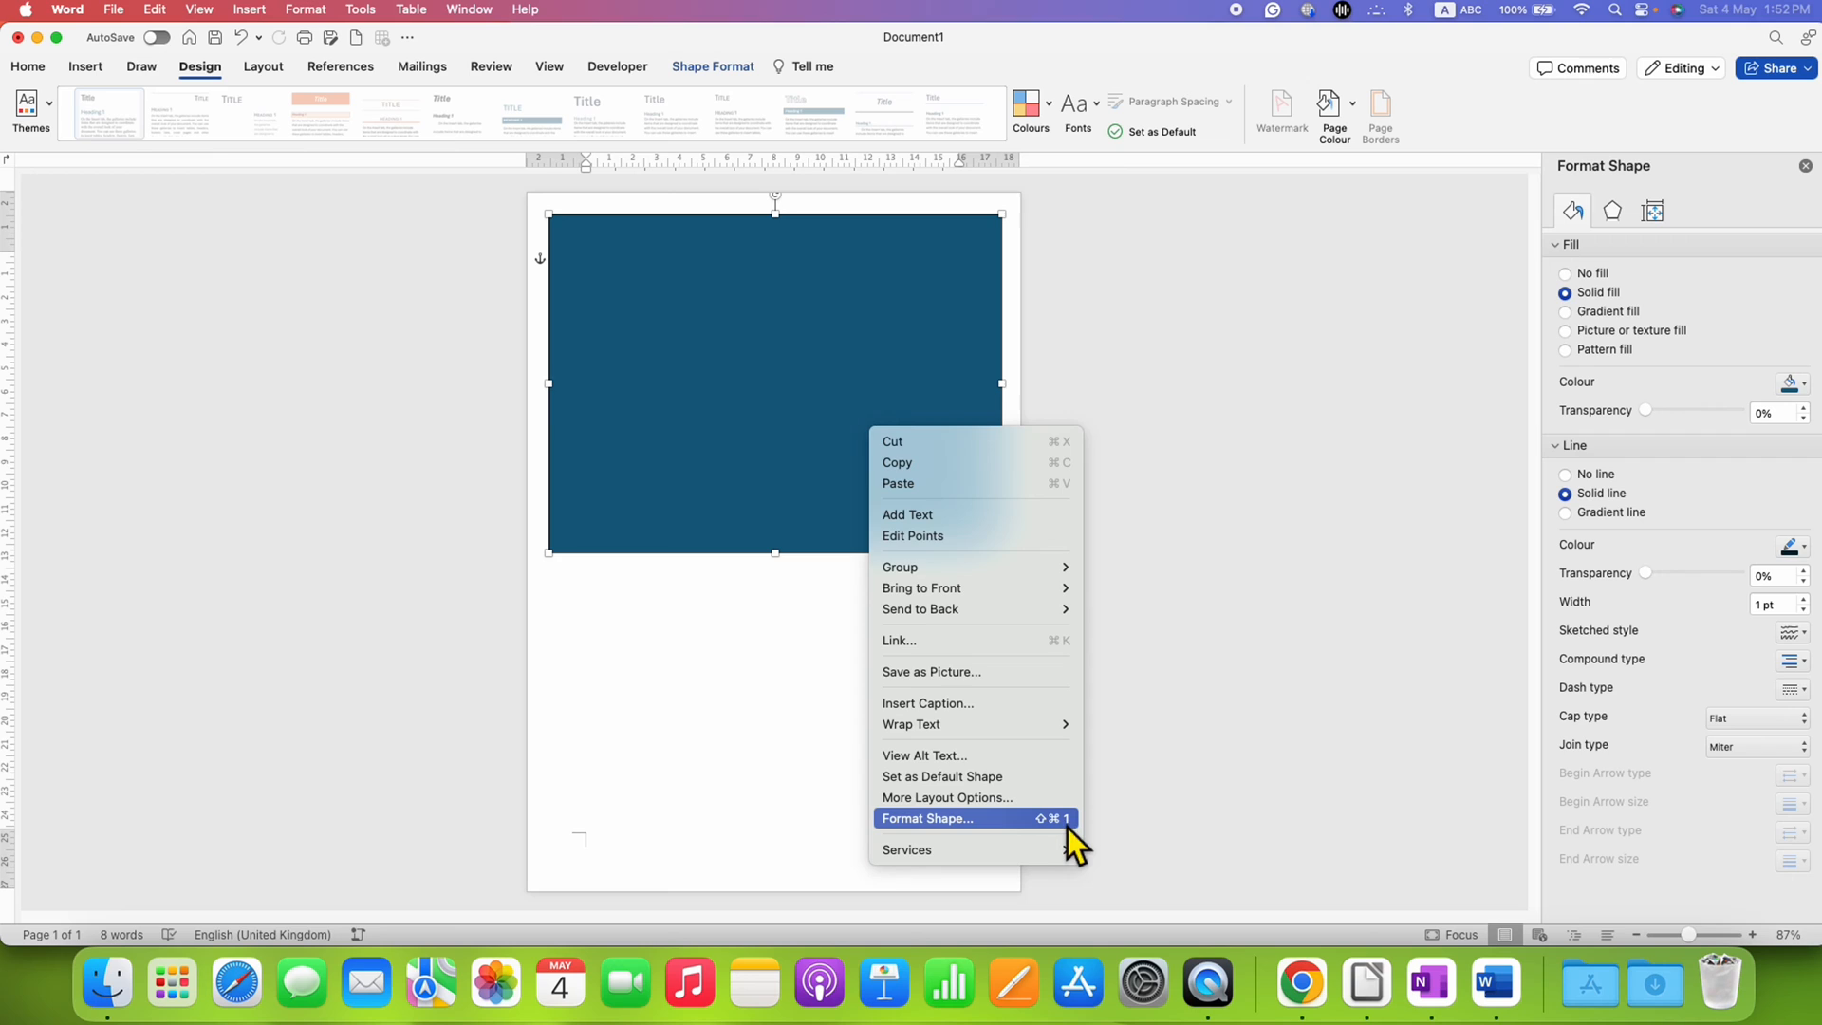
left_click(928, 818)
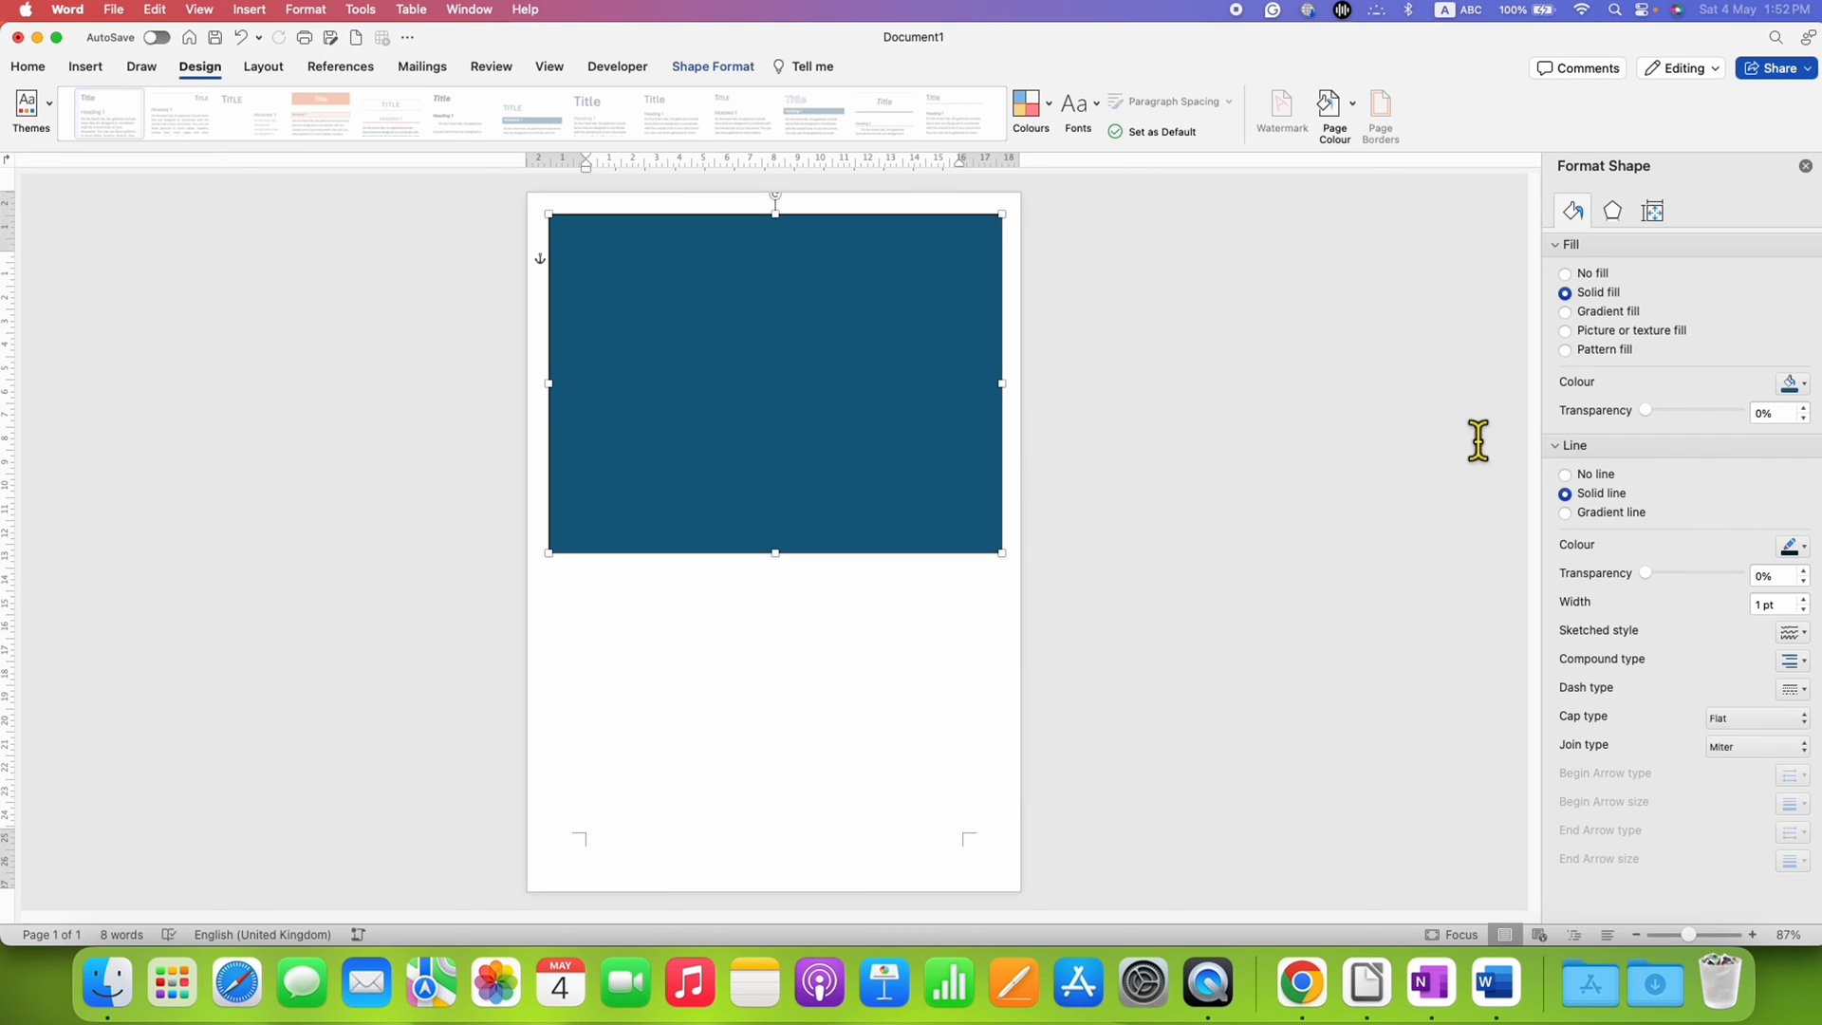
mouse_move(1586, 275)
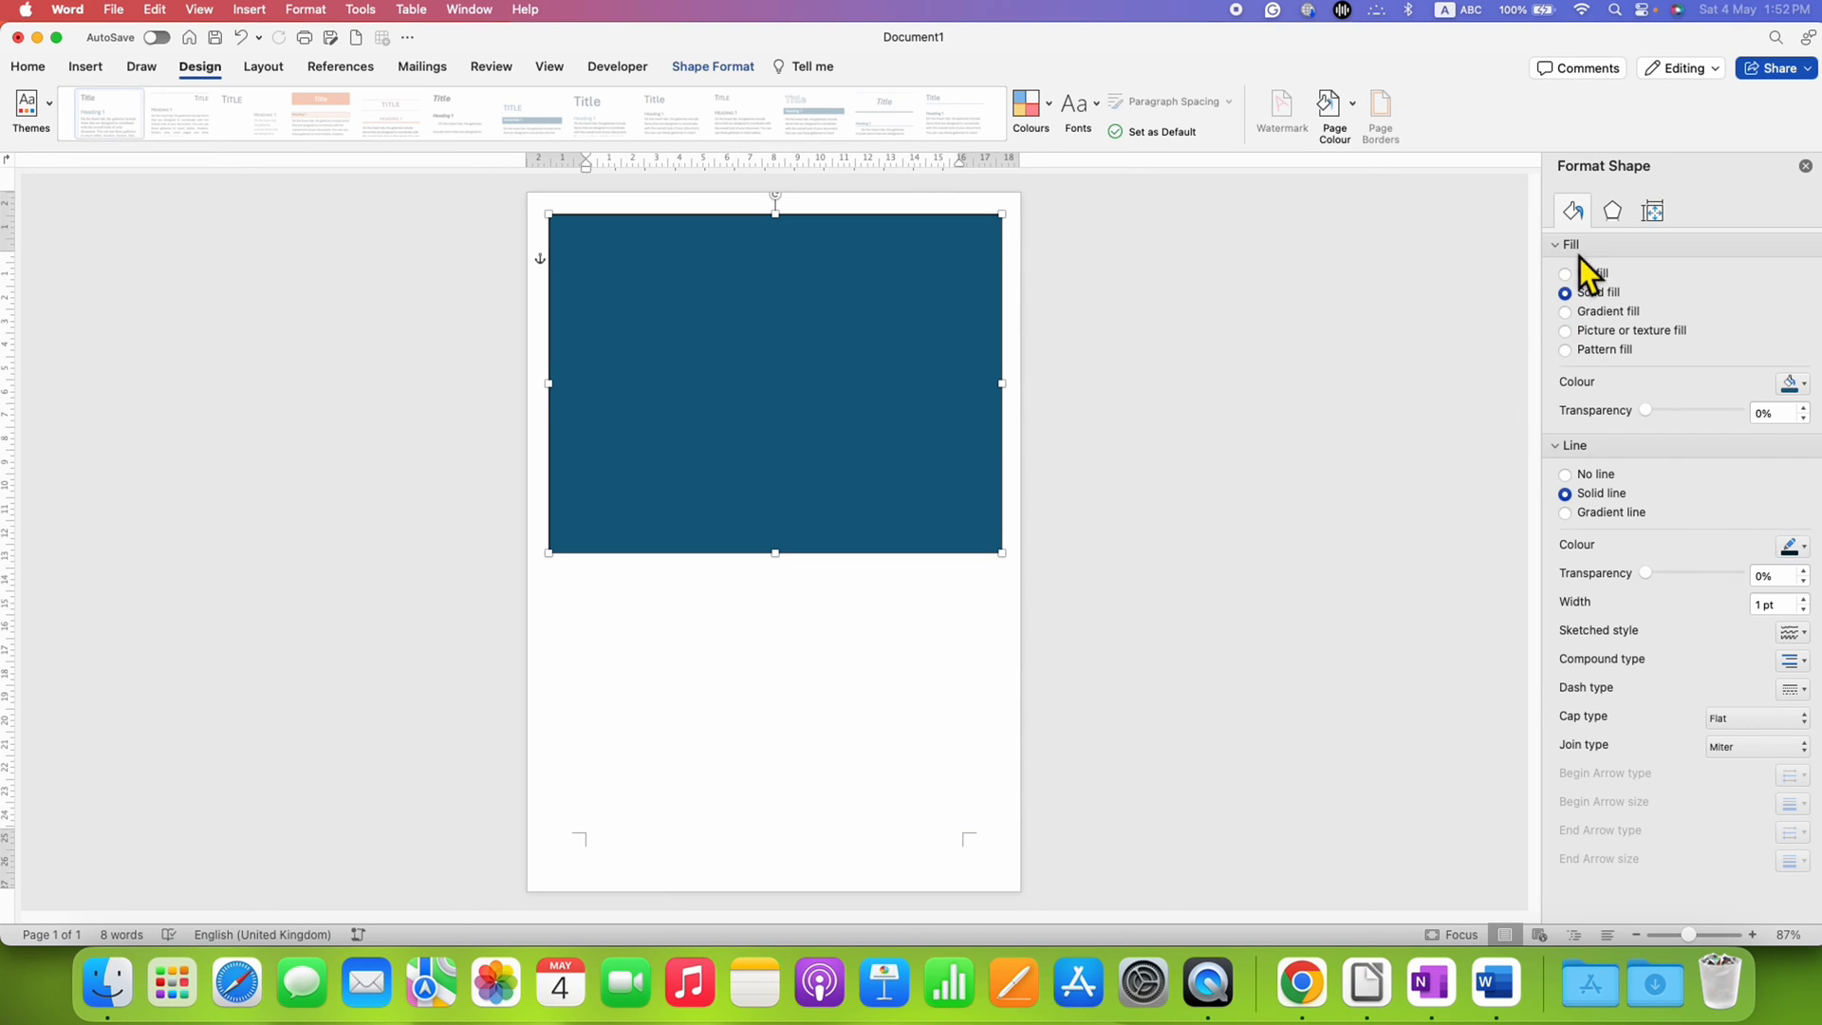
left_click(1566, 273)
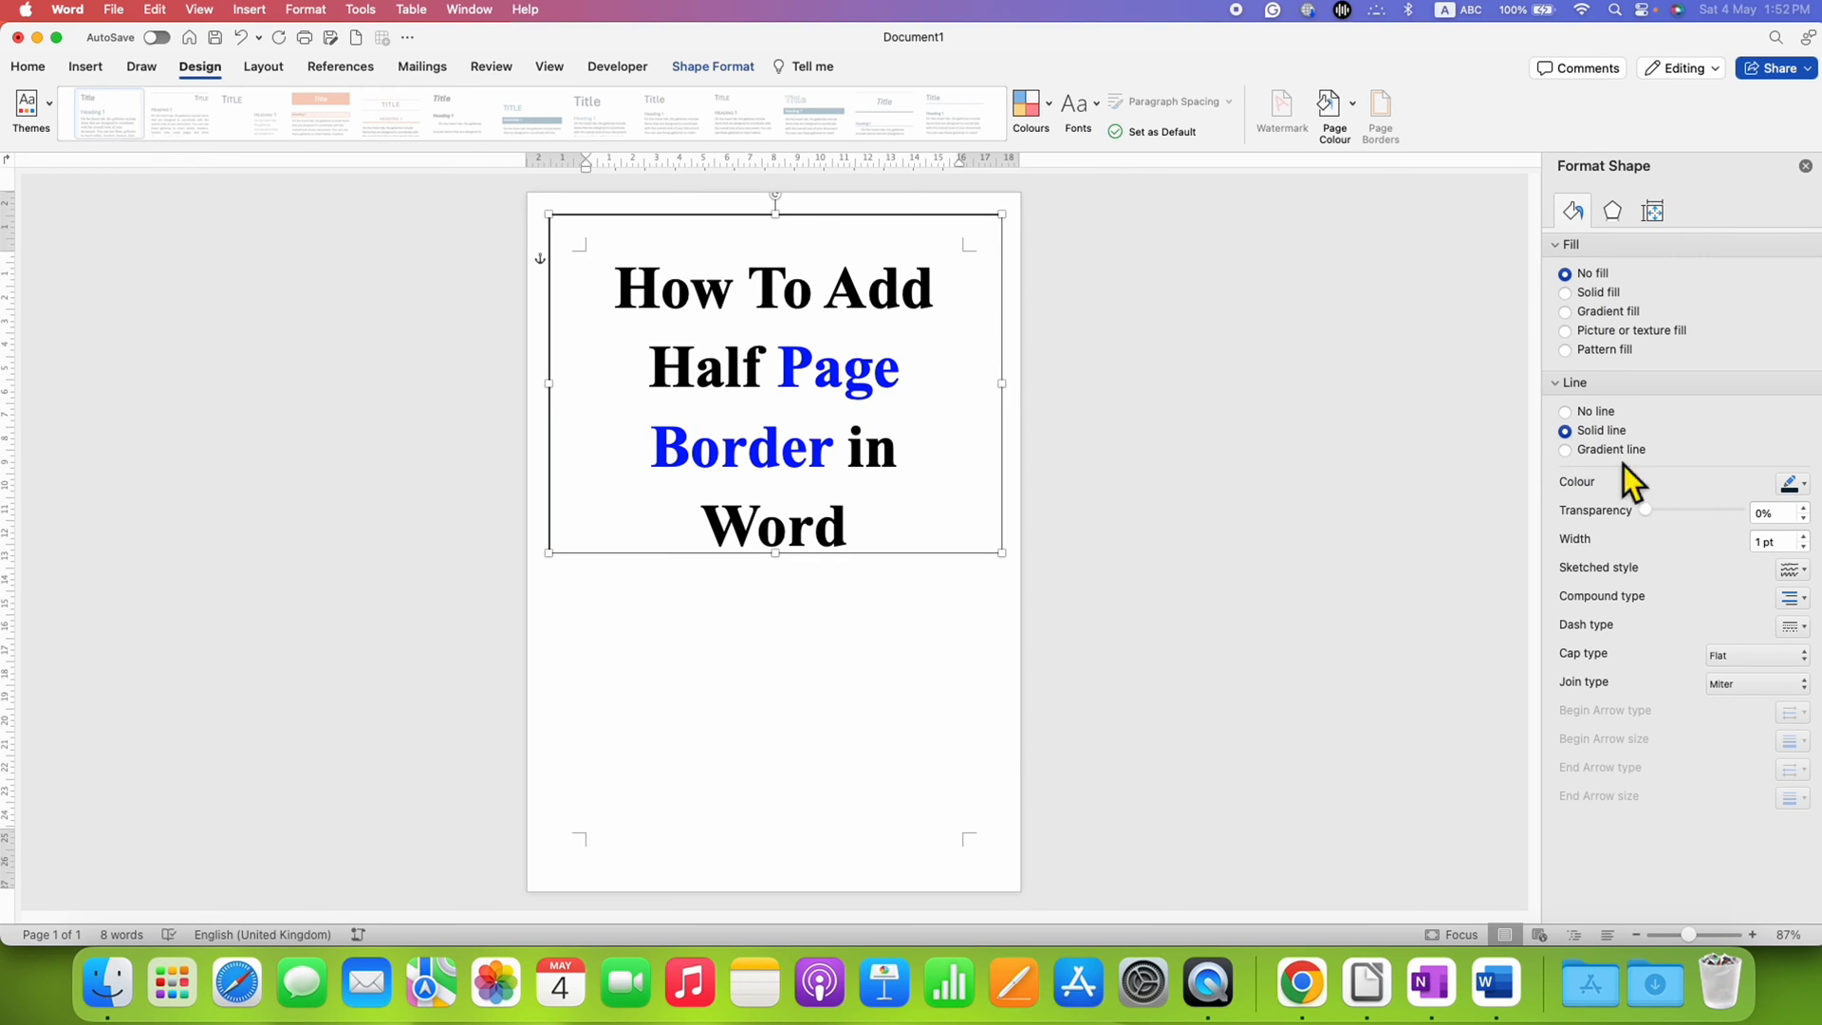
left_click(1803, 484)
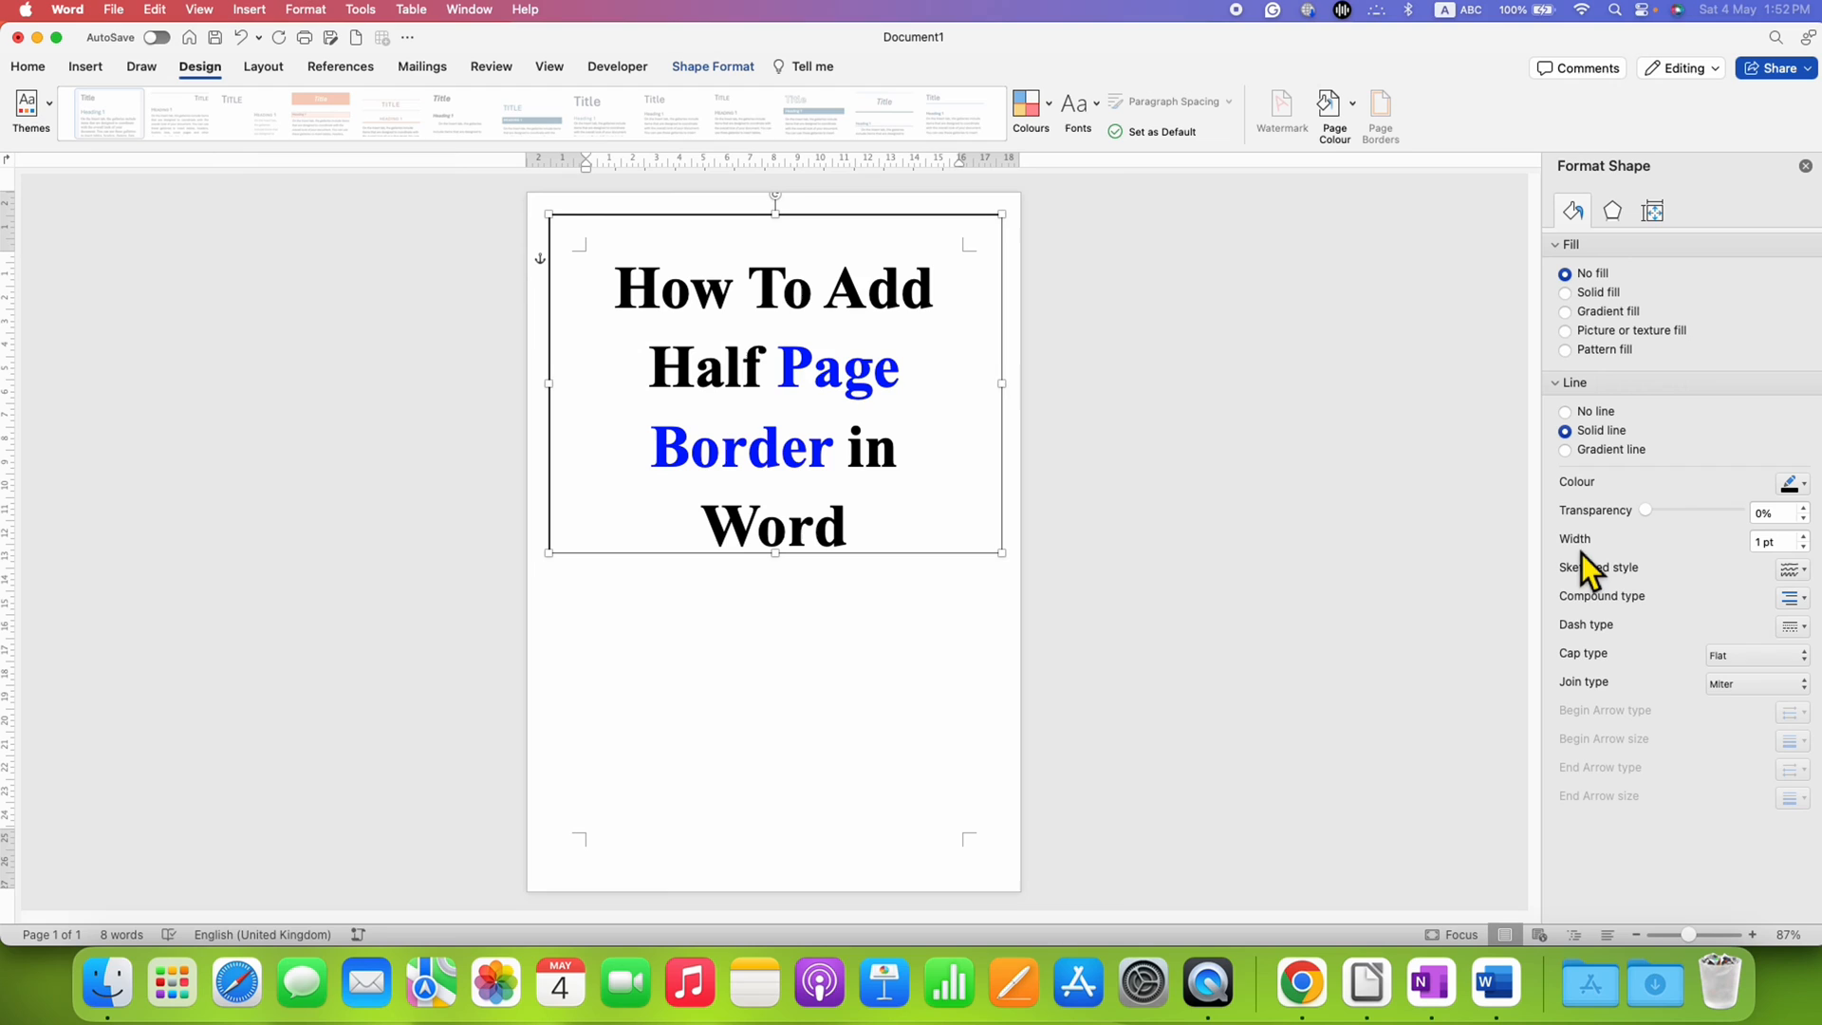
left_click(1773, 541)
type("4")
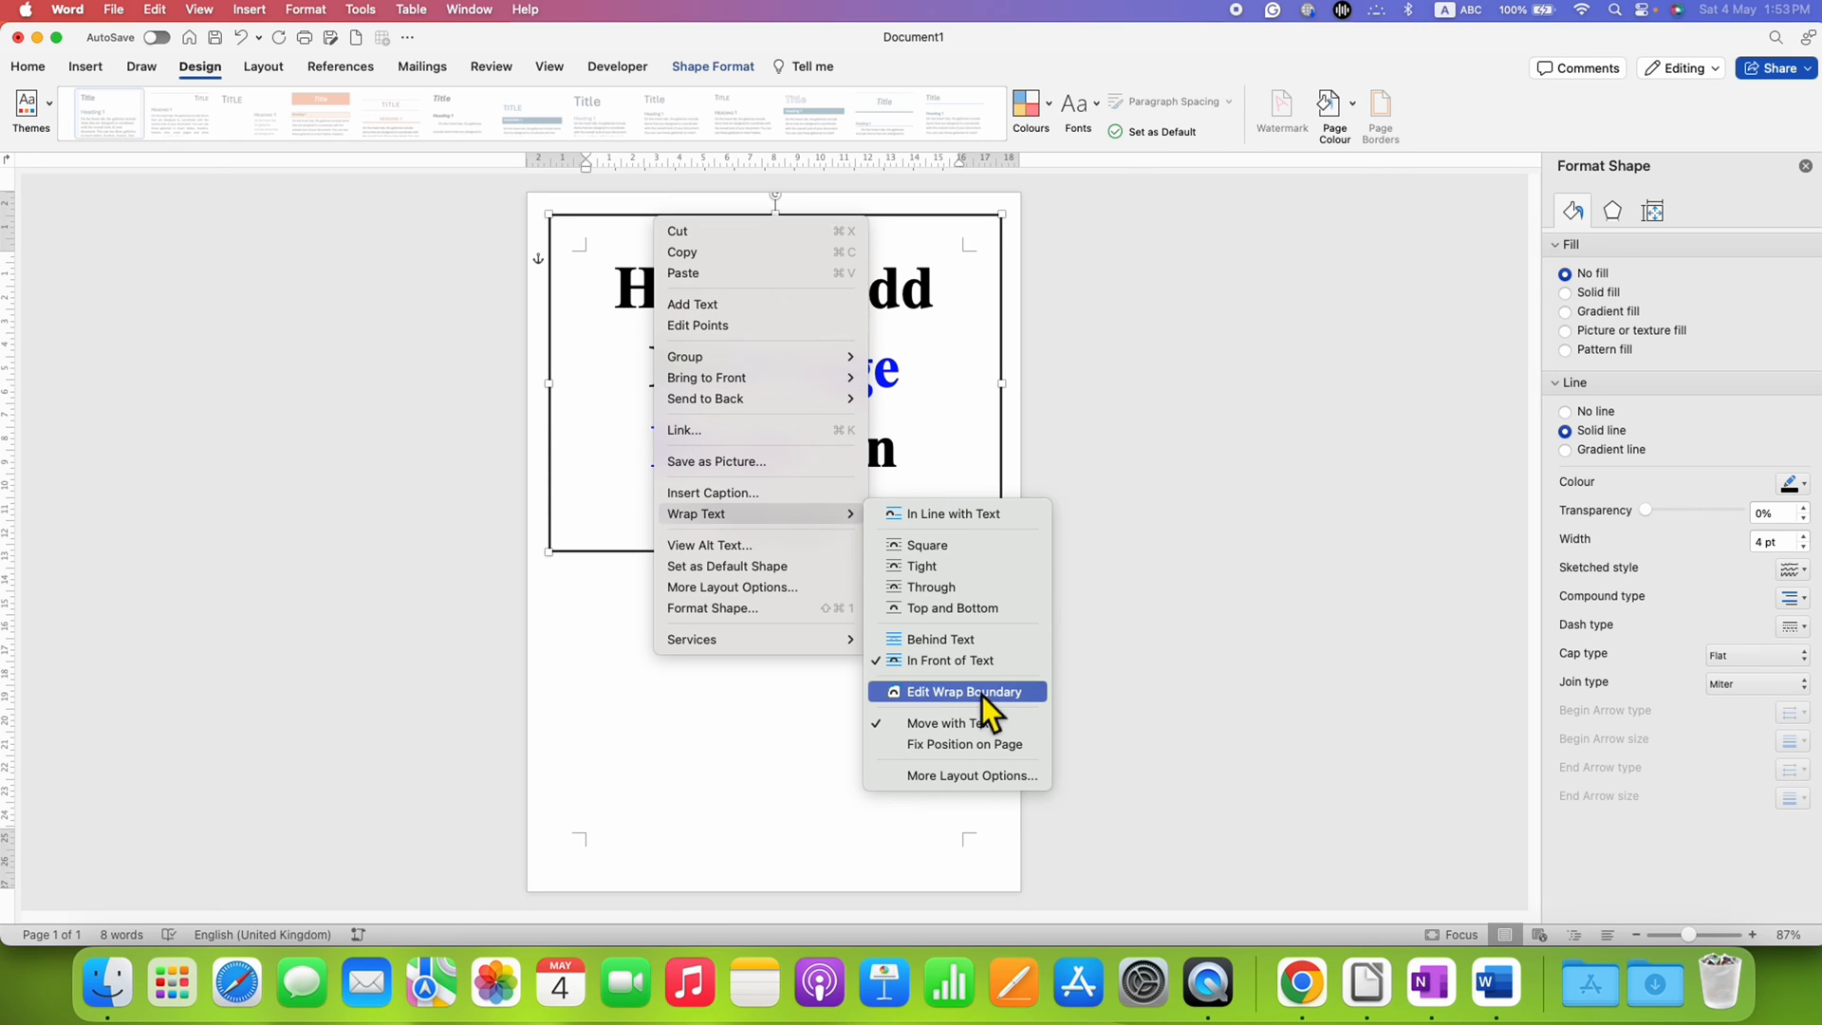
mouse_move(1002, 755)
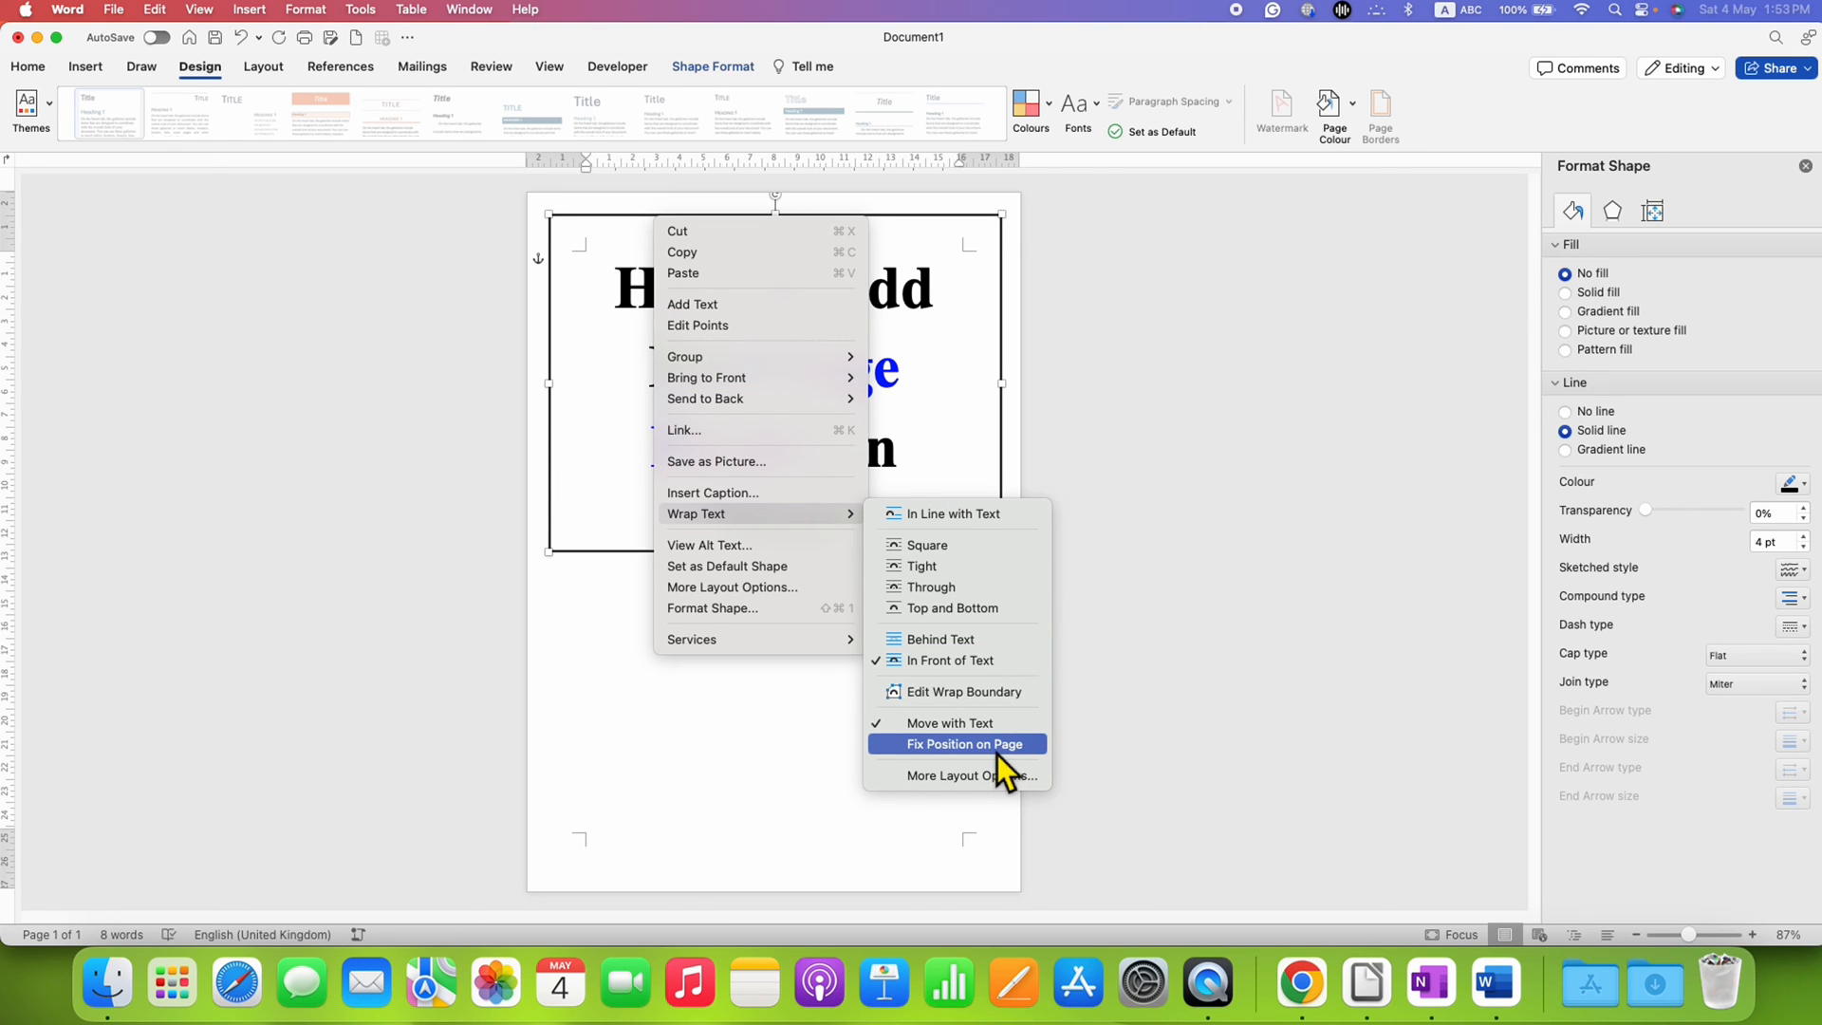
Step: Set the rectangle's wrapping to Fix Position on Page, then Behind Text
left_click(954, 744)
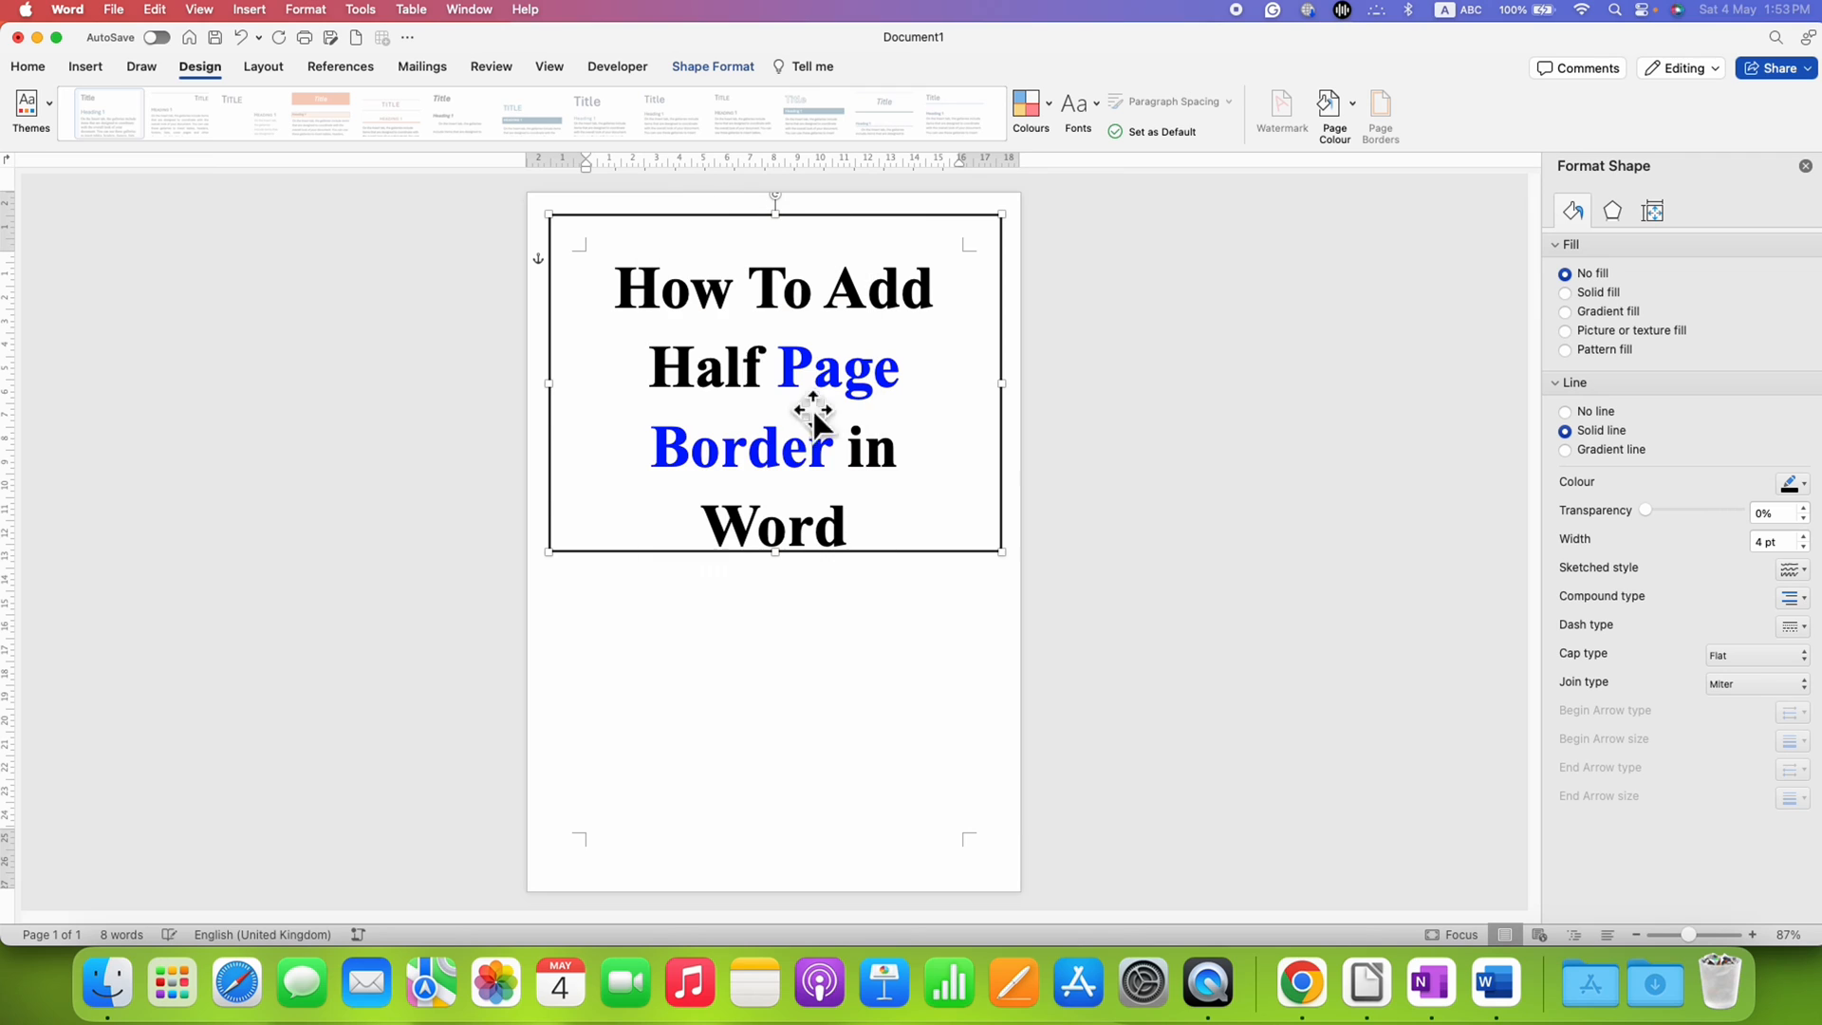
right_click(814, 418)
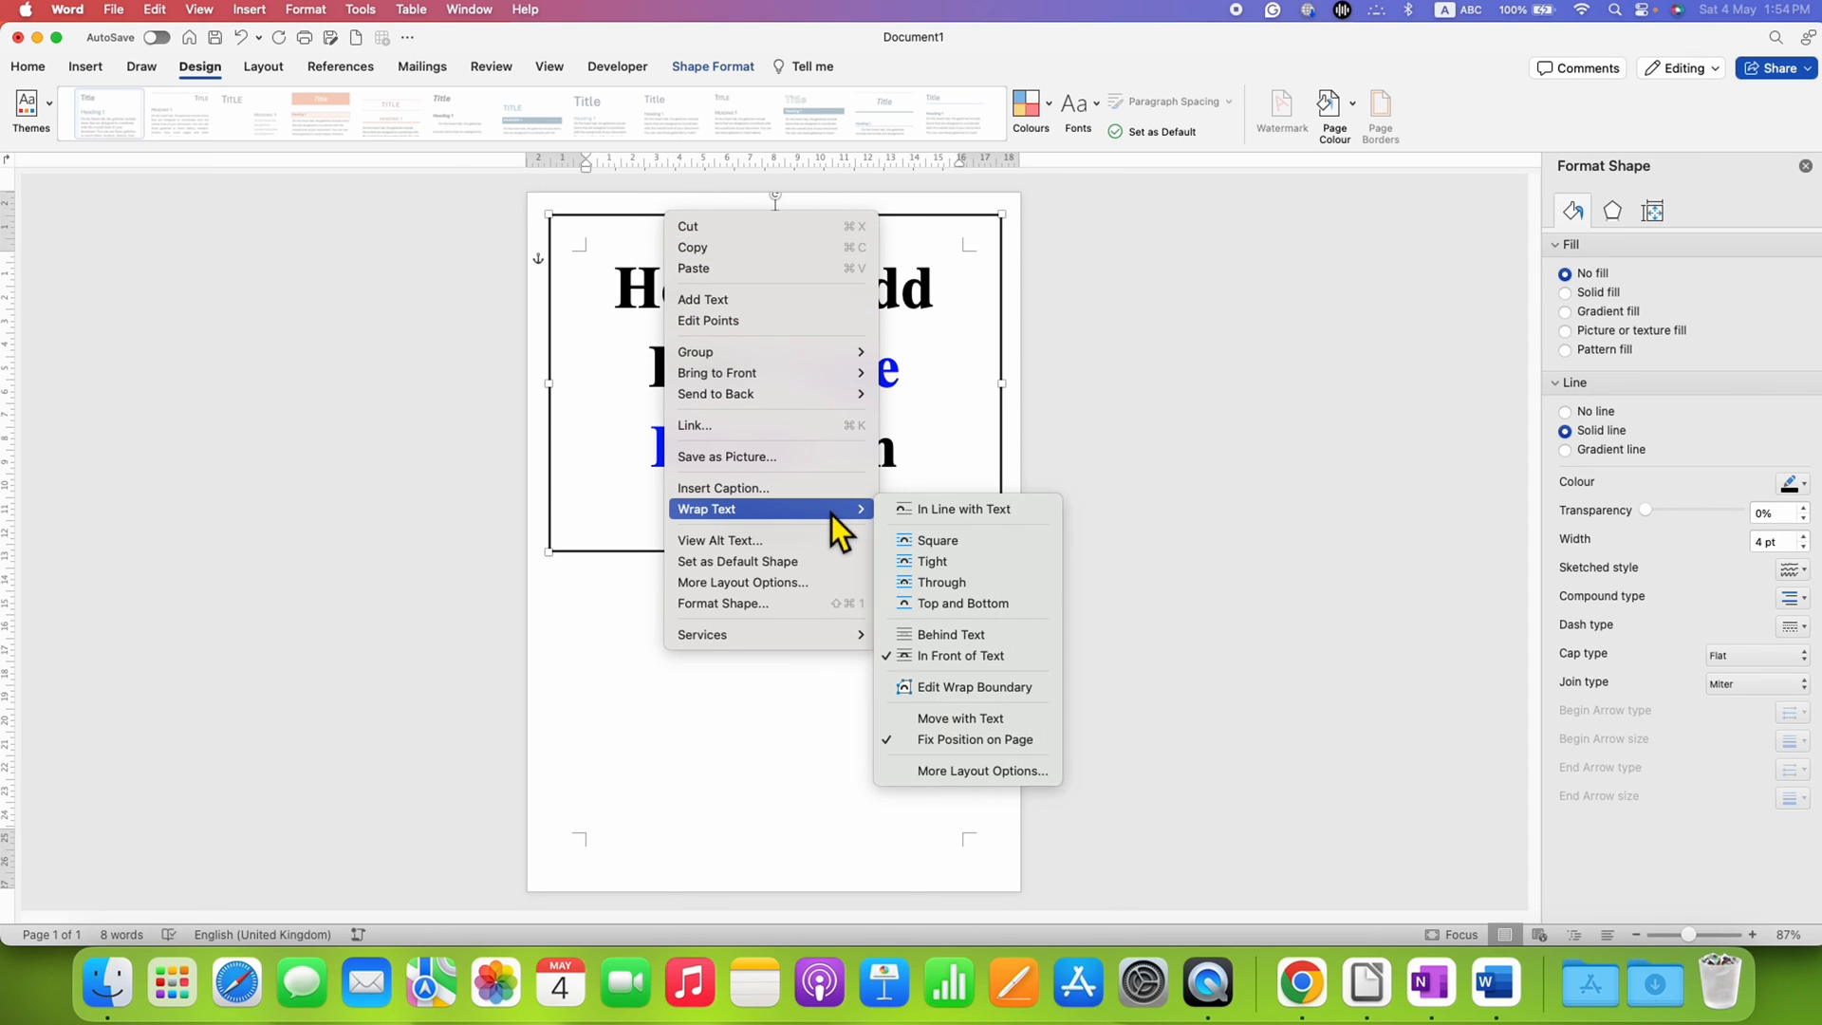
mouse_move(1035, 645)
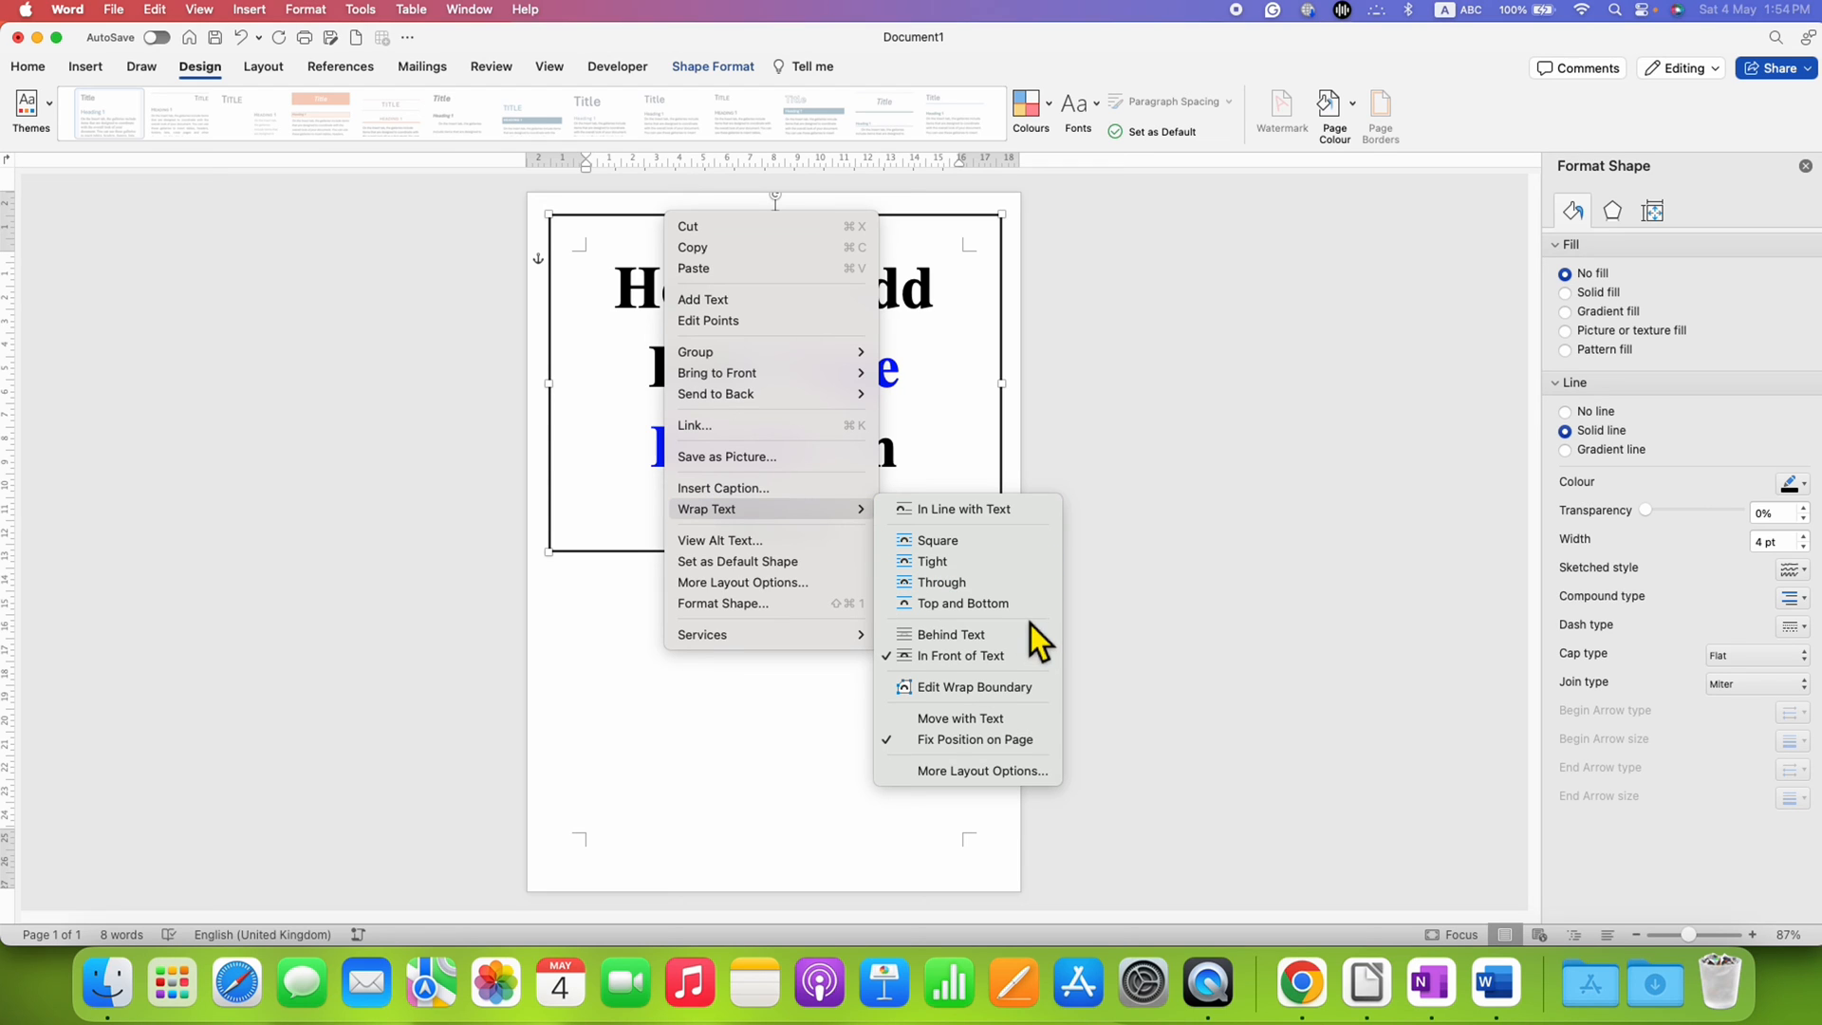
mouse_move(1001, 659)
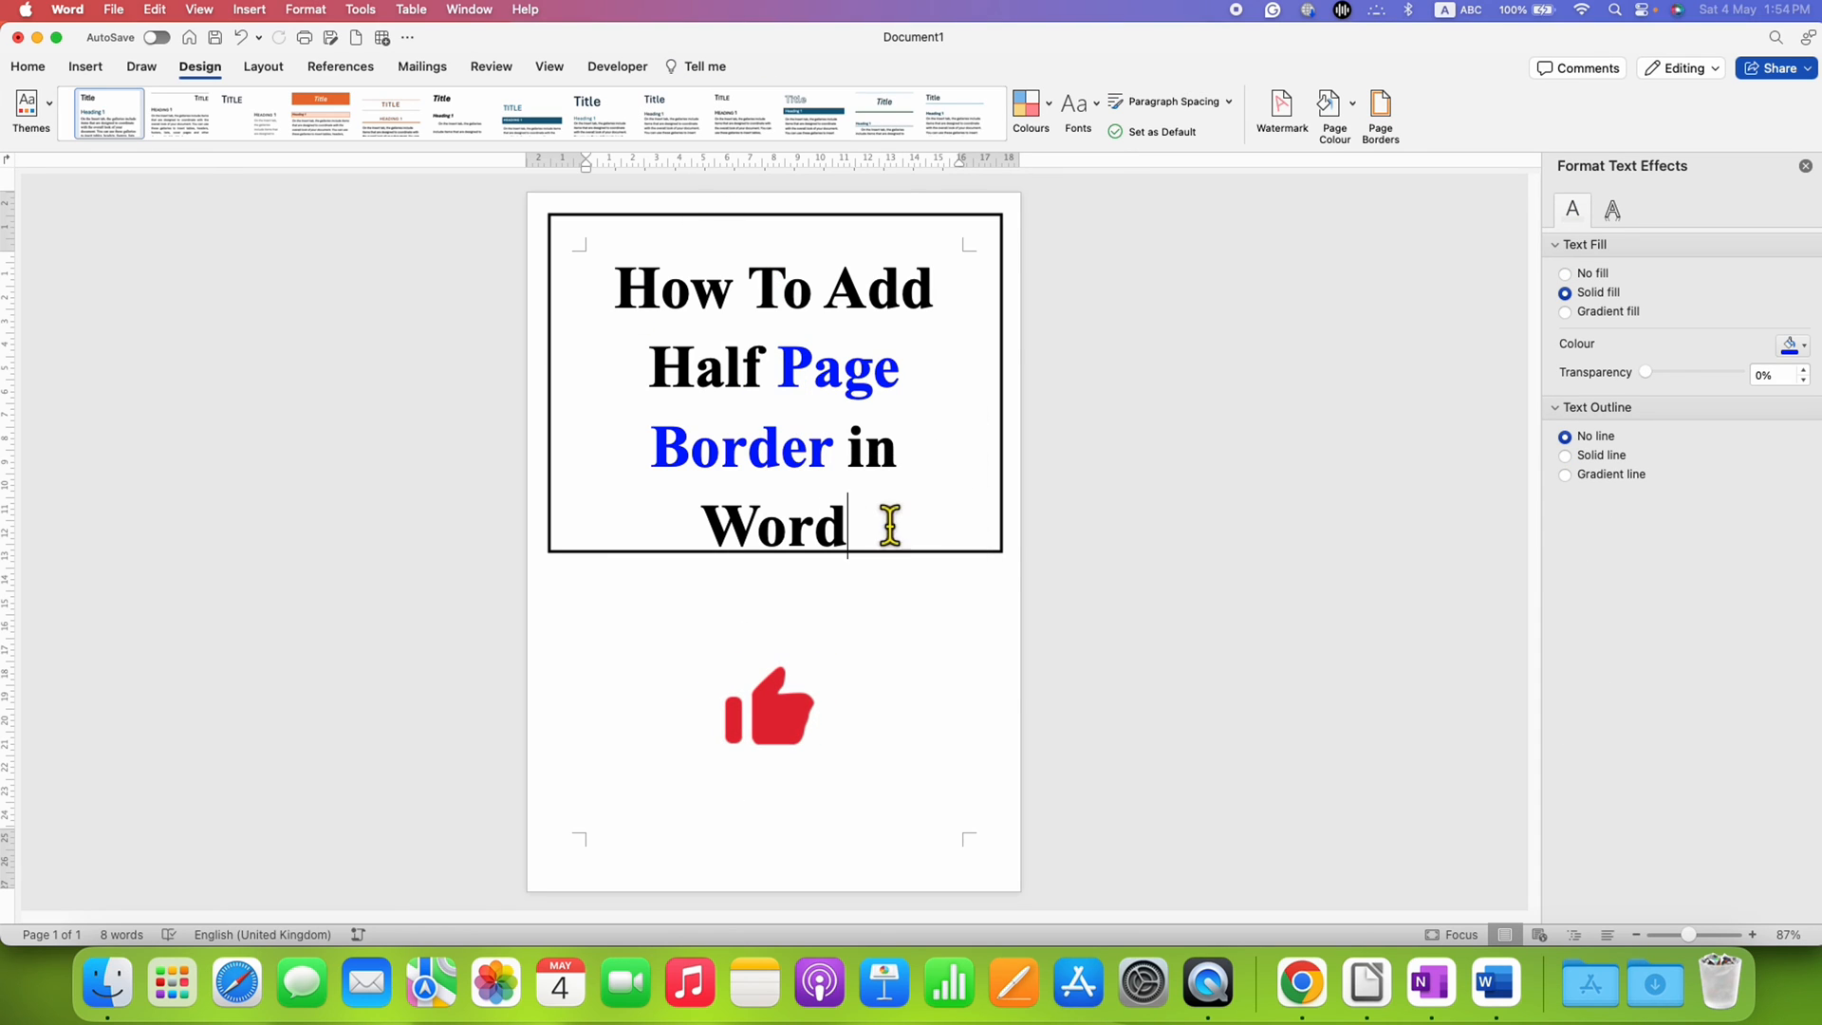
Step: Type test text below the title, then delete it and cut the rectangle with Cmd+X
type(";fkjn")
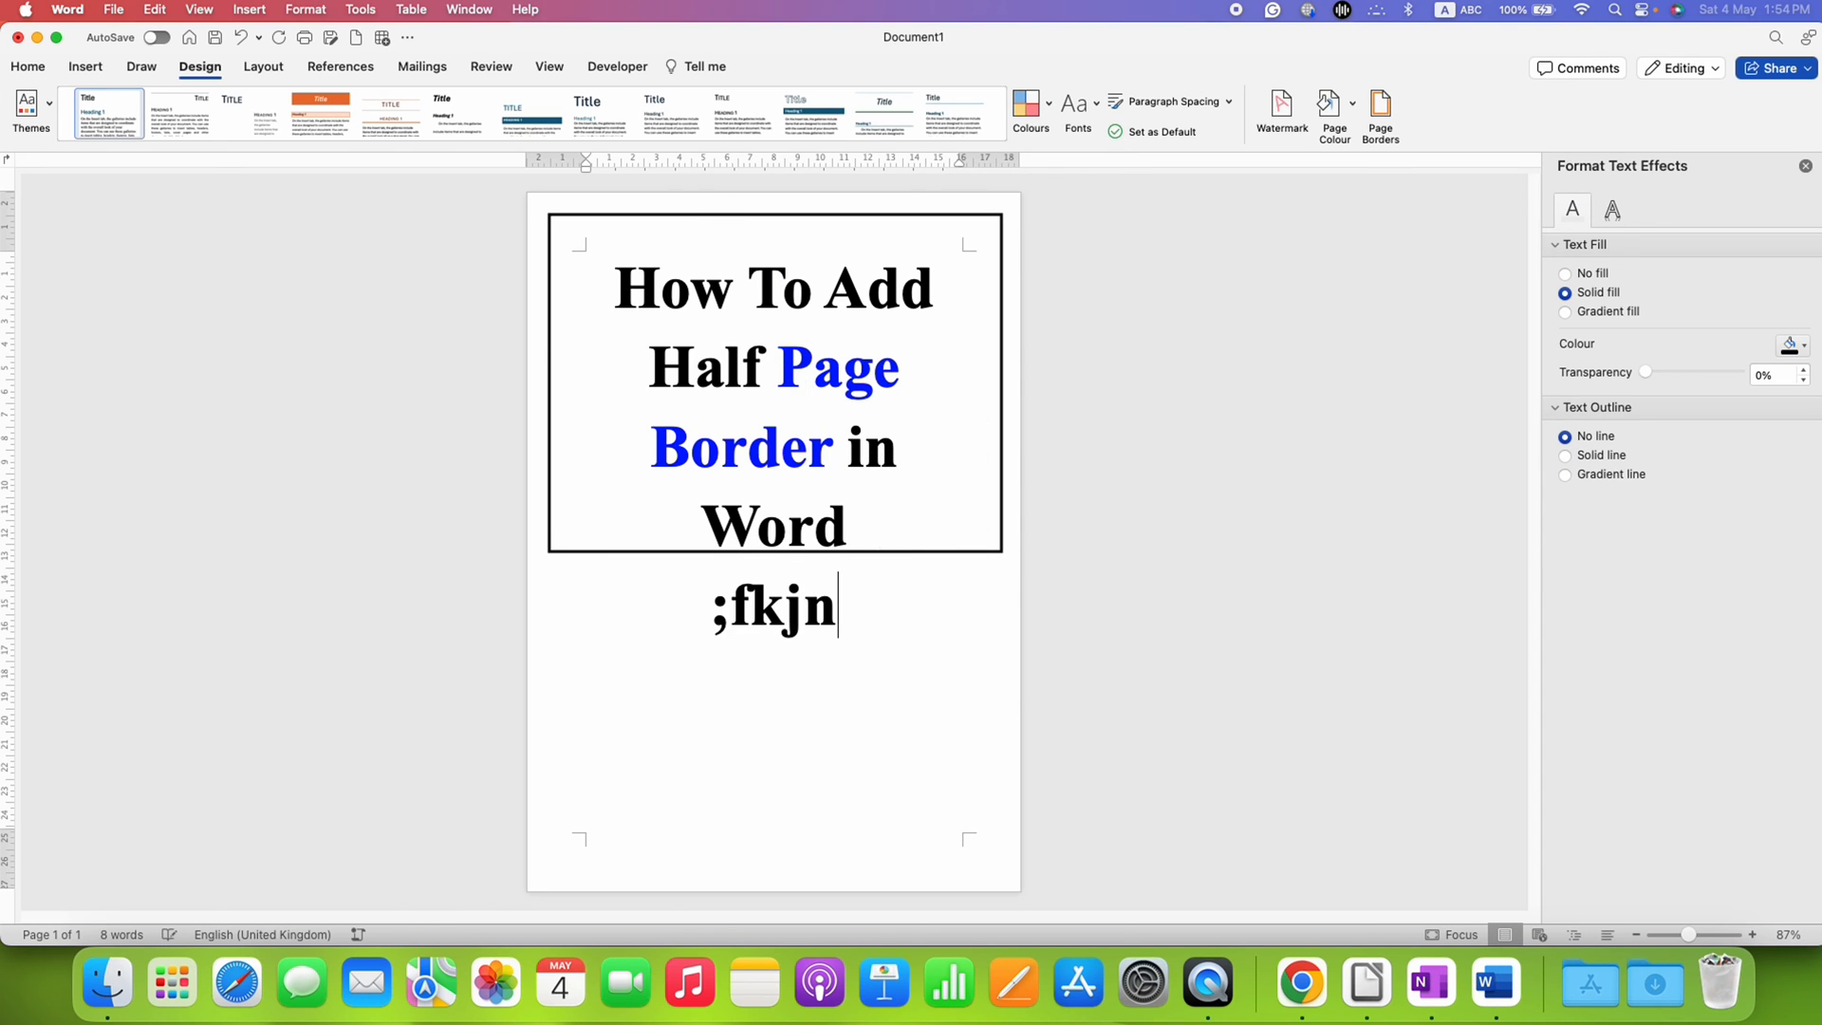
type("Dfhgnjdgfn")
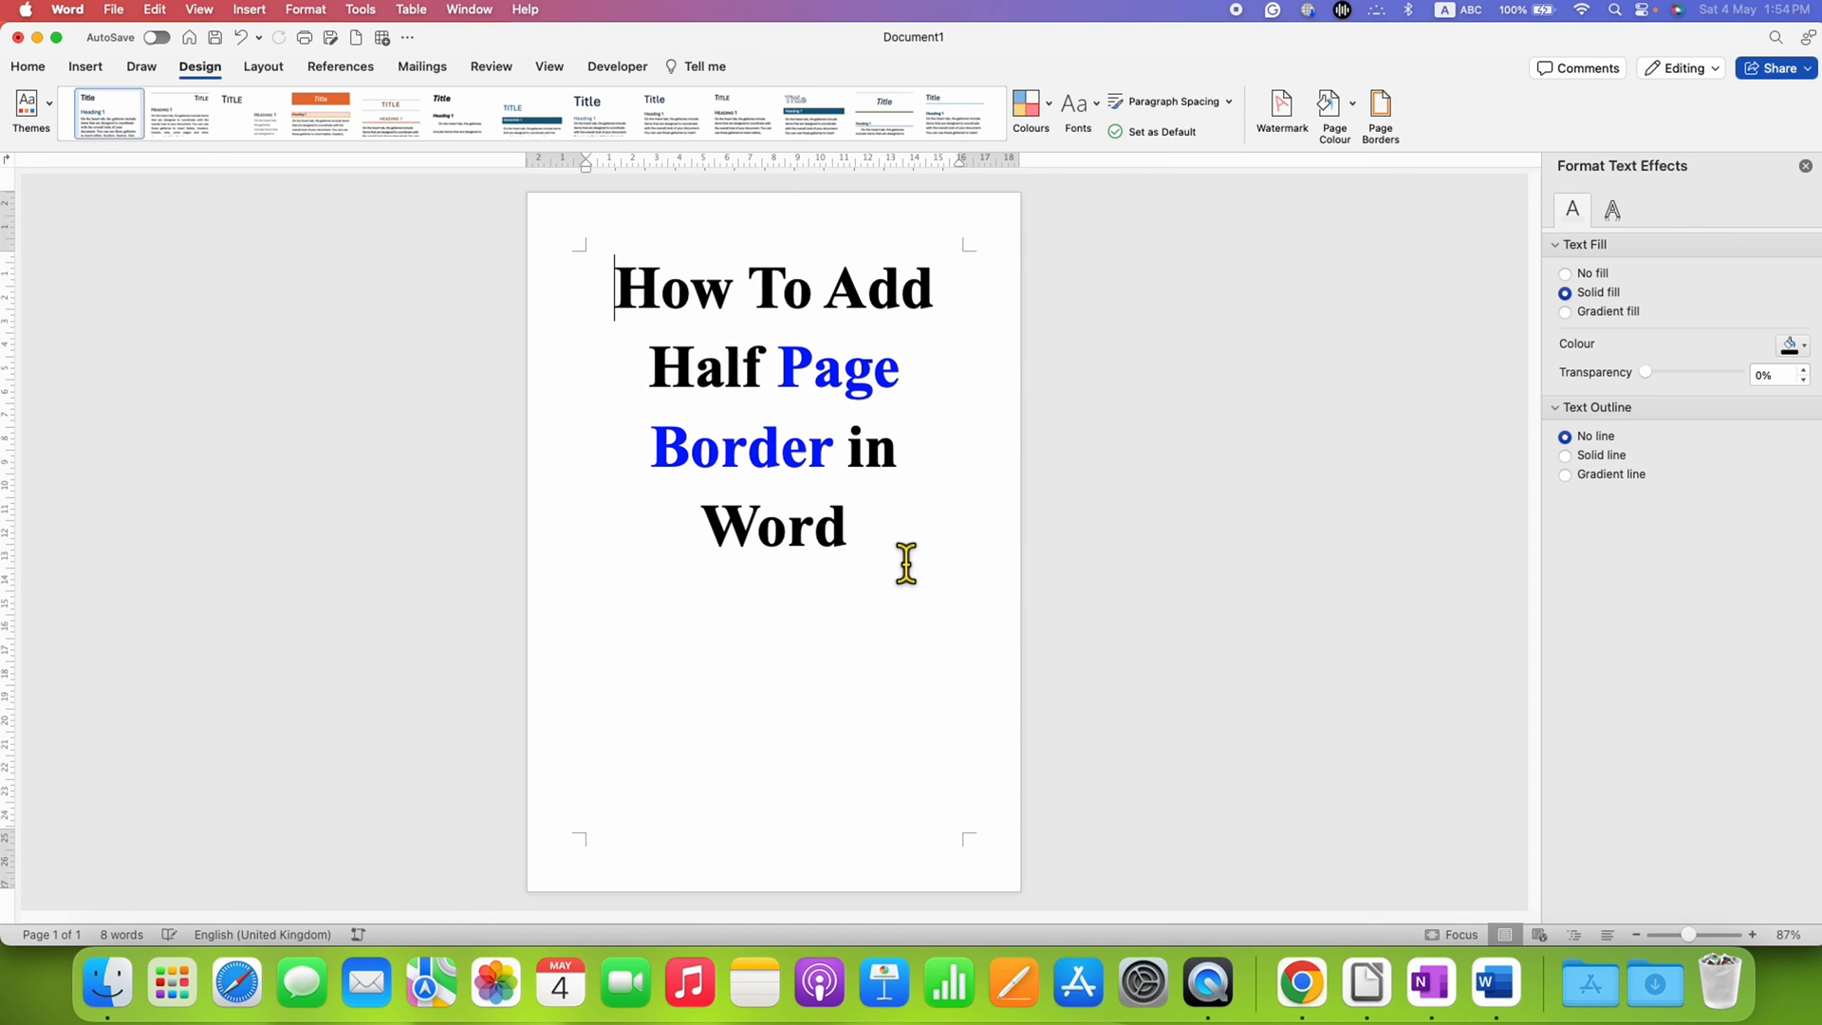
Step: Paste the rectangle into the page header with Cmd+V and close the header
double_click(733, 216)
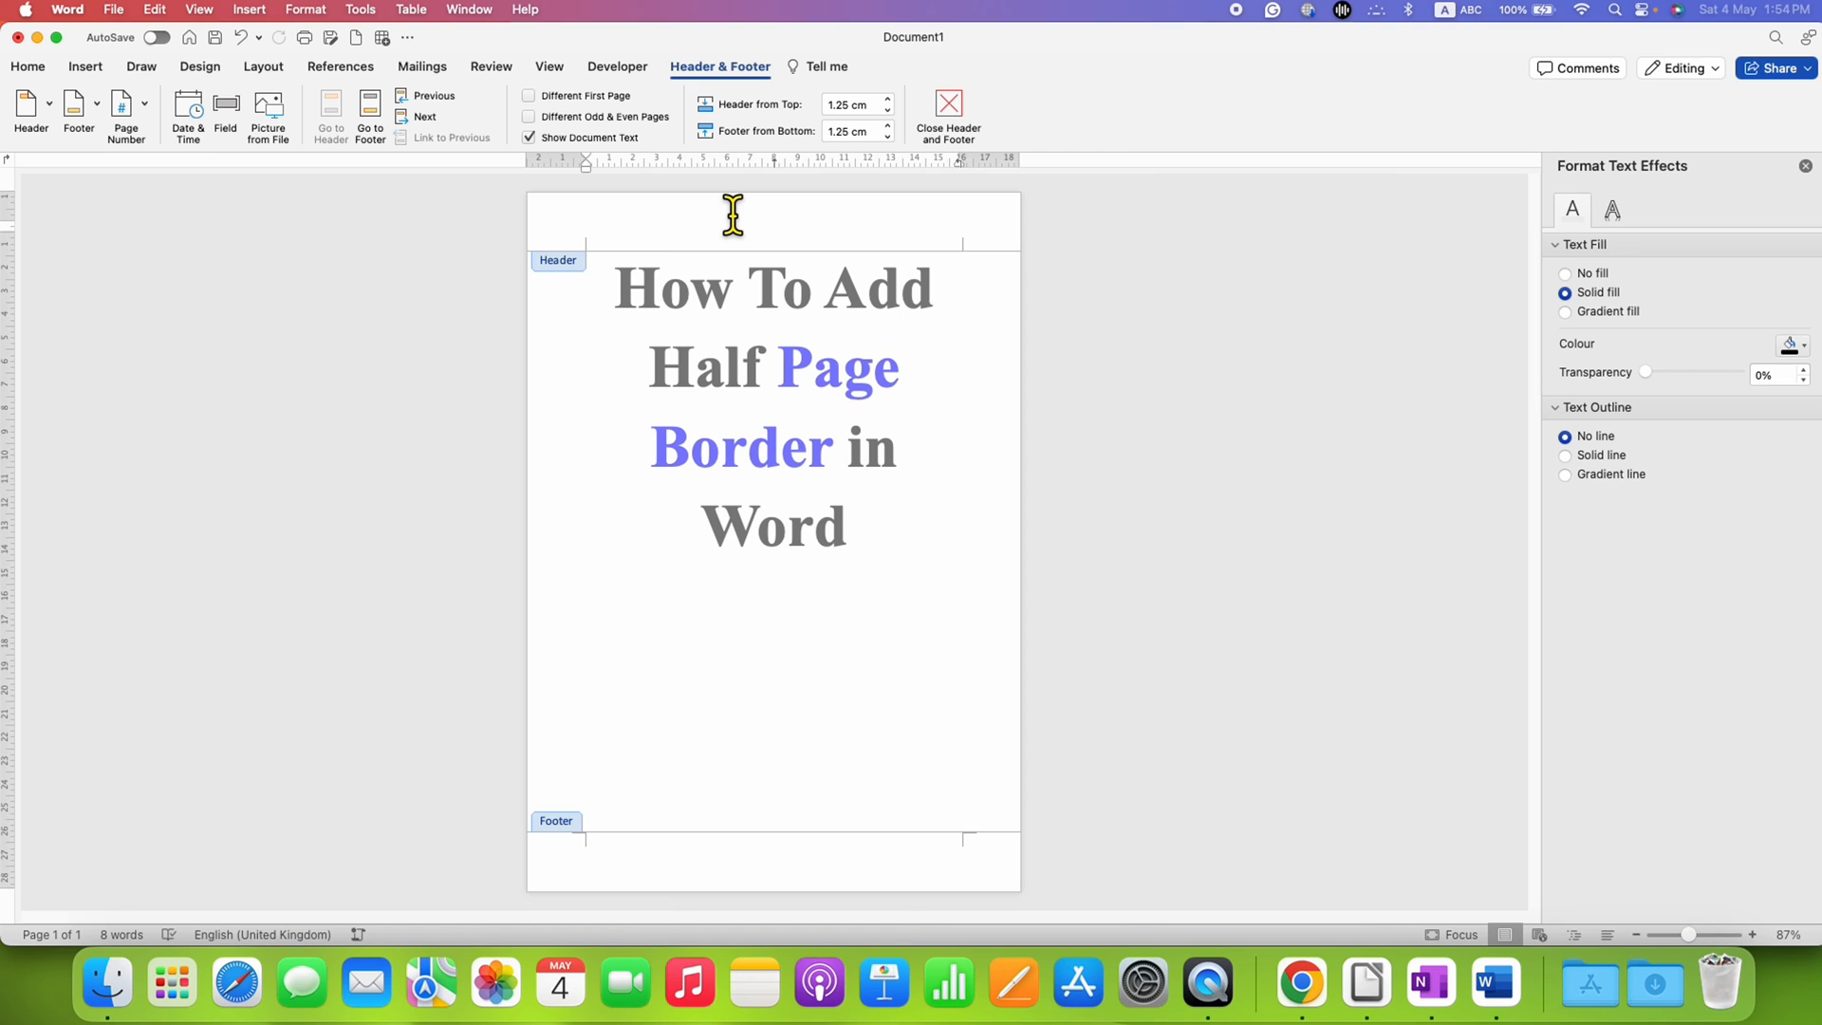
left_click(735, 222)
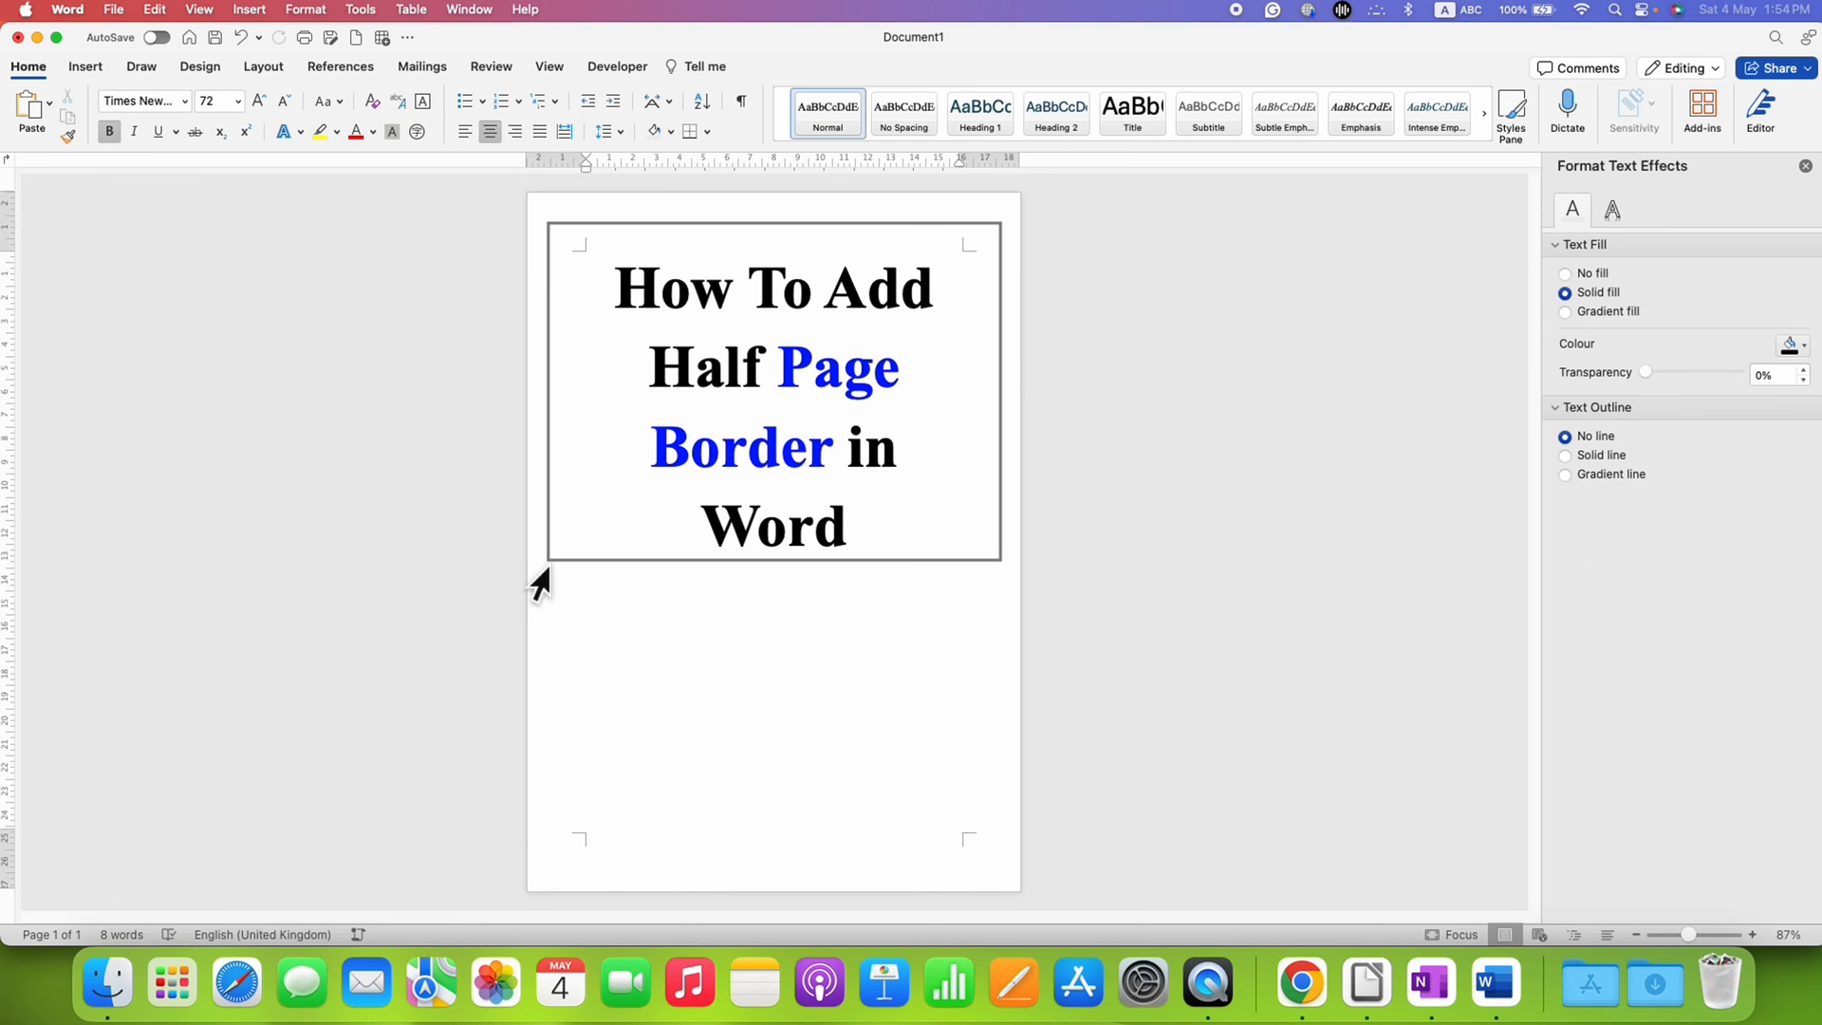
mouse_move(820, 596)
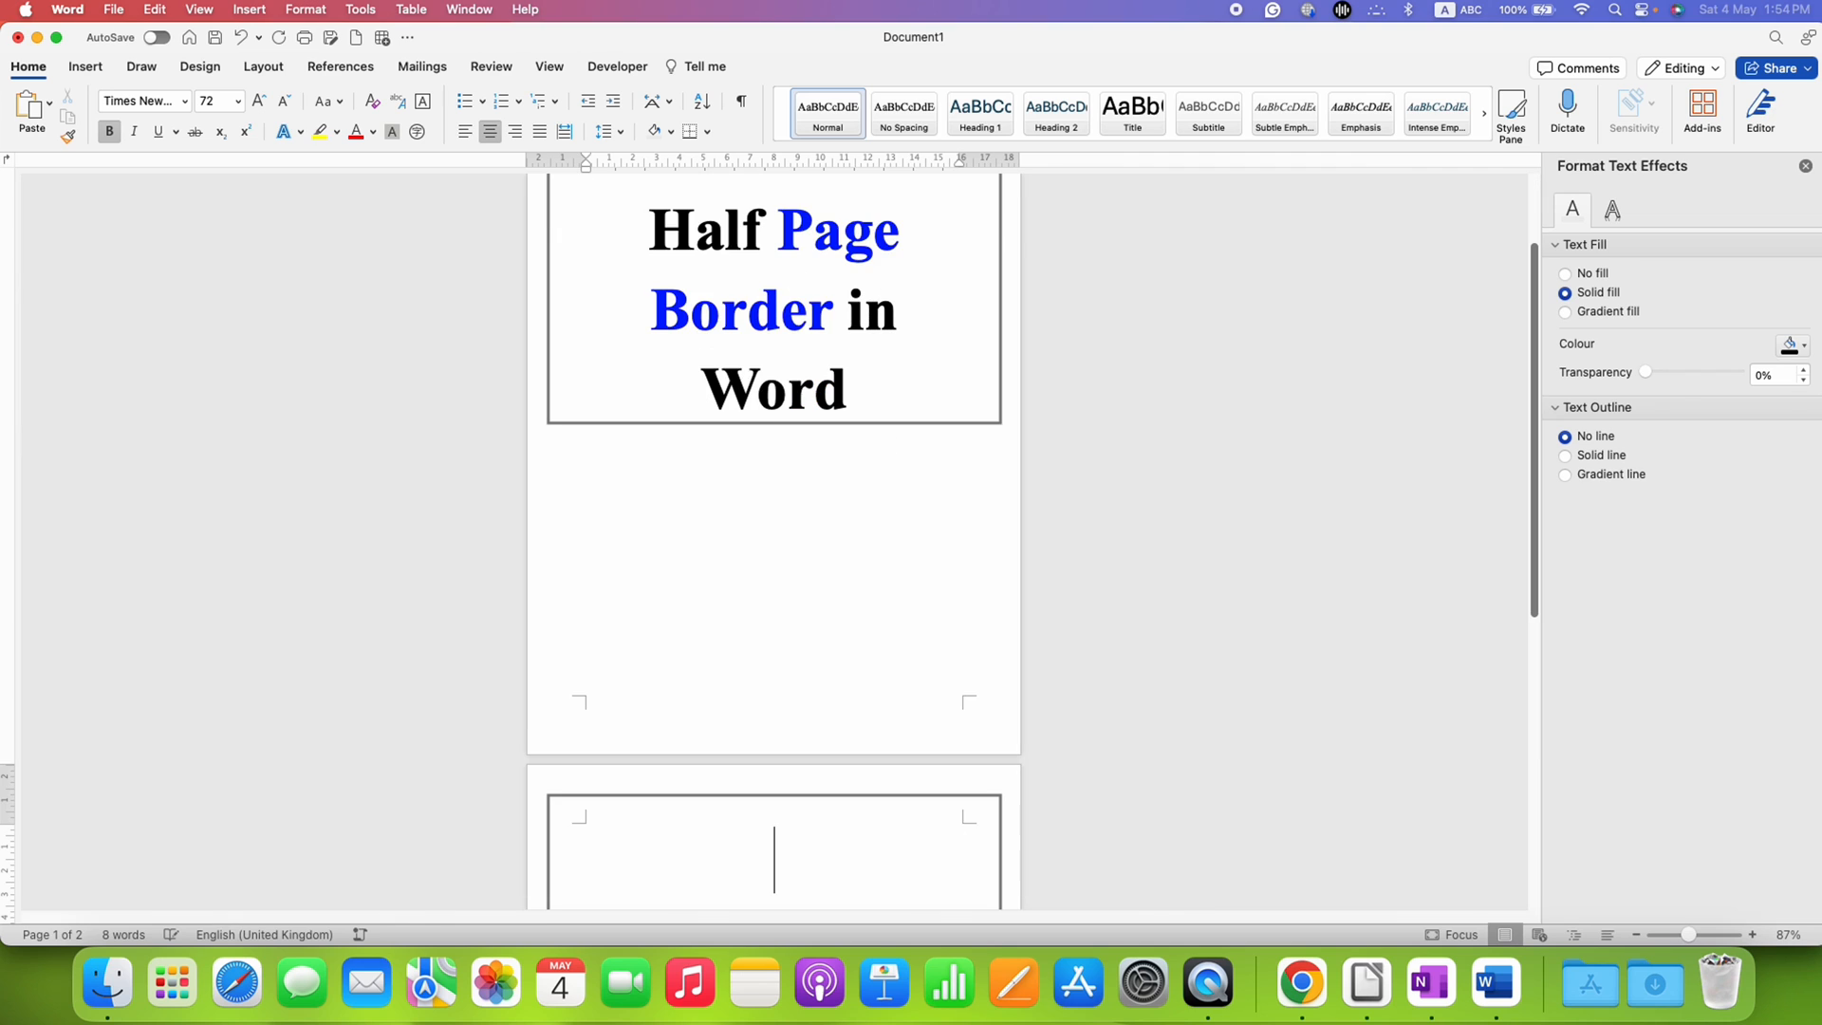
Step: Add a page break and confirm the header rectangle repeats on page 2
scroll("down", 3)
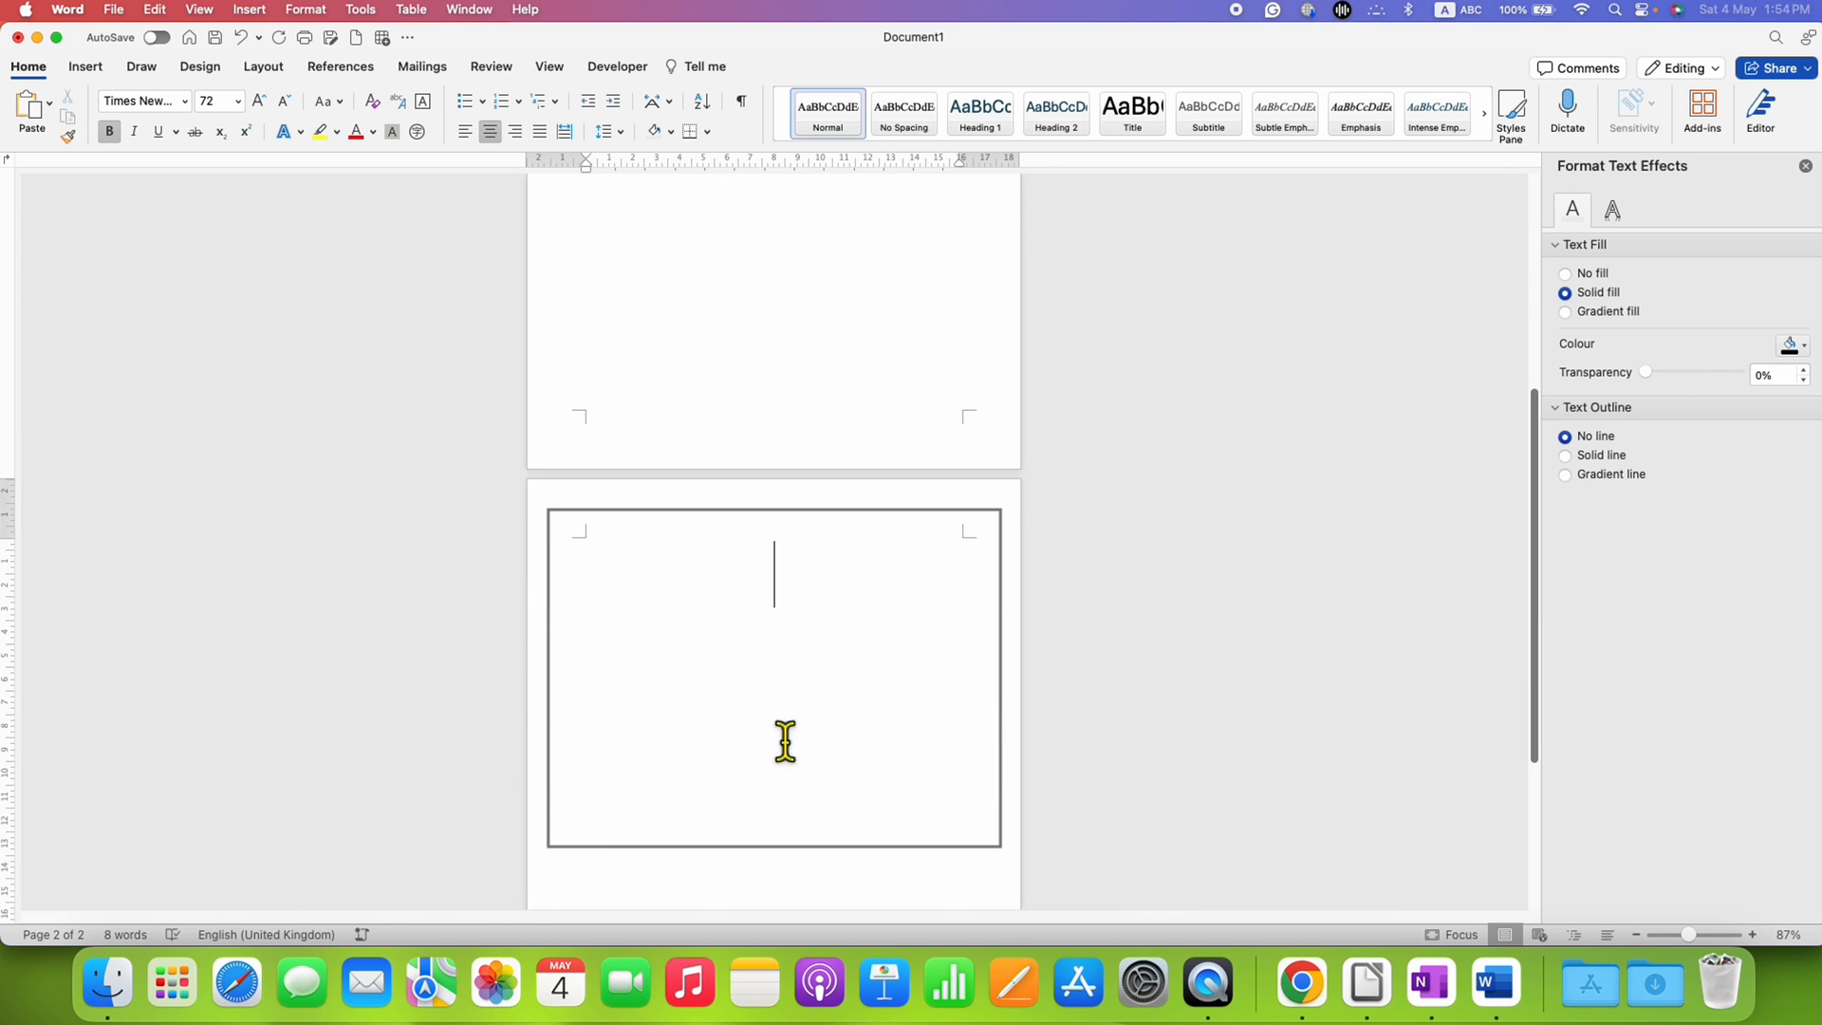